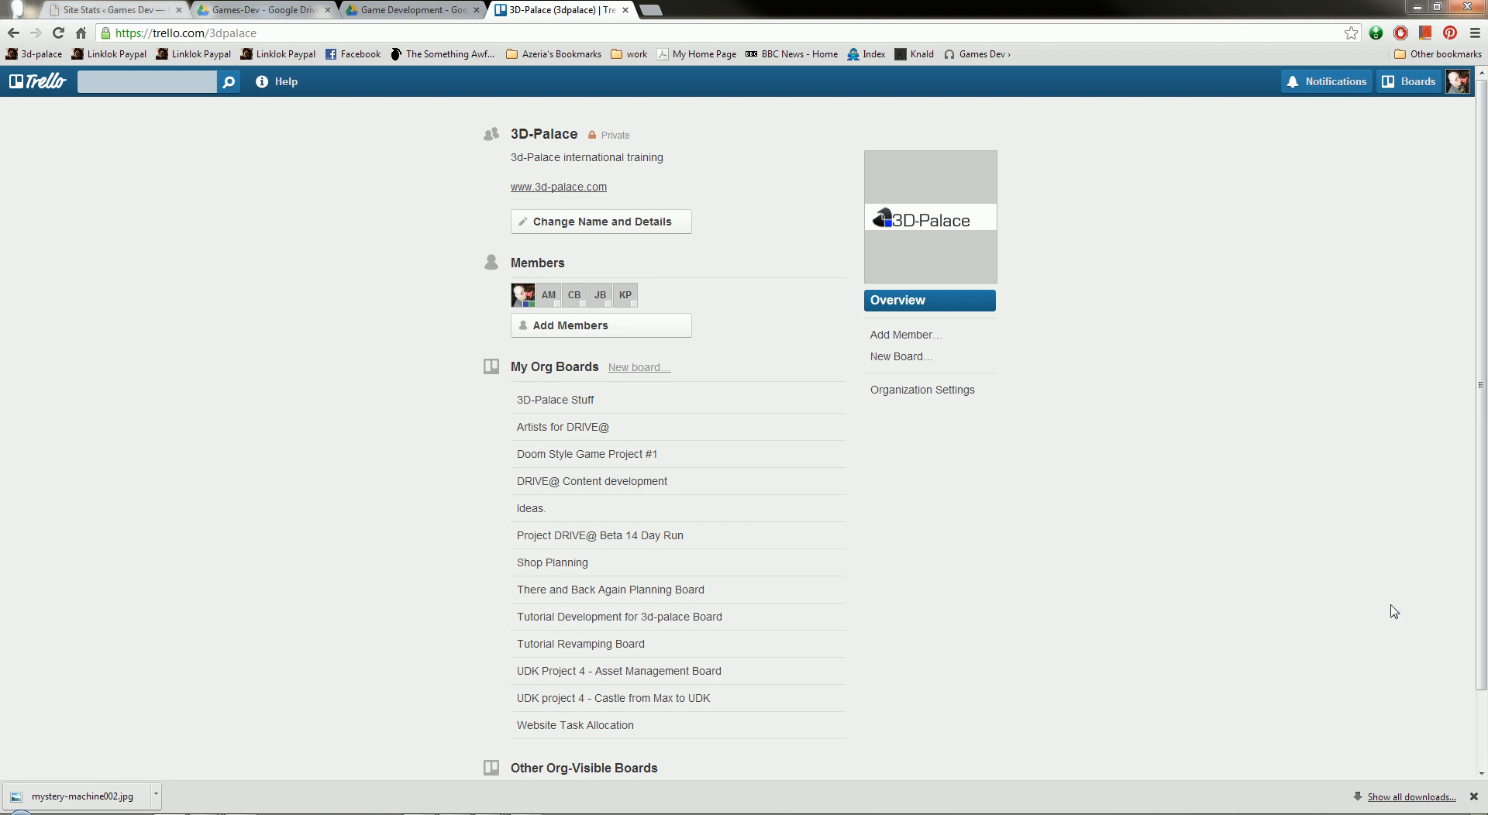
# - Close the empty Untitled Notepad window to reveal the Trello 3D-Palace organization page
pyautogui.scroll(-3)
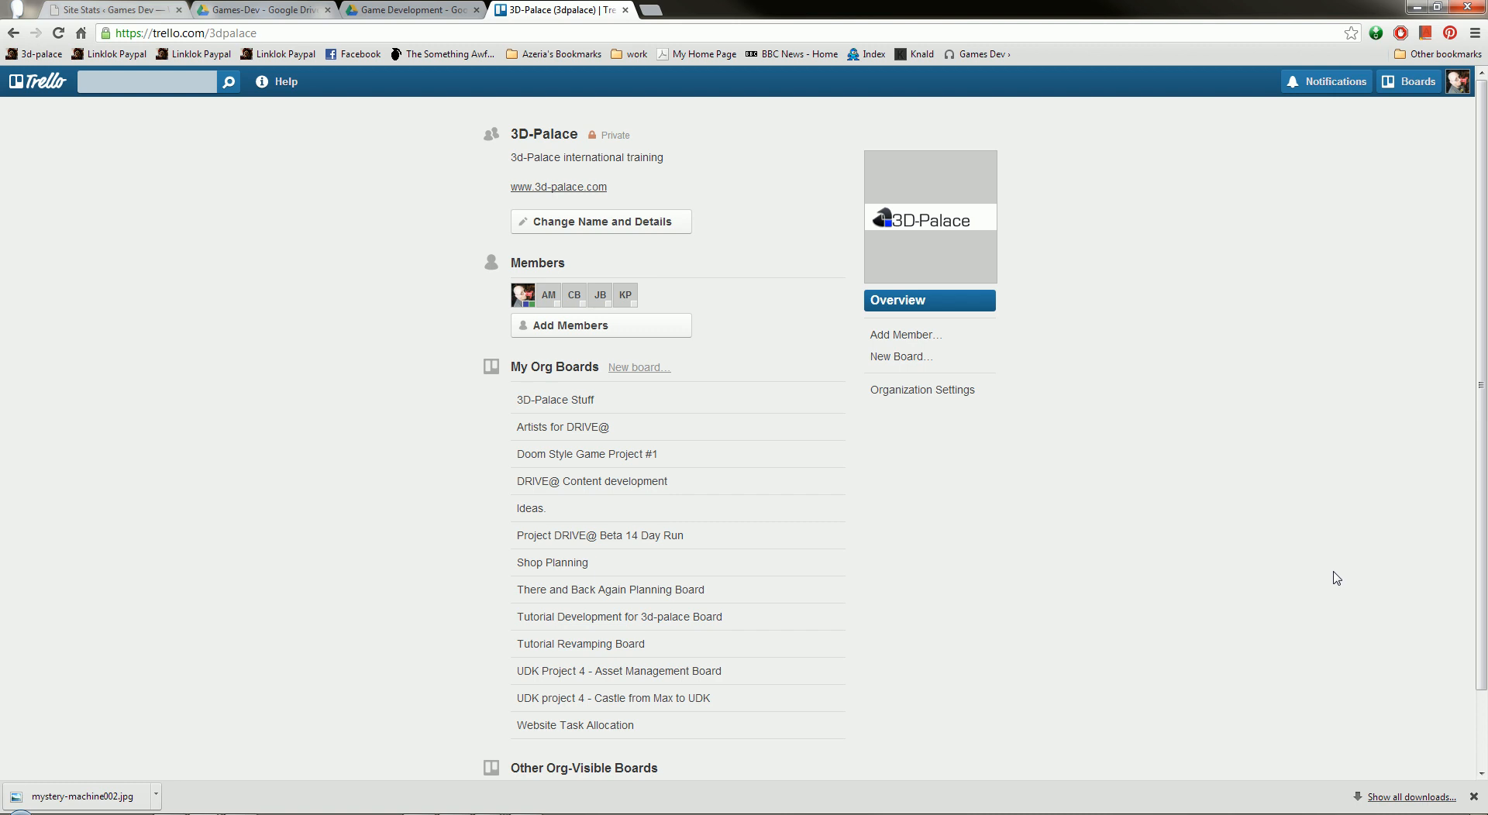
pyautogui.moveTo(1386, 613)
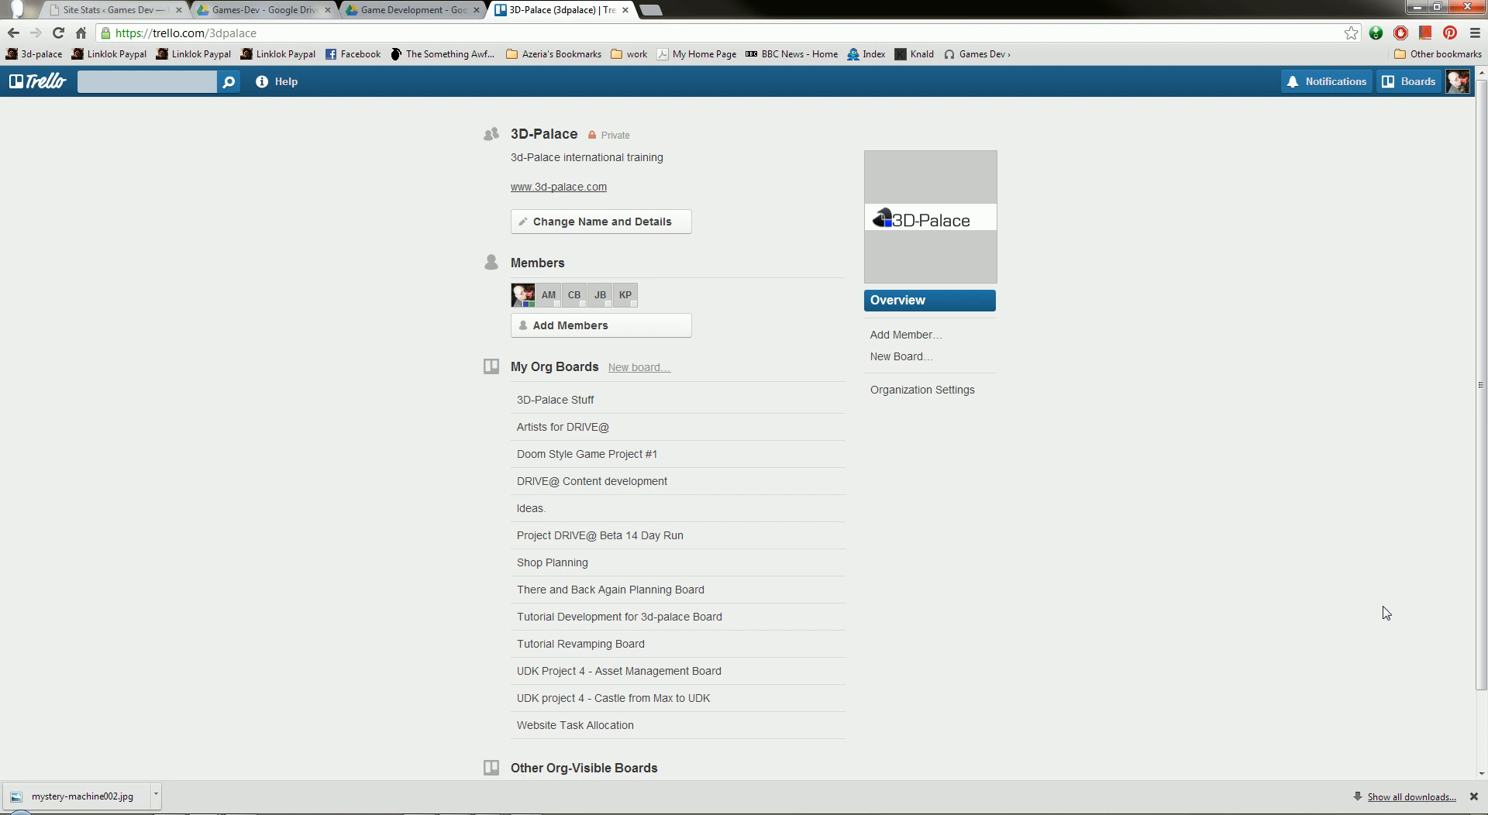
pyautogui.moveTo(1365, 107)
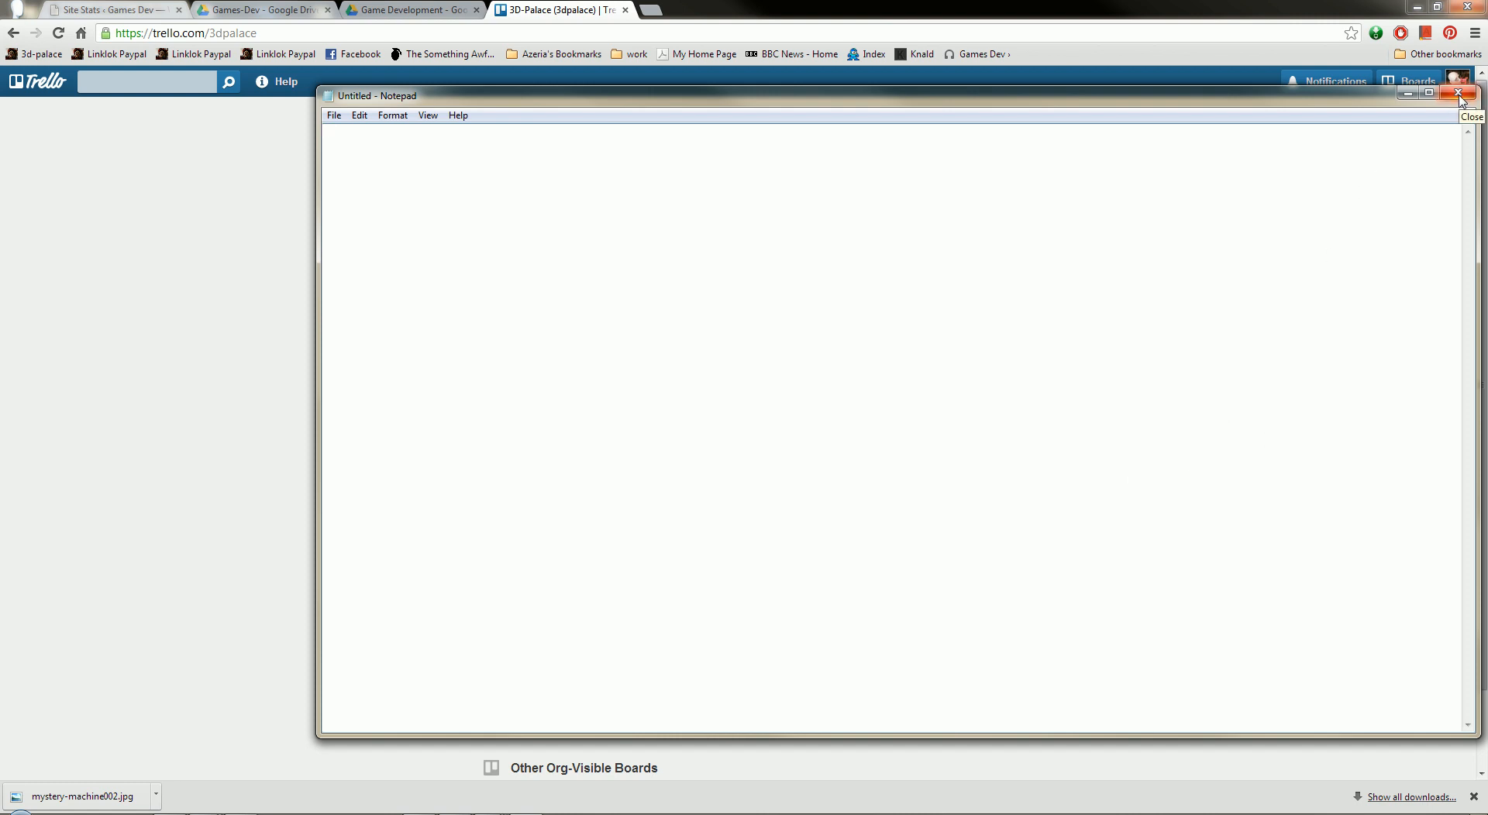
pyautogui.moveTo(1463, 136)
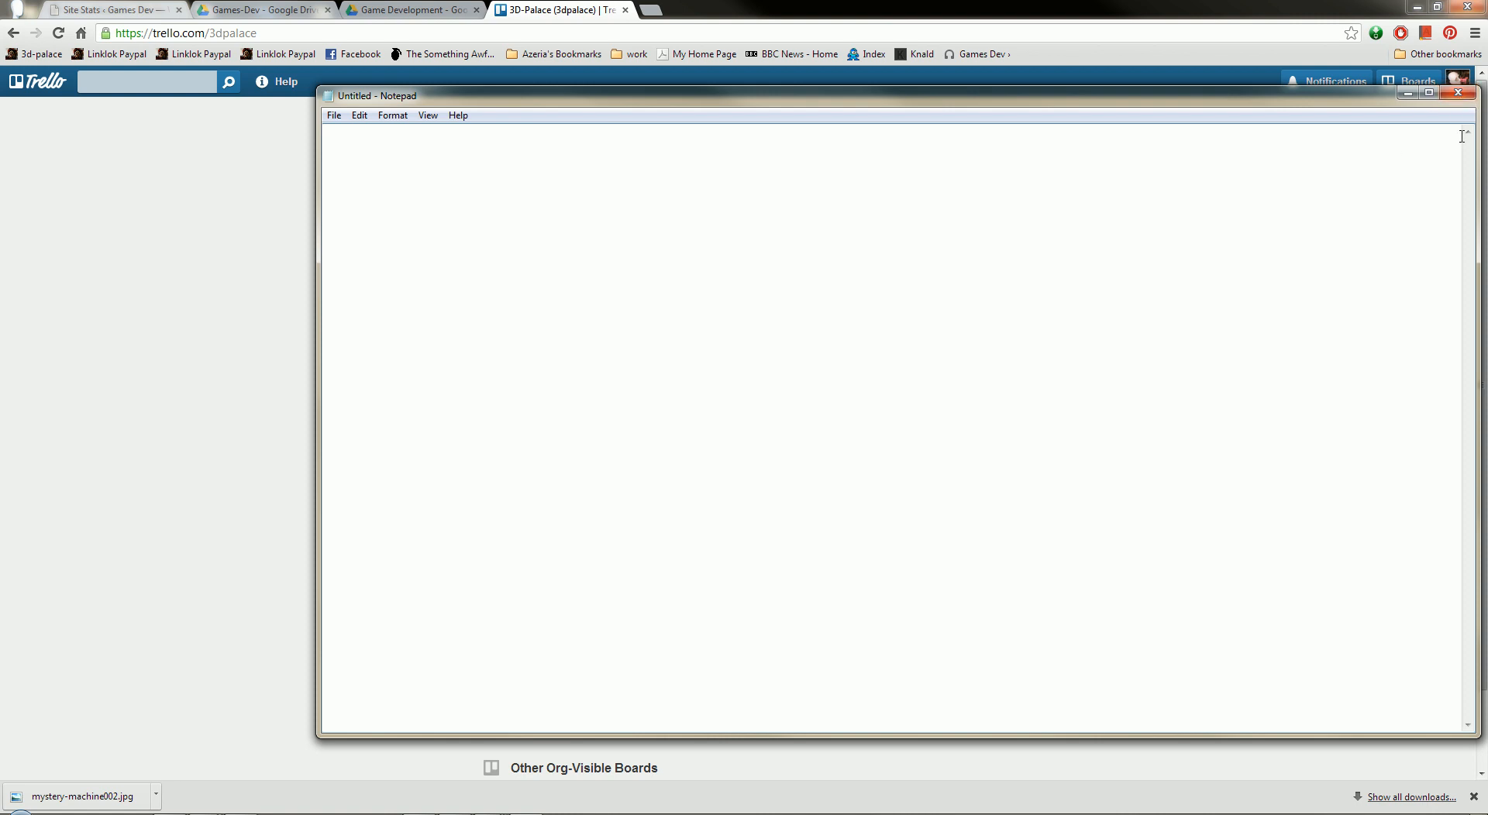
pyautogui.click(1459, 95)
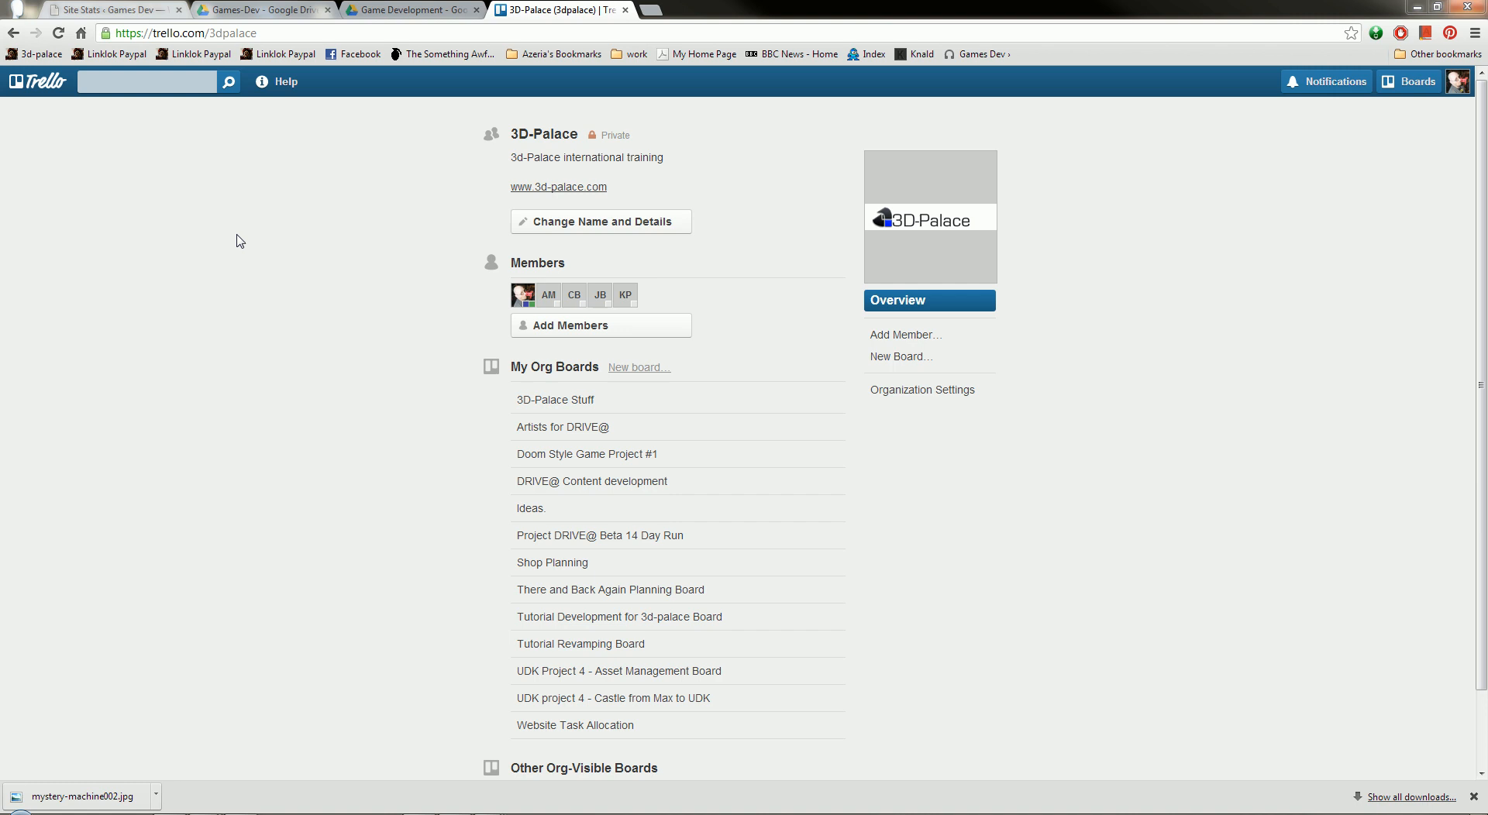
pyautogui.moveTo(1154, 172)
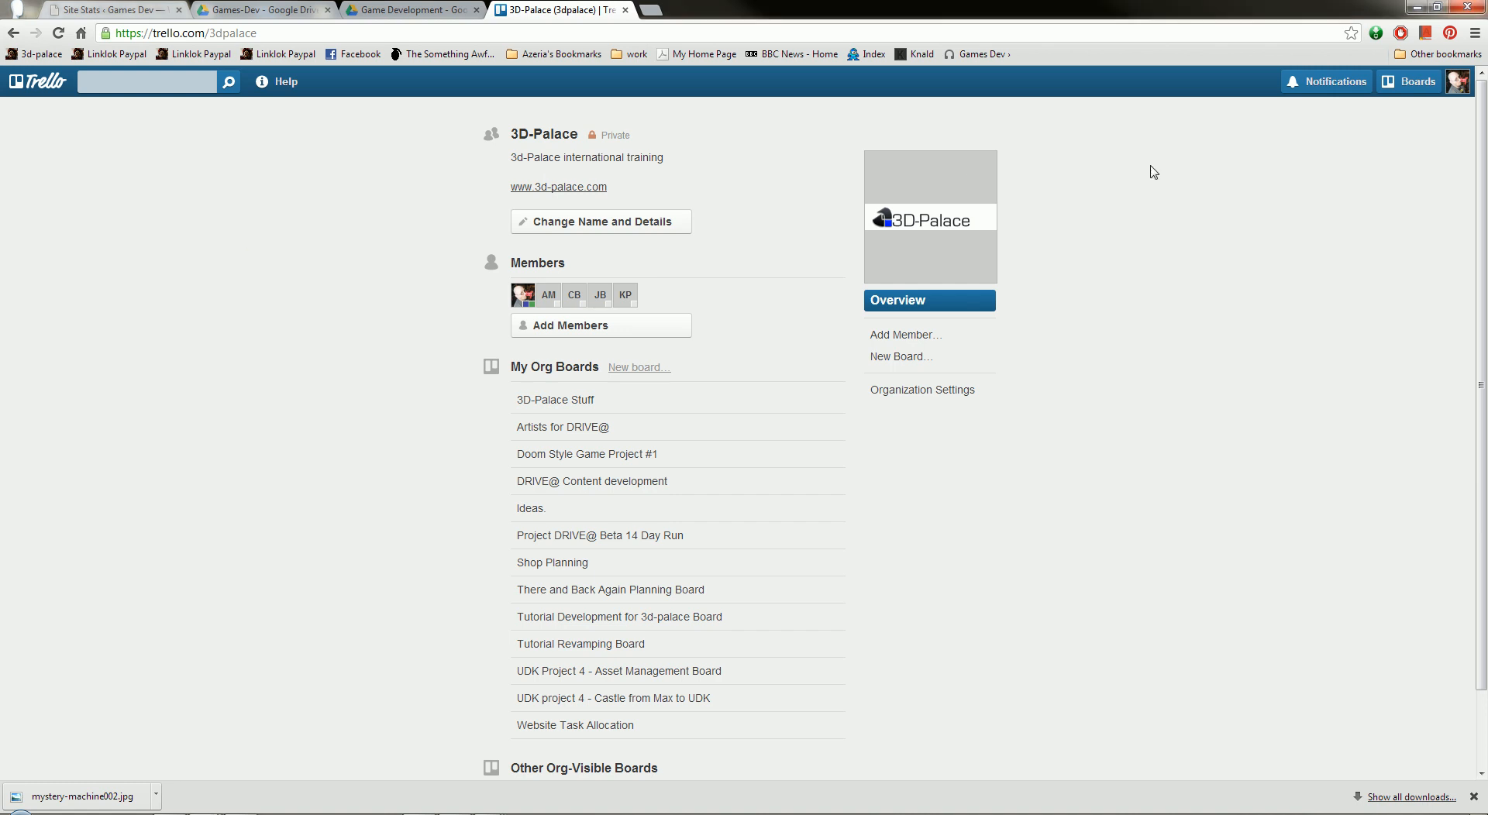
pyautogui.moveTo(486, 78)
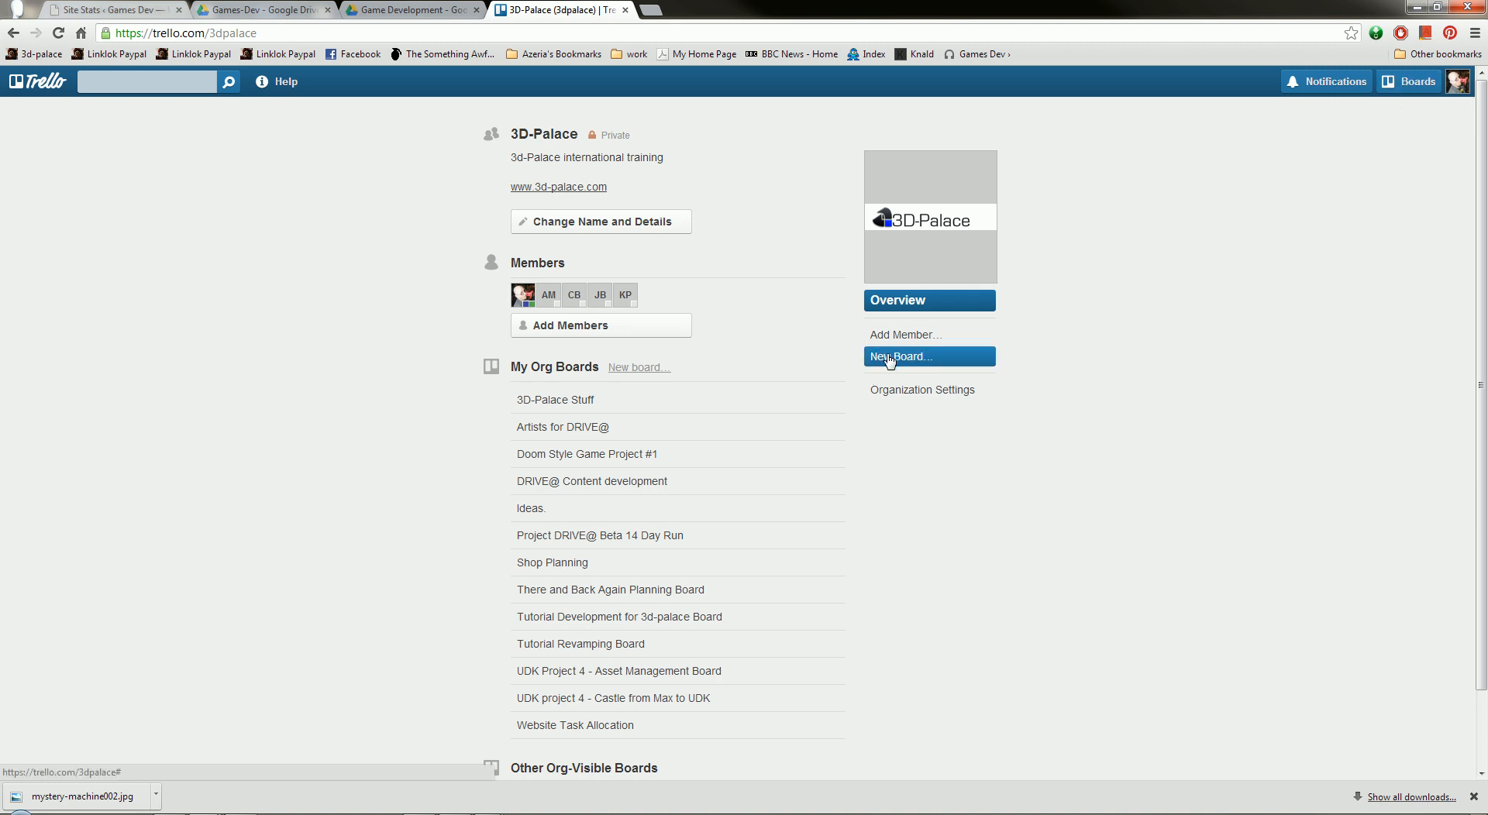
# - Create the public board 'Games-Dev Project #1 - FPS Shooter' in 3D-Palace
pyautogui.click(899, 356)
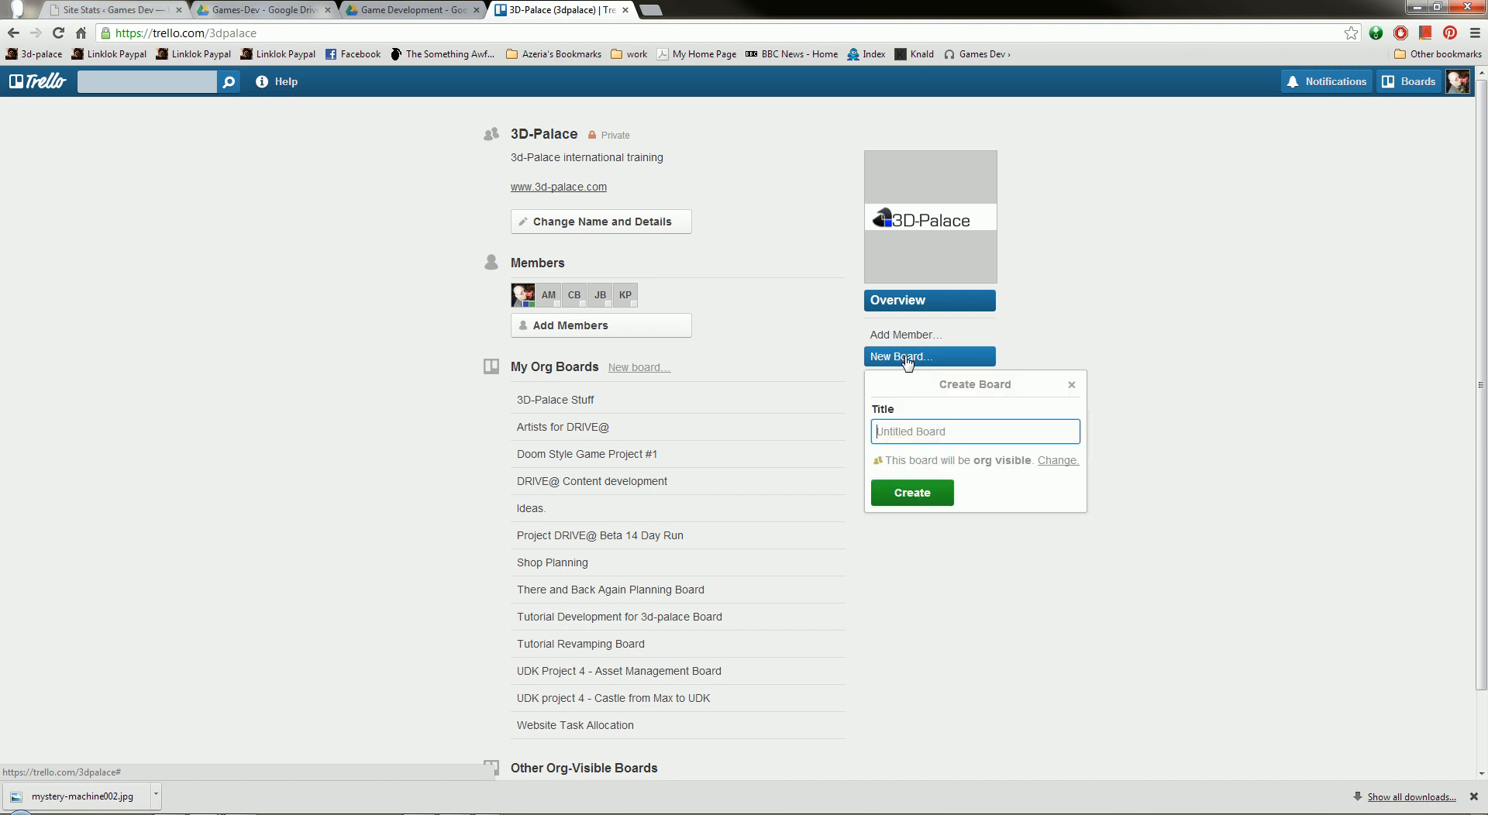
pyautogui.moveTo(1031, 355)
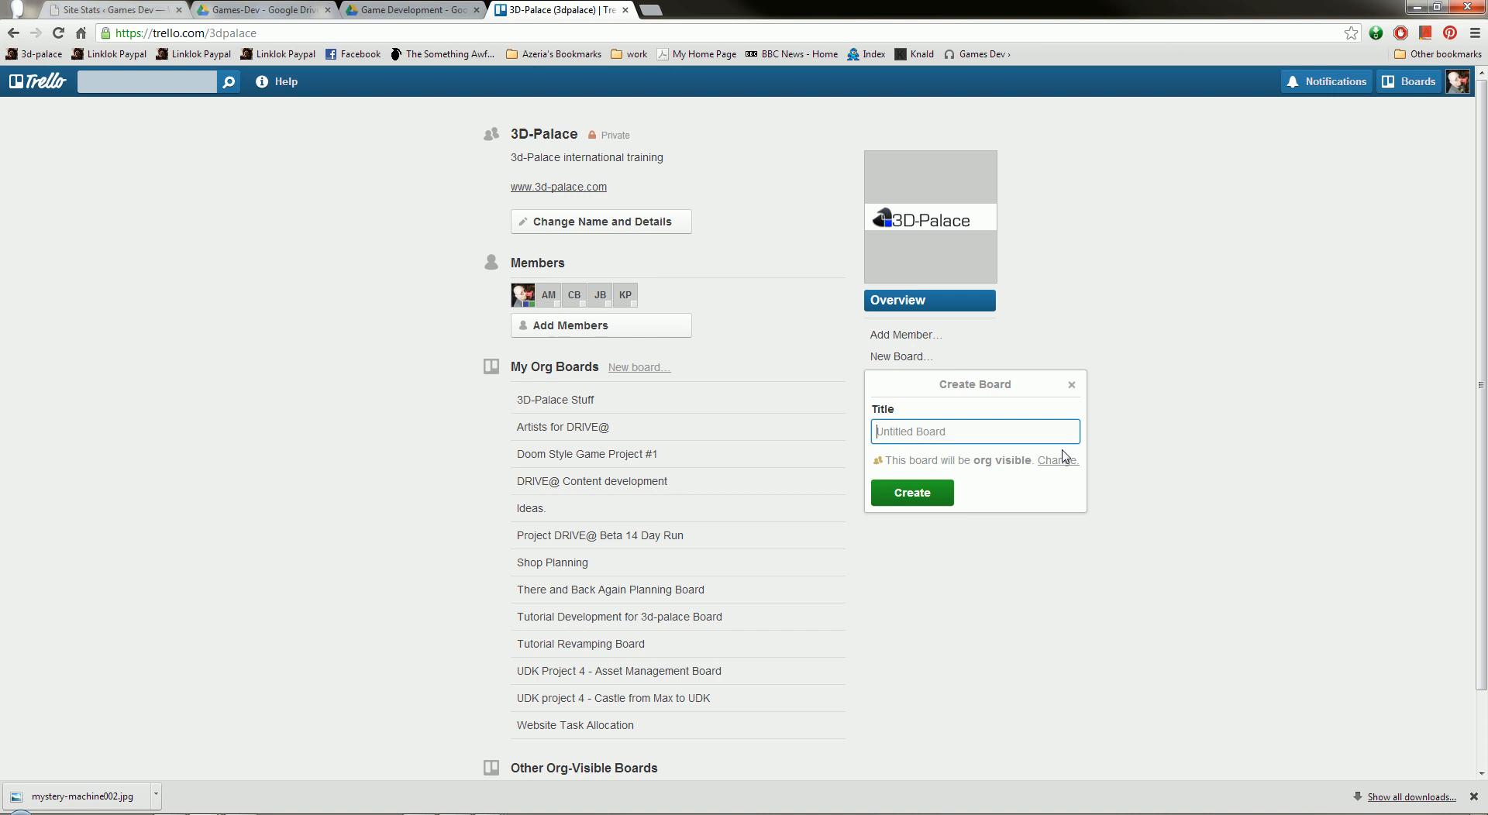
pyautogui.click(1057, 460)
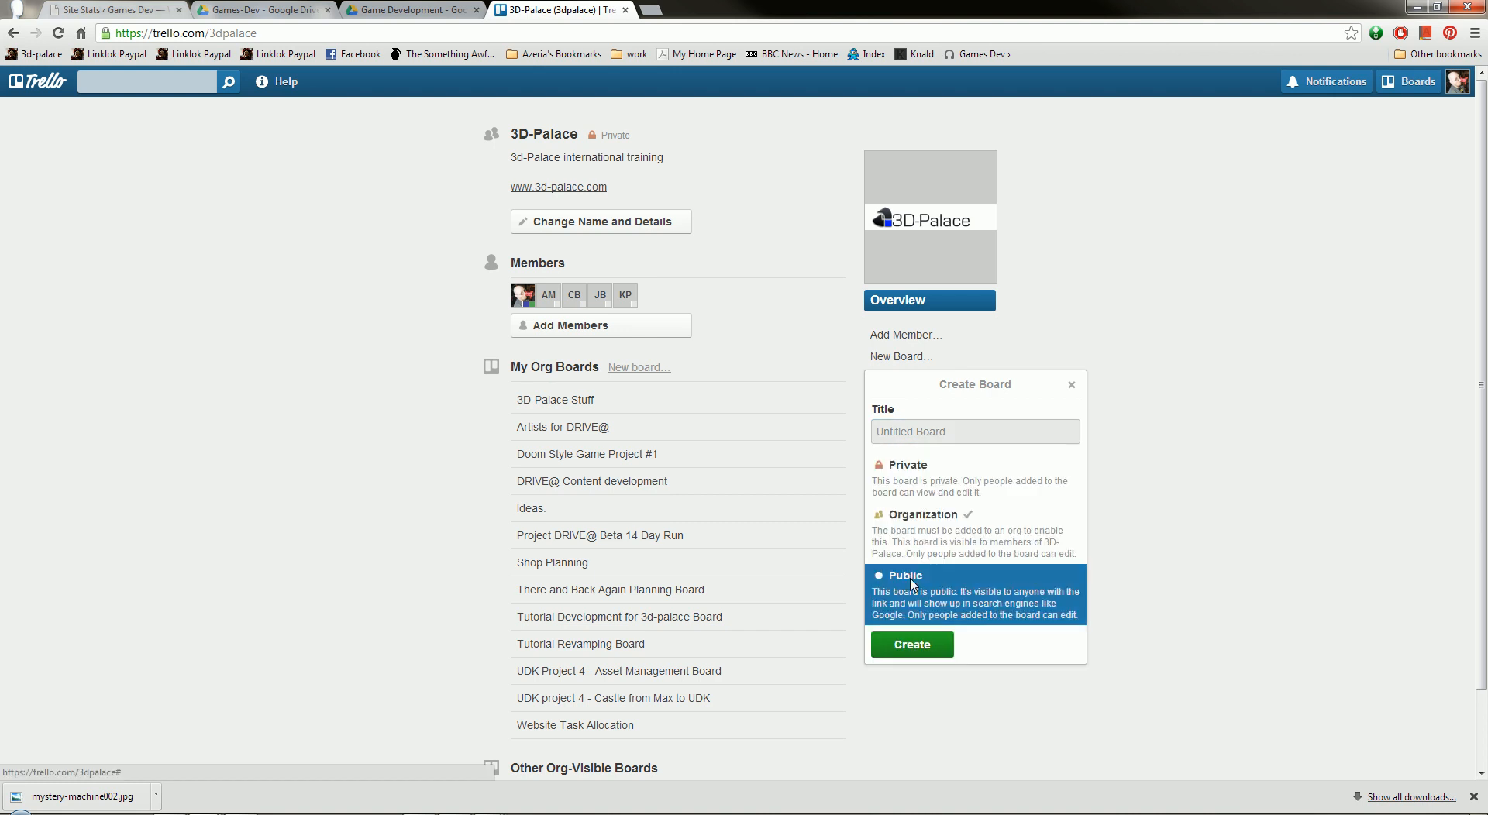
pyautogui.click(905, 576)
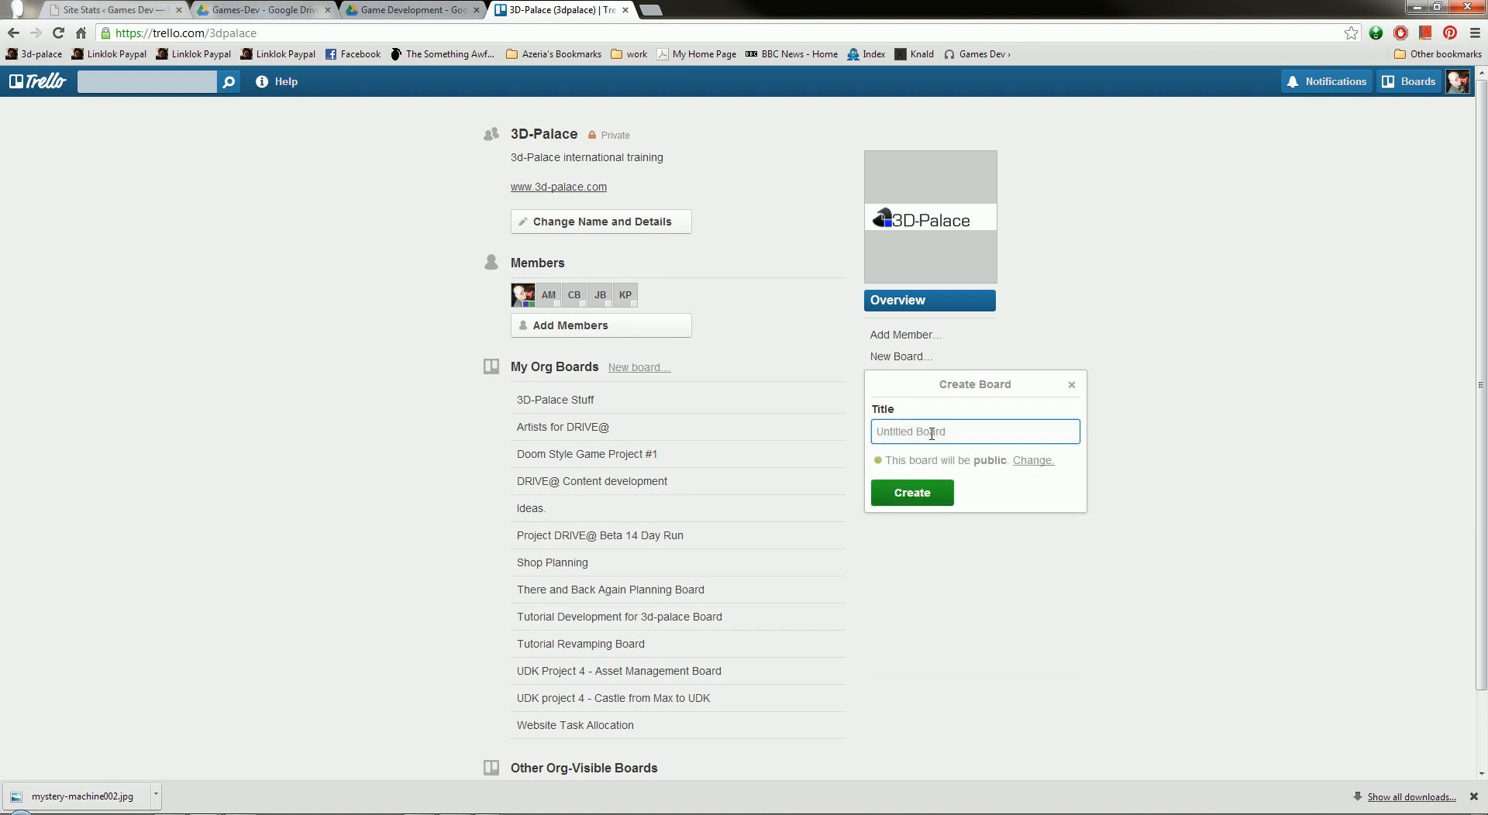
pyautogui.write('Gam')
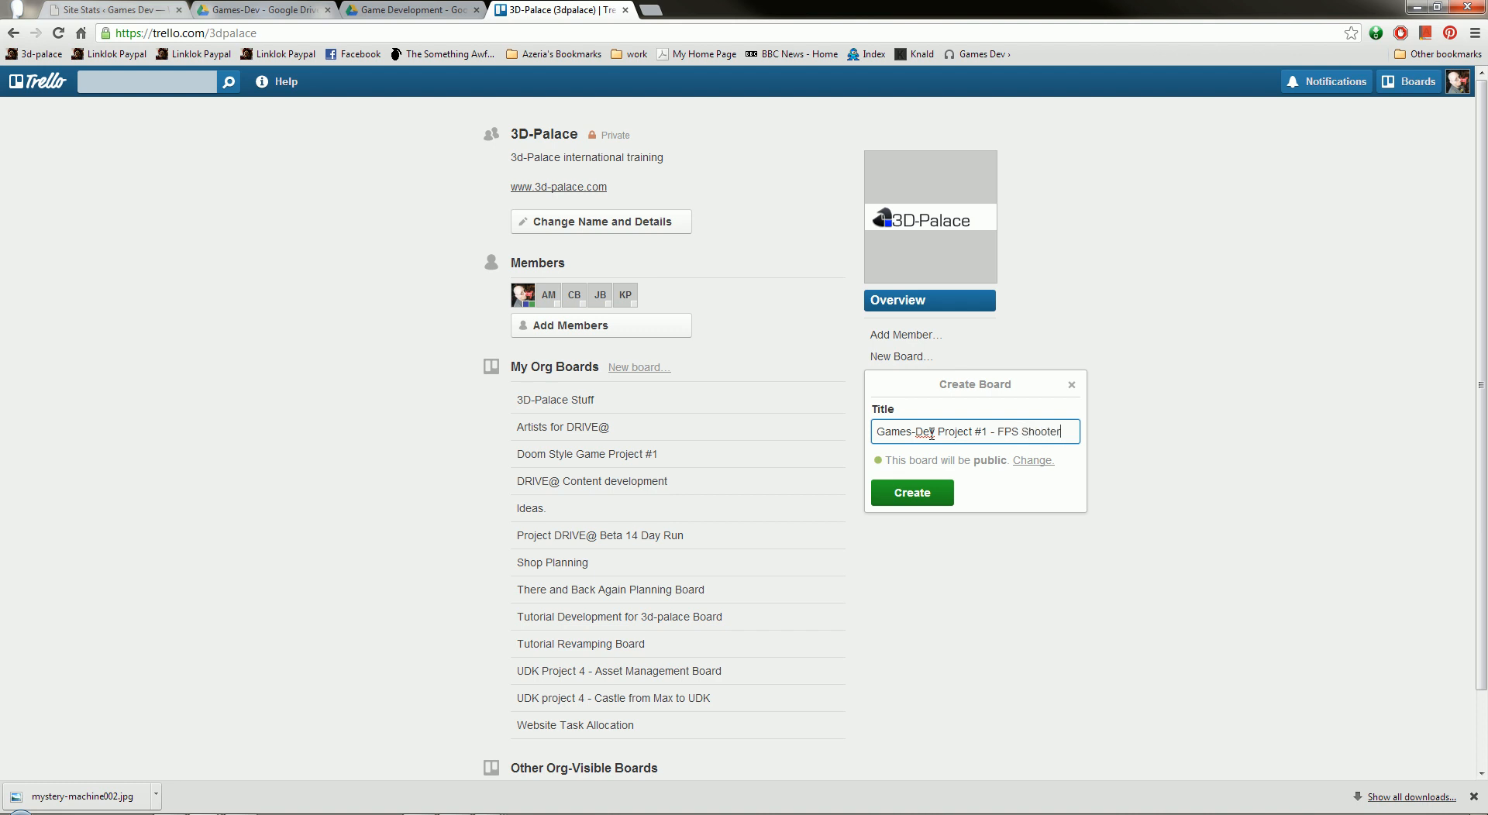
pyautogui.click(910, 493)
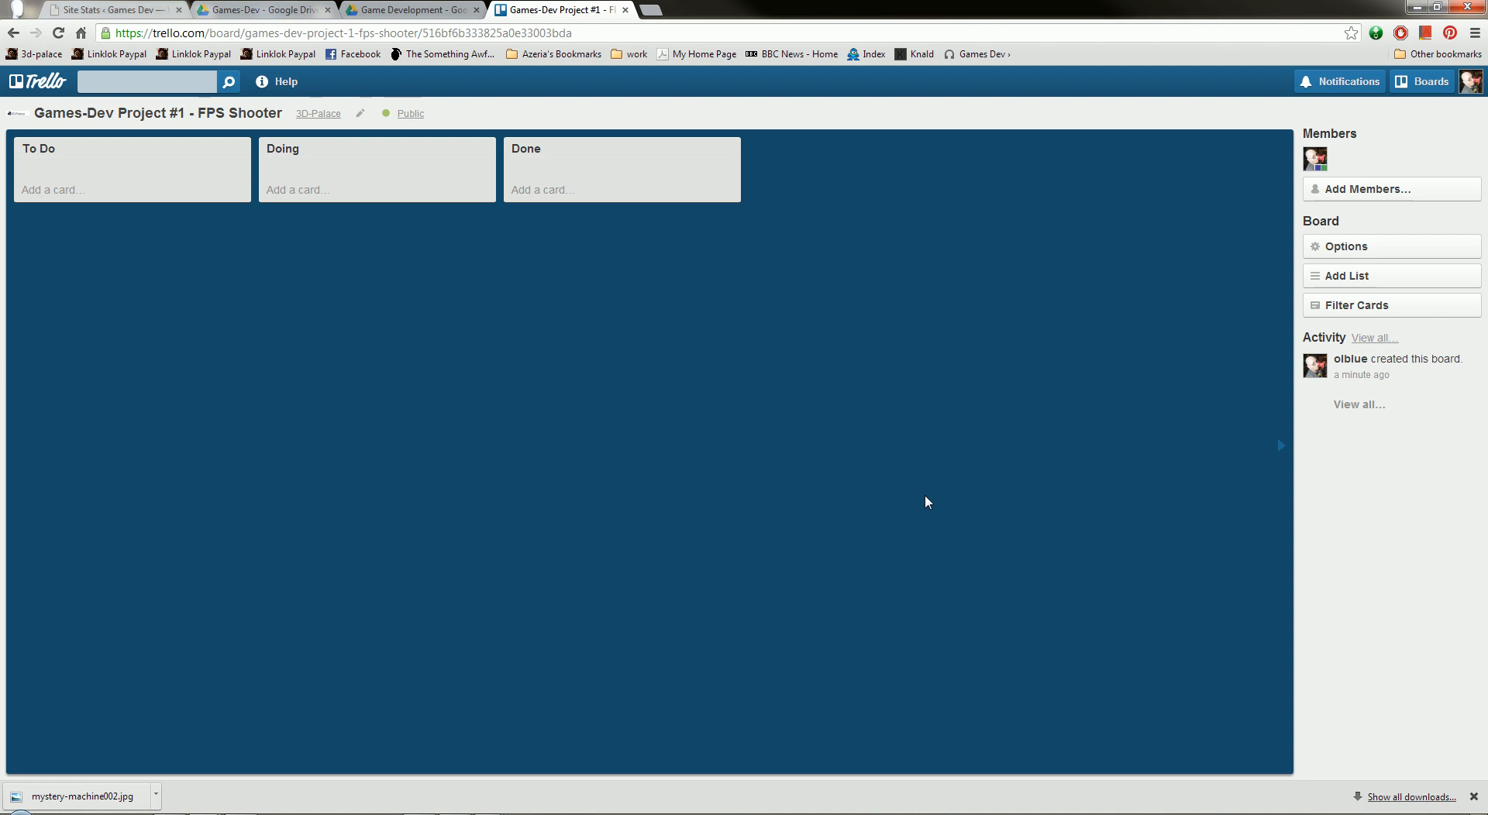
pyautogui.moveTo(653, 151)
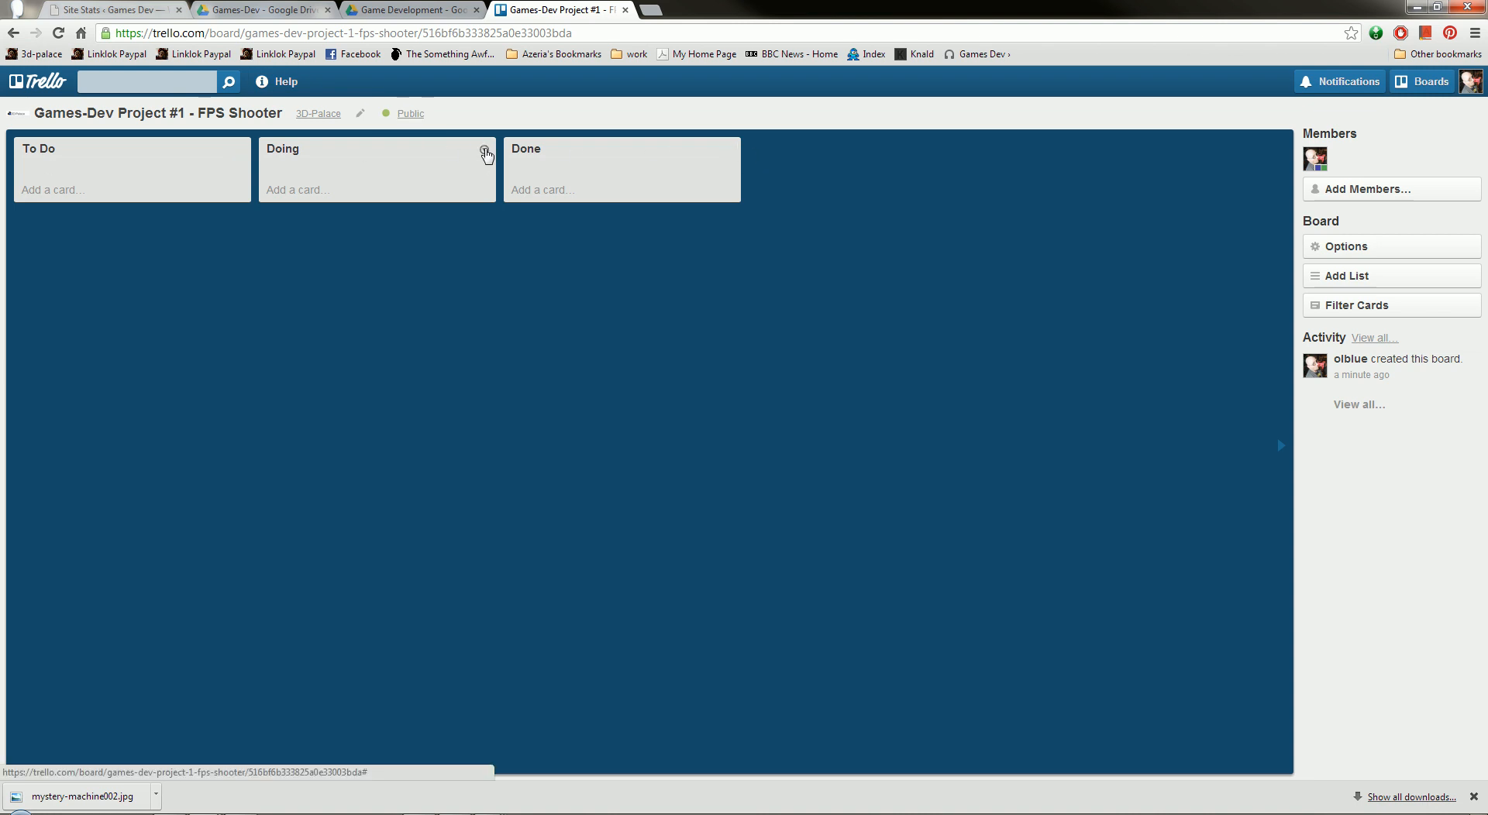
# - Archive the Doing and Done lists and rename To Do to 'Documents to be prepared'
pyautogui.click(485, 154)
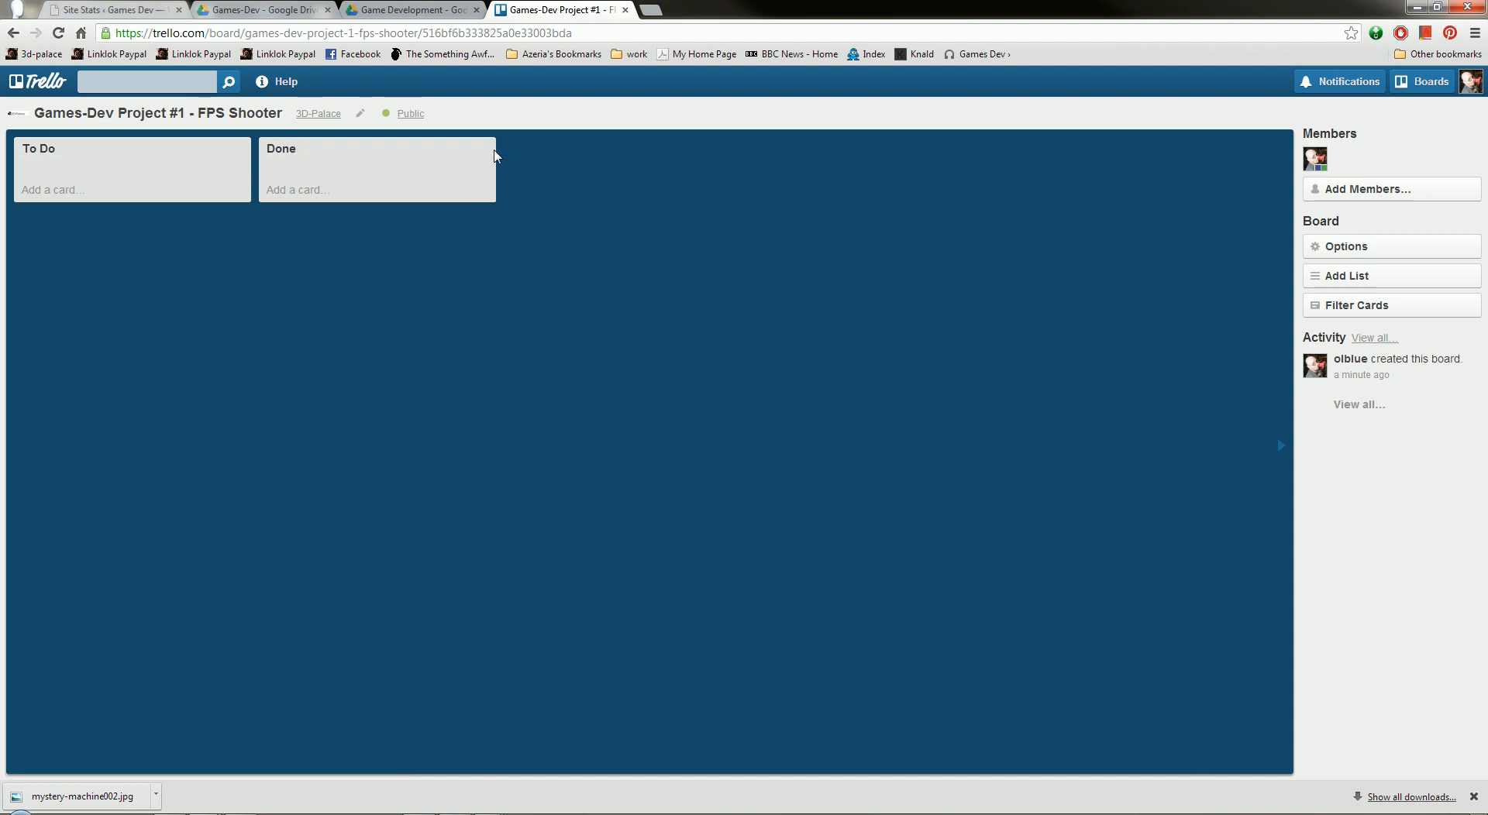
pyautogui.click(493, 154)
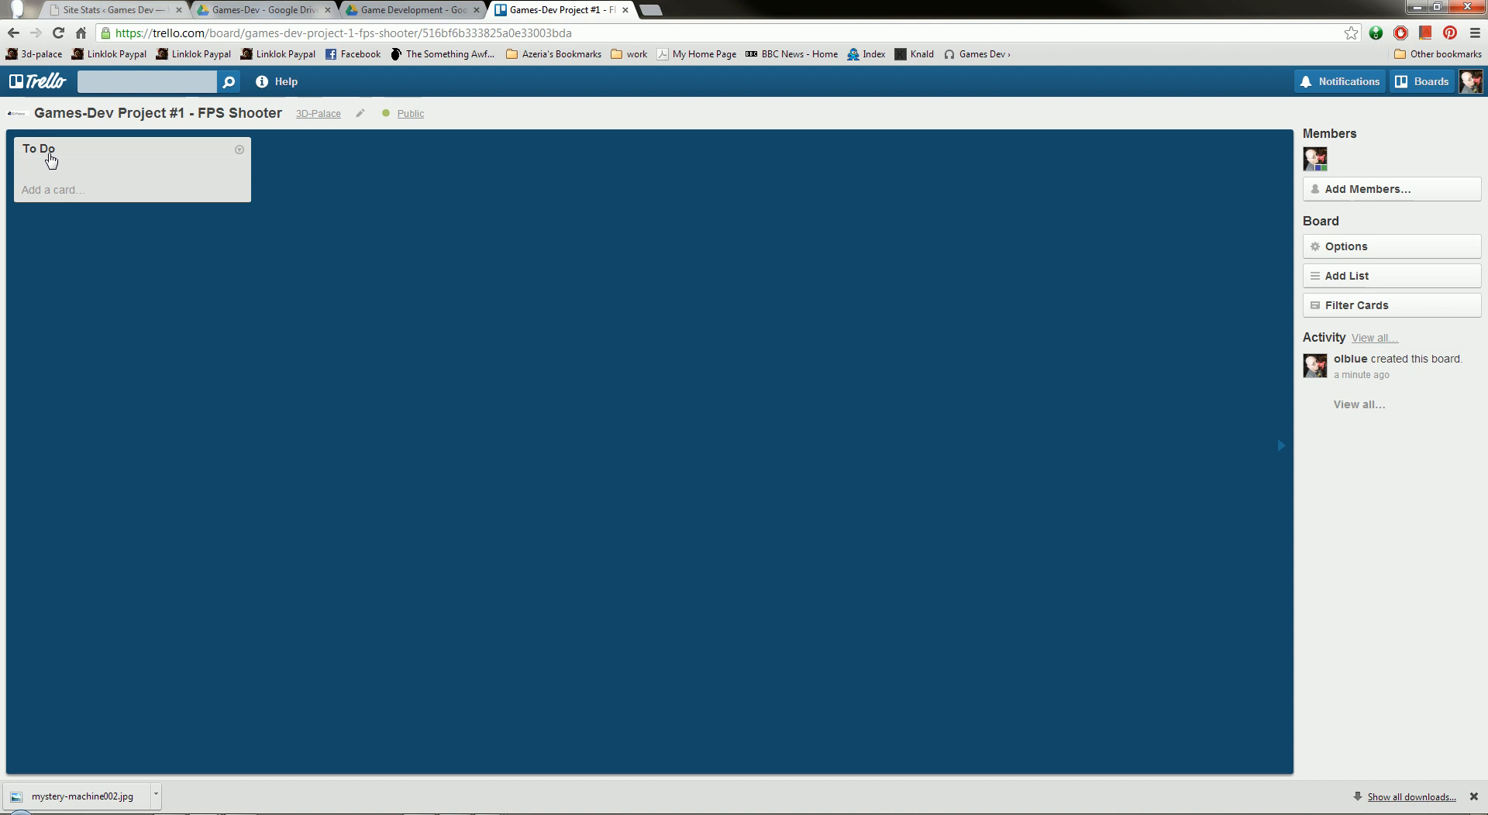
pyautogui.click(38, 149)
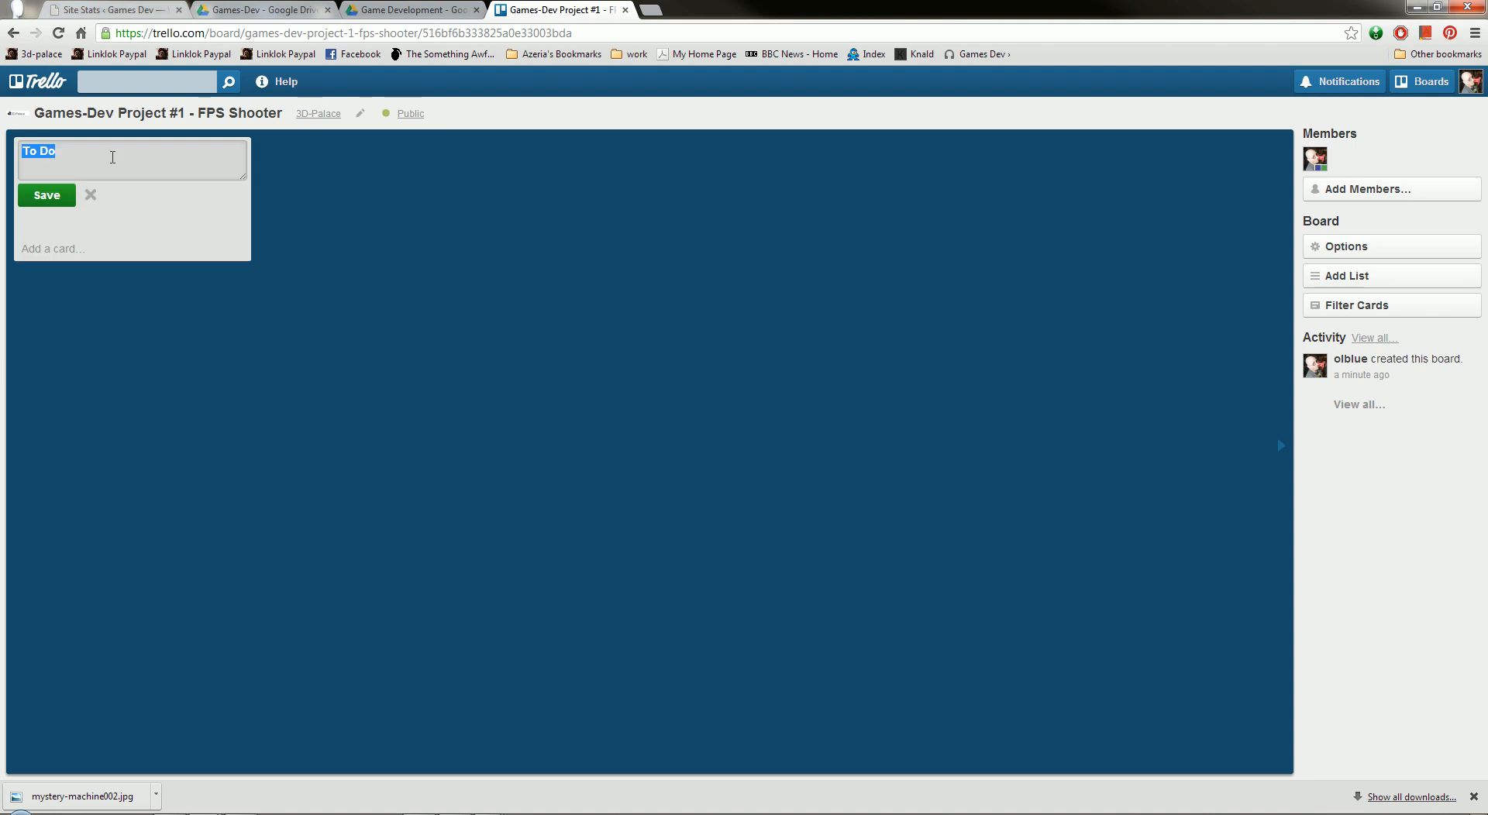
pyautogui.moveTo(25, 198)
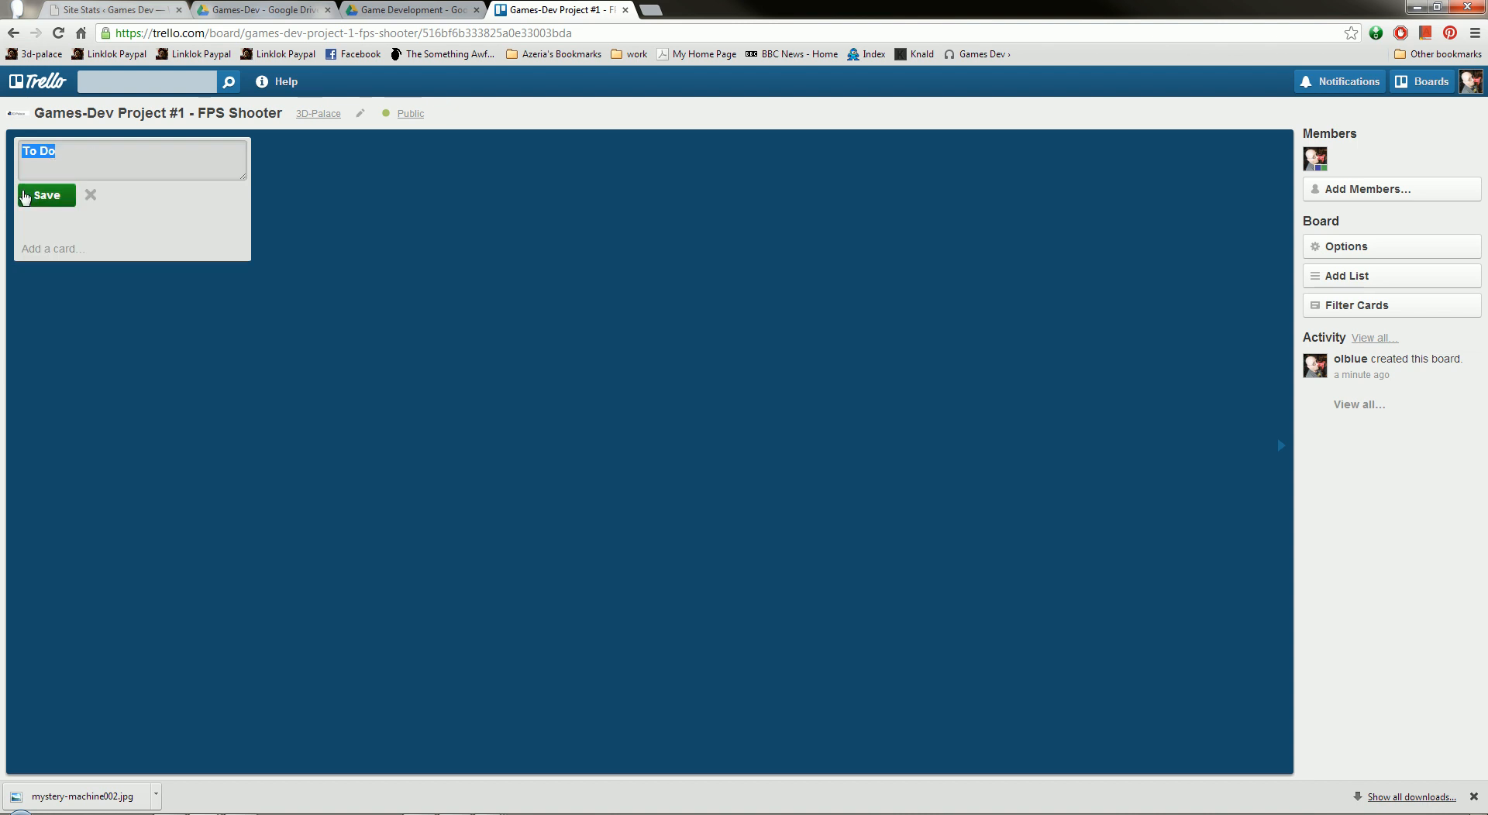
pyautogui.write('Documents to b')
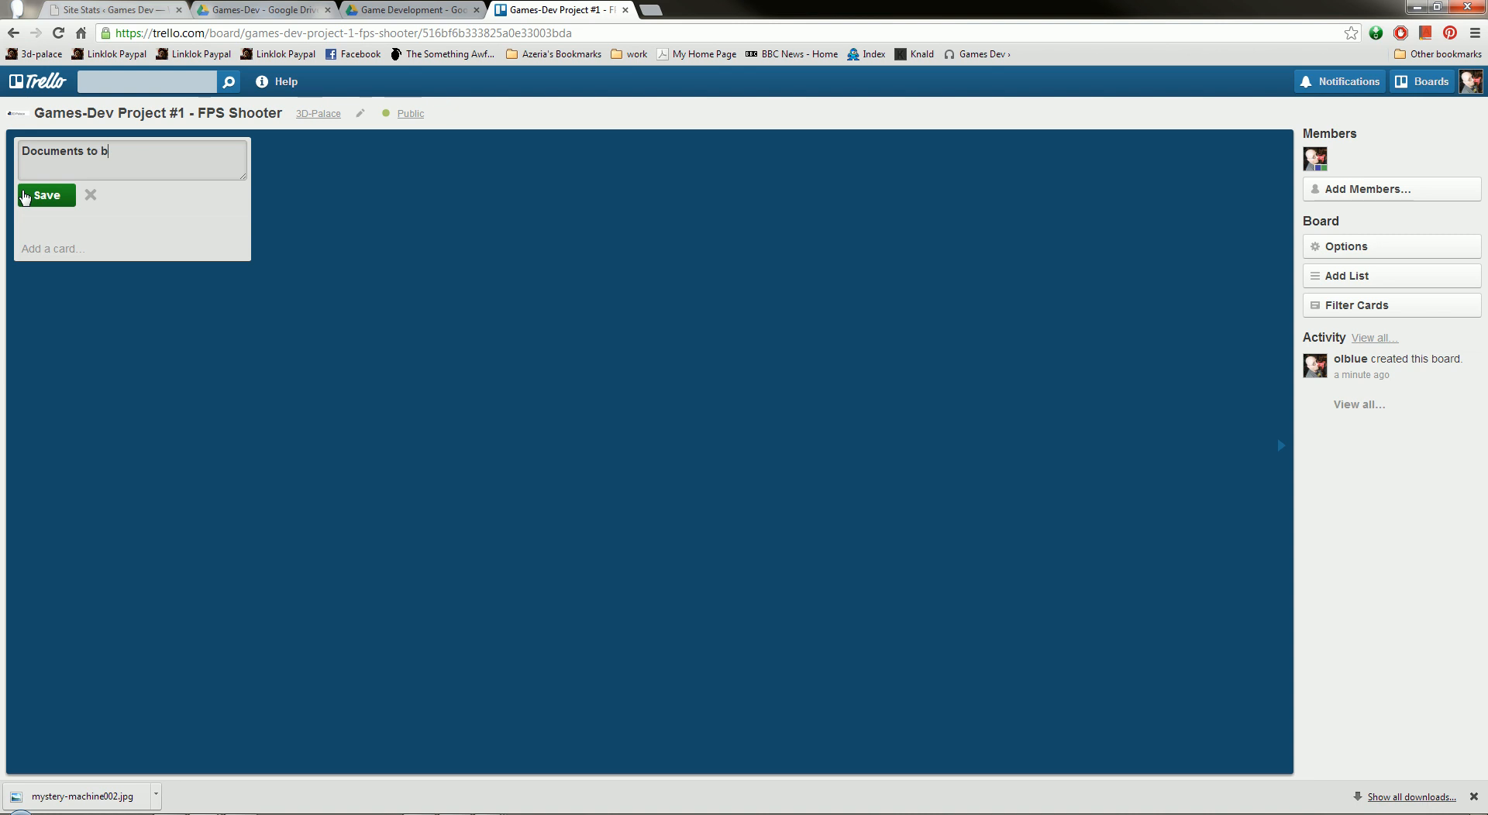
pyautogui.write('e prepared')
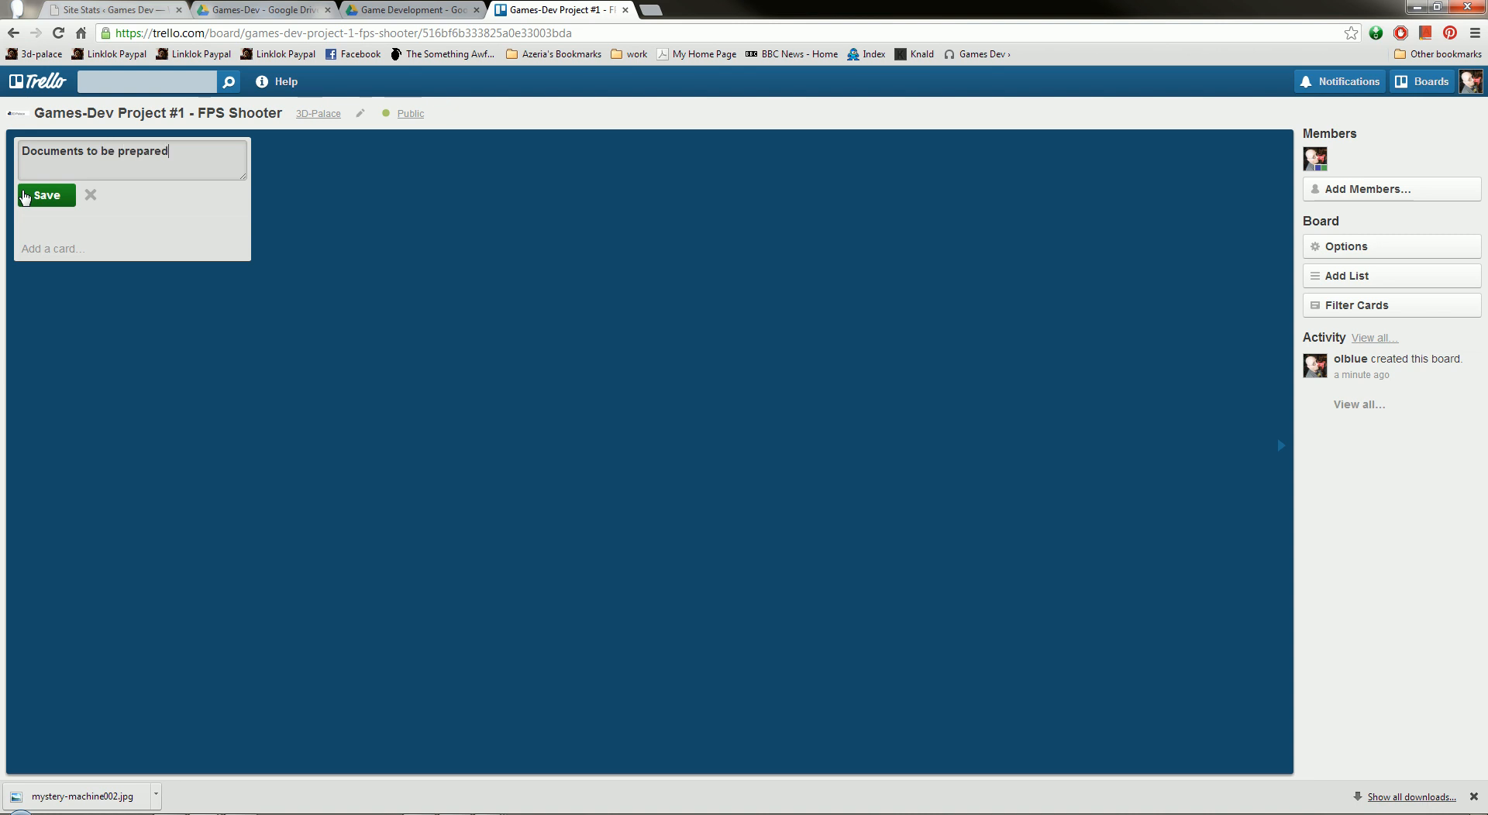
pyautogui.click(46, 195)
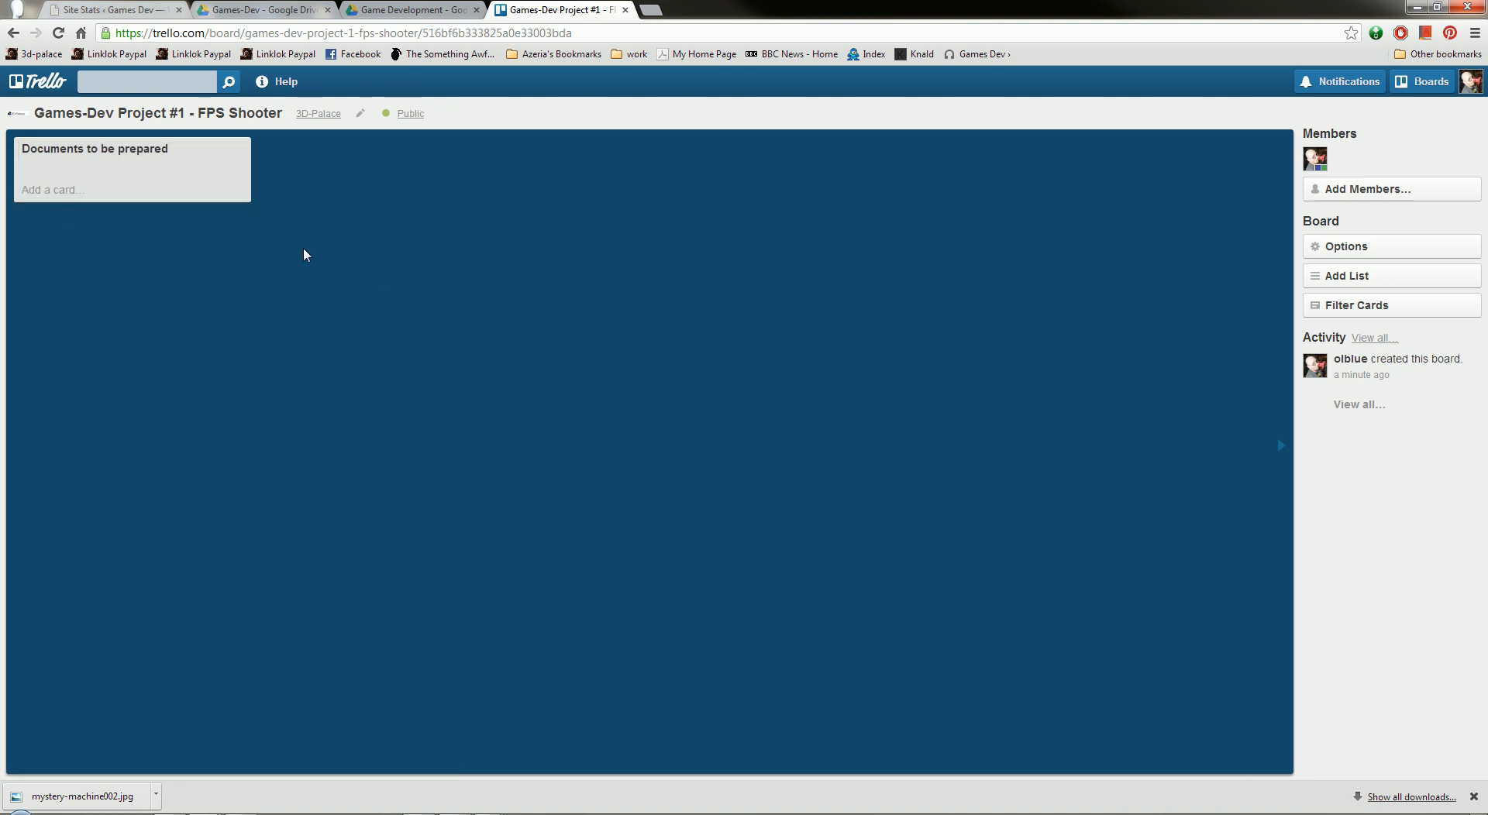
pyautogui.click(85, 189)
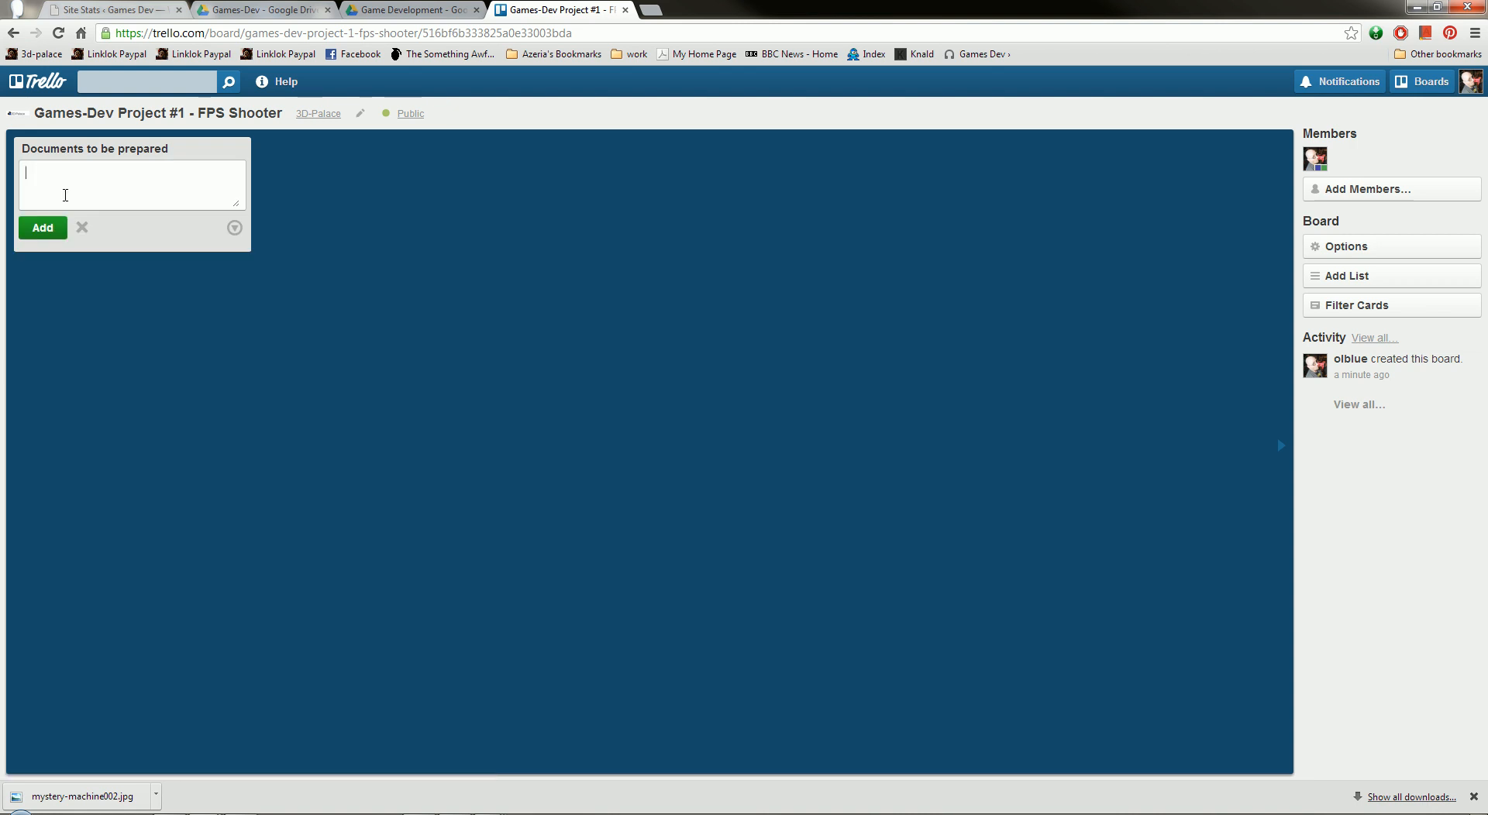
# - Add a 'Project Document' card to 'Documents to be prepared' and close the card composer
pyautogui.write('Proje')
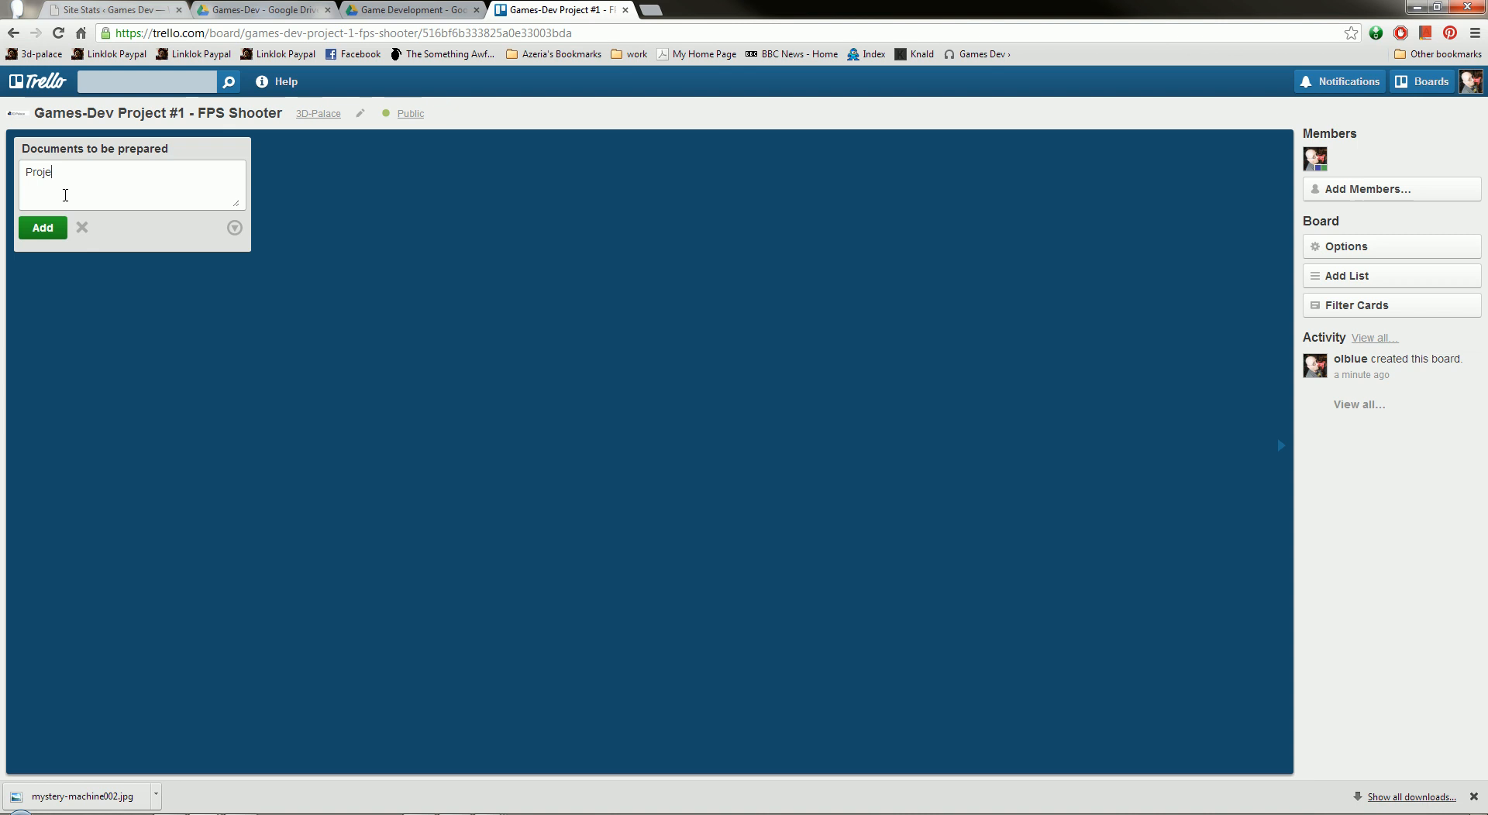
pyautogui.write('ct Do')
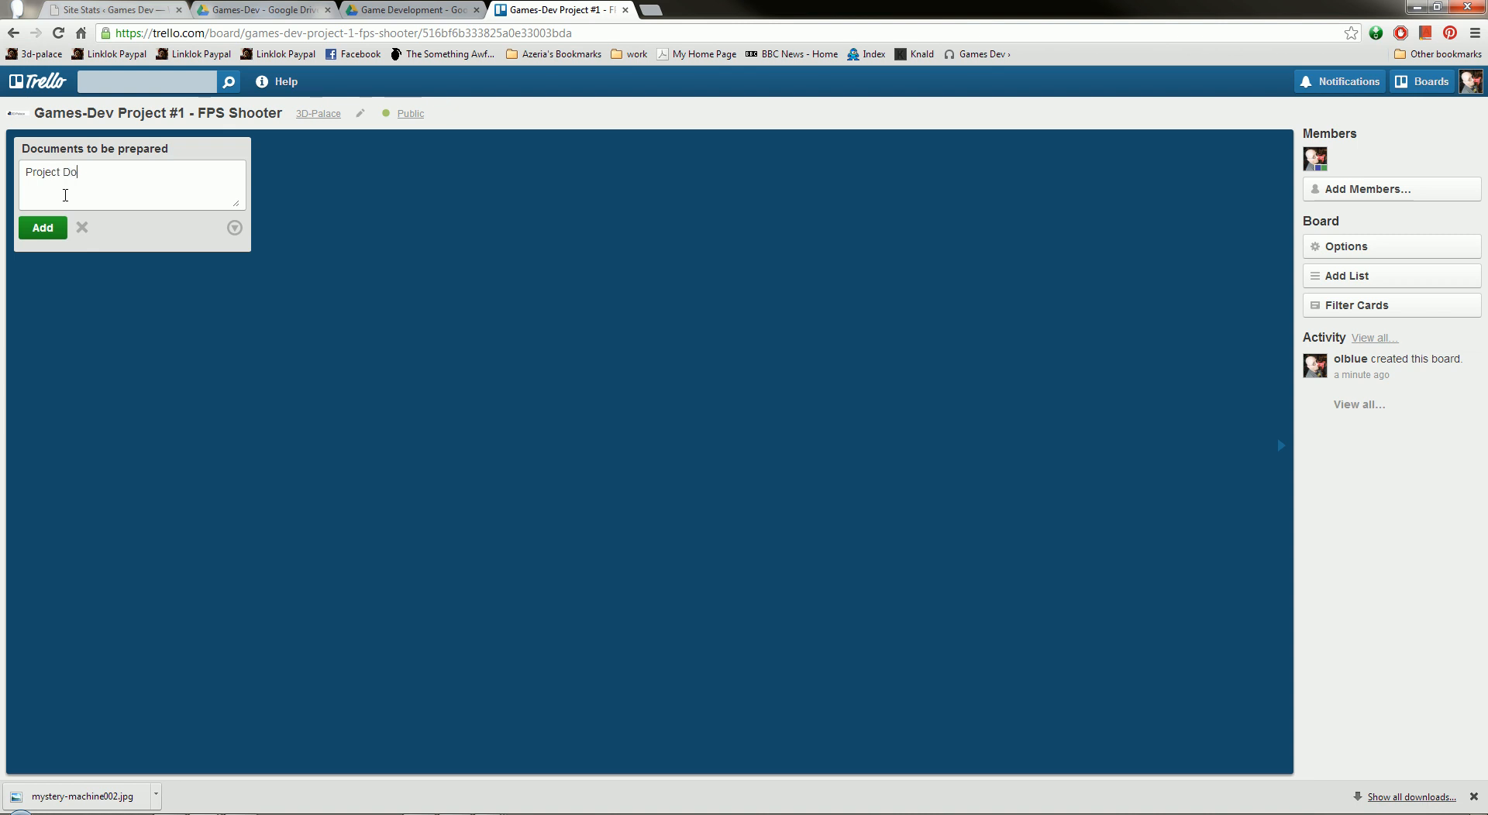
pyautogui.write('cument')
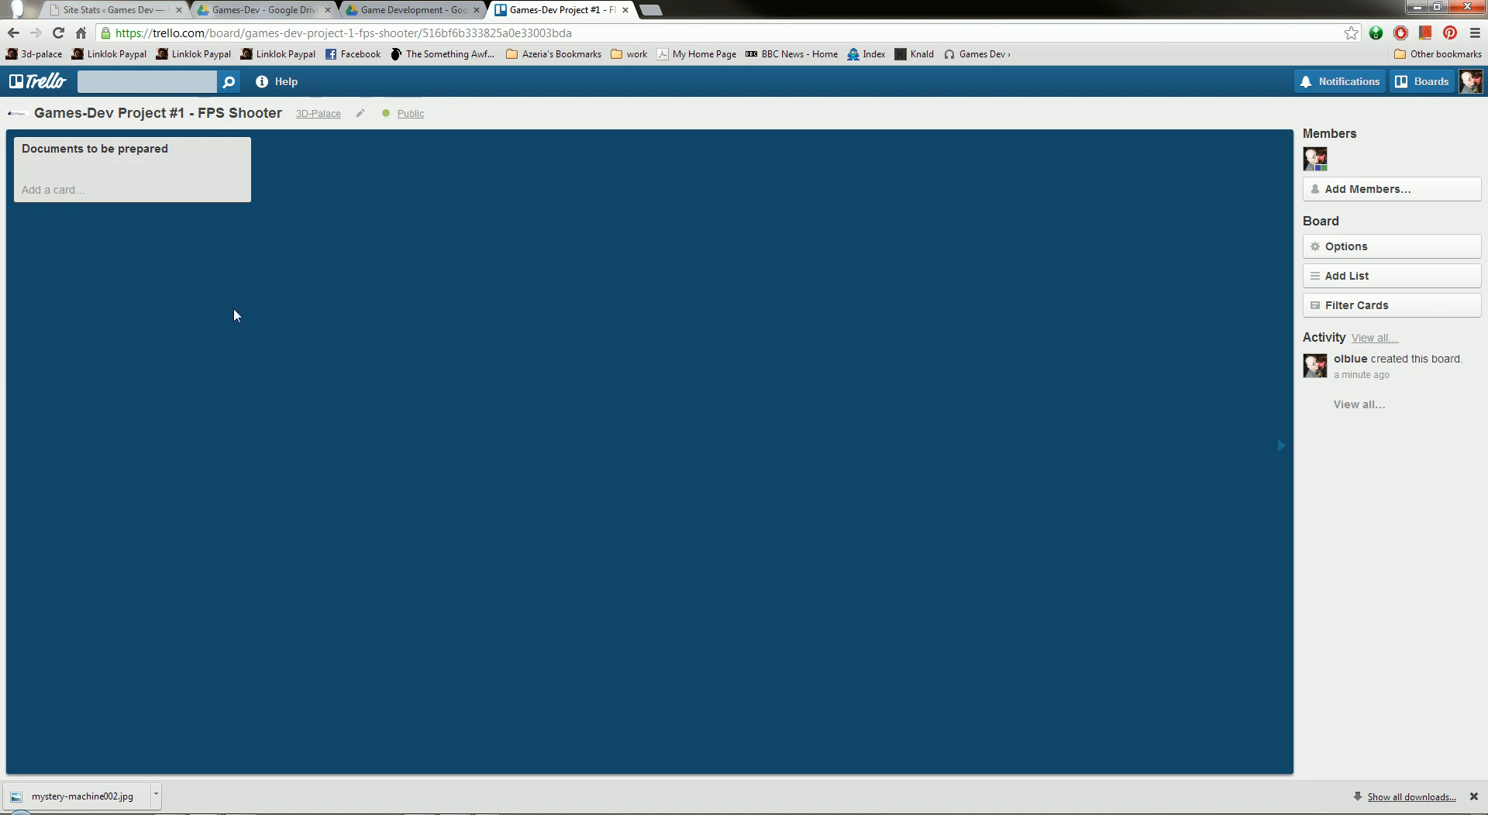
pyautogui.write('Project Document')
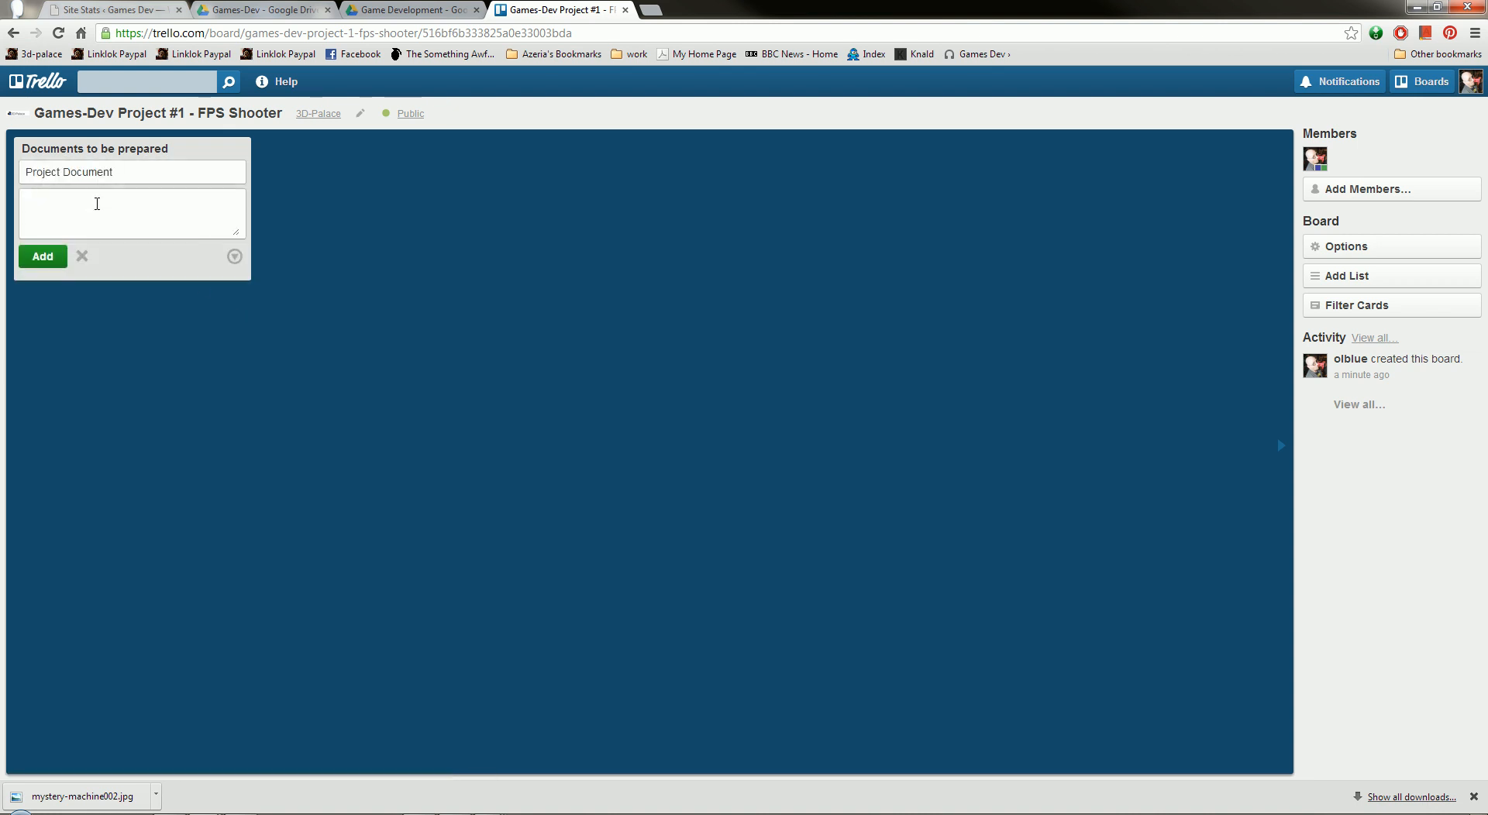
pyautogui.click(42, 257)
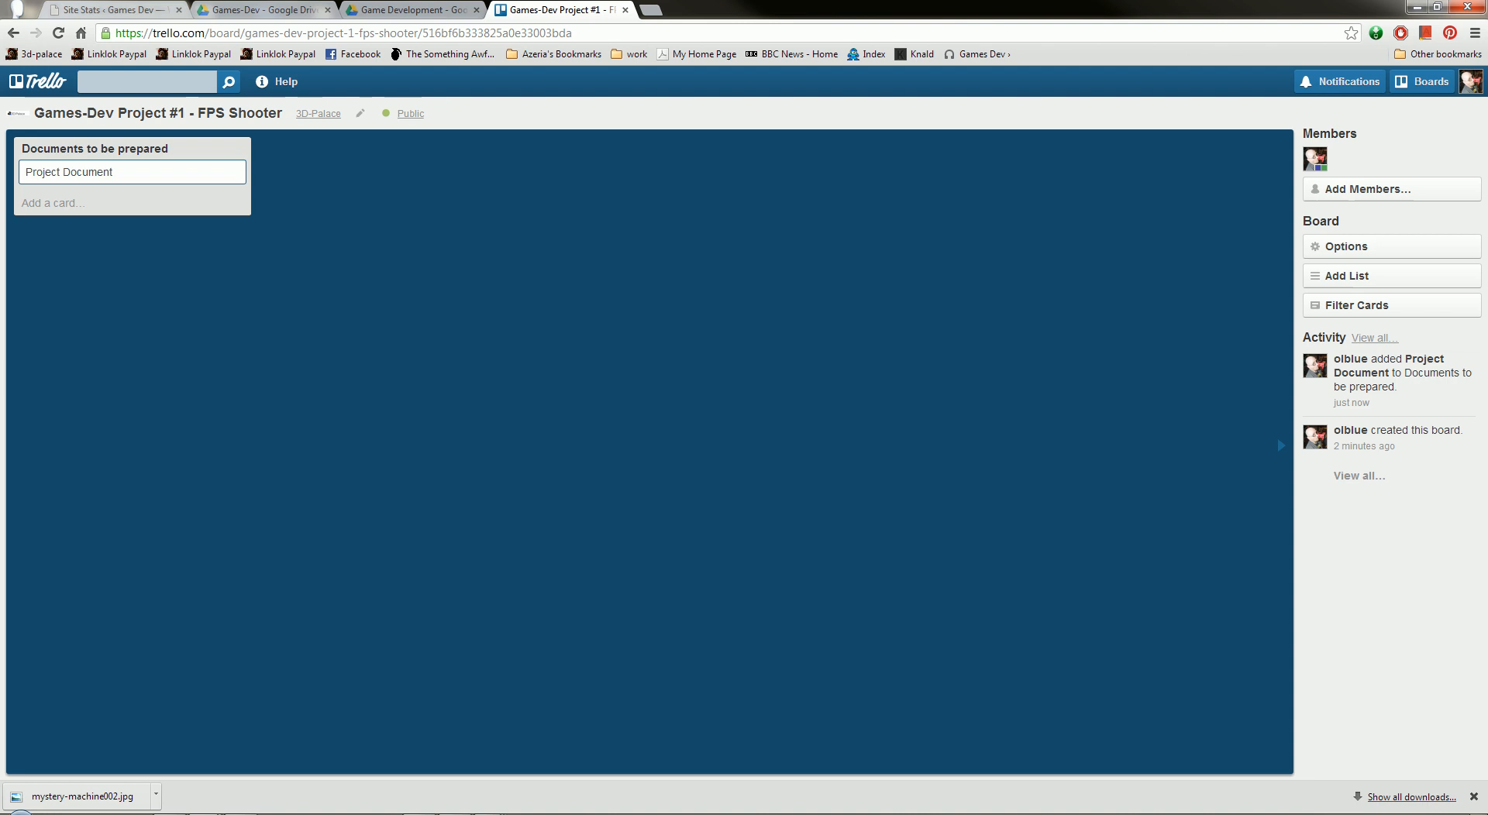
pyautogui.moveTo(589, 402)
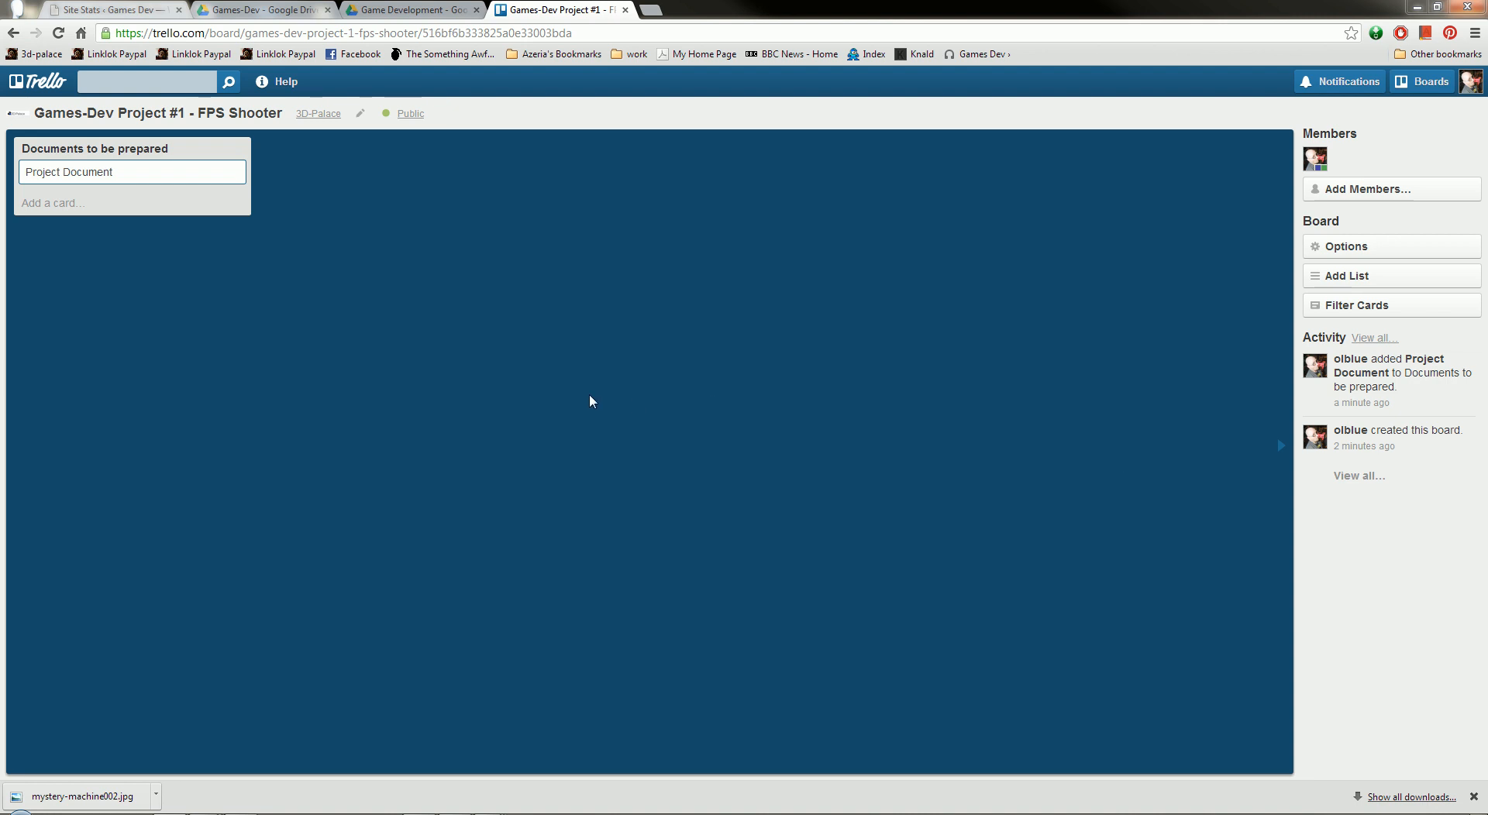
pyautogui.moveTo(477, 489)
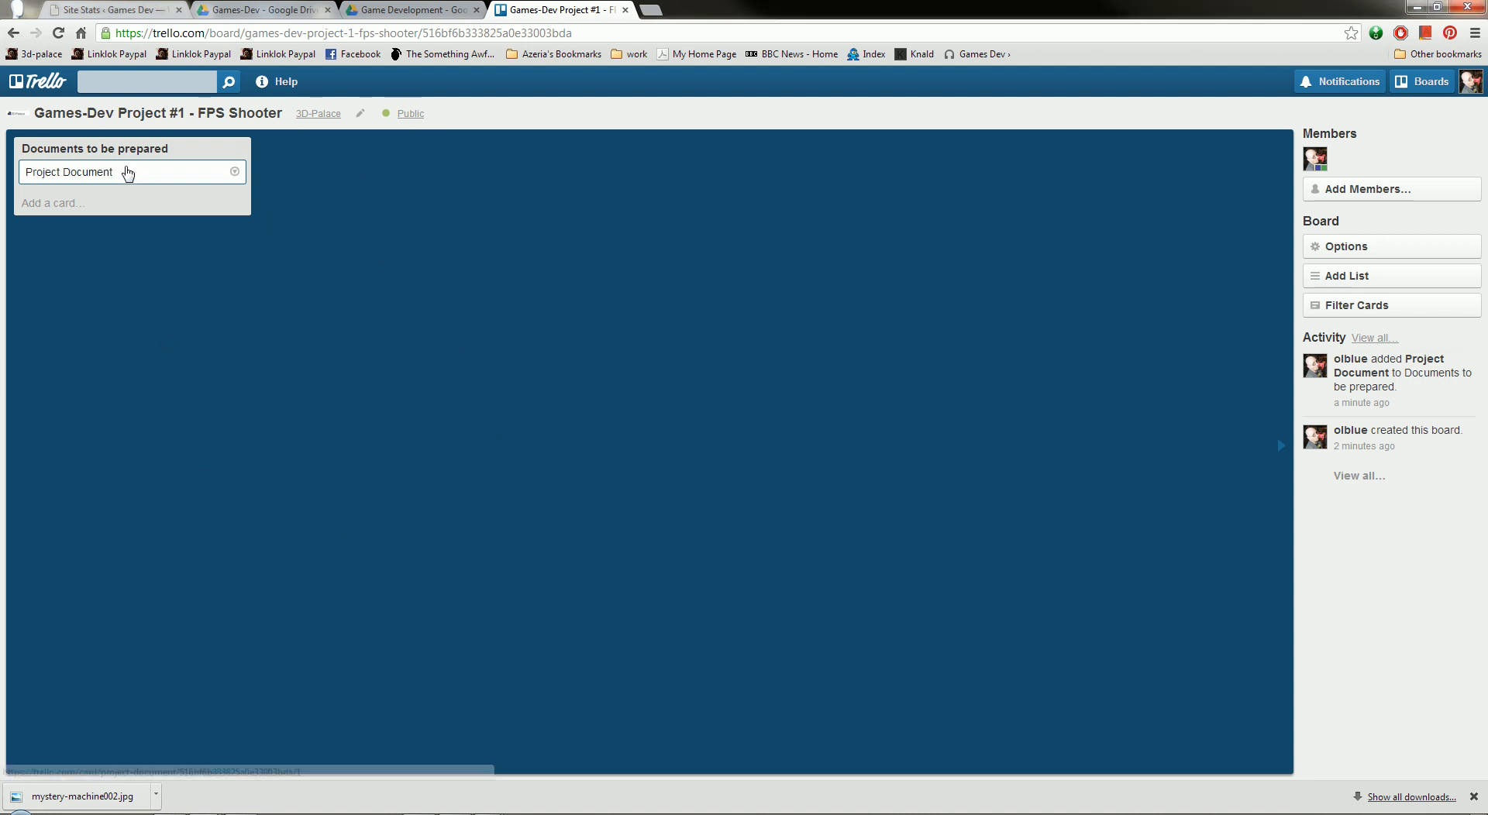
# - Open the Project Document card and post the comment 'Project is assigned to Cris'
pyautogui.click(69, 172)
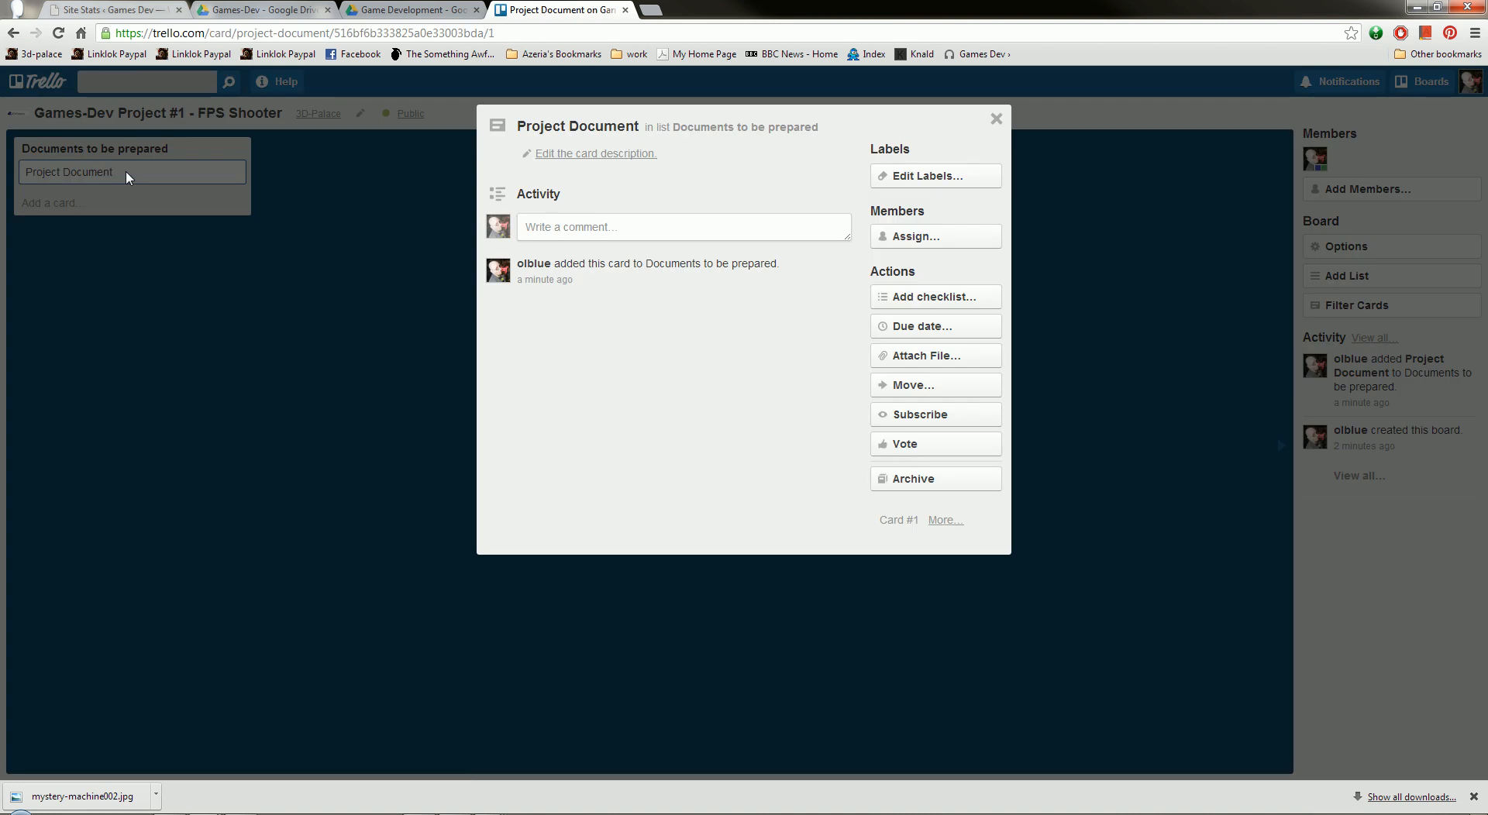
pyautogui.click(664, 227)
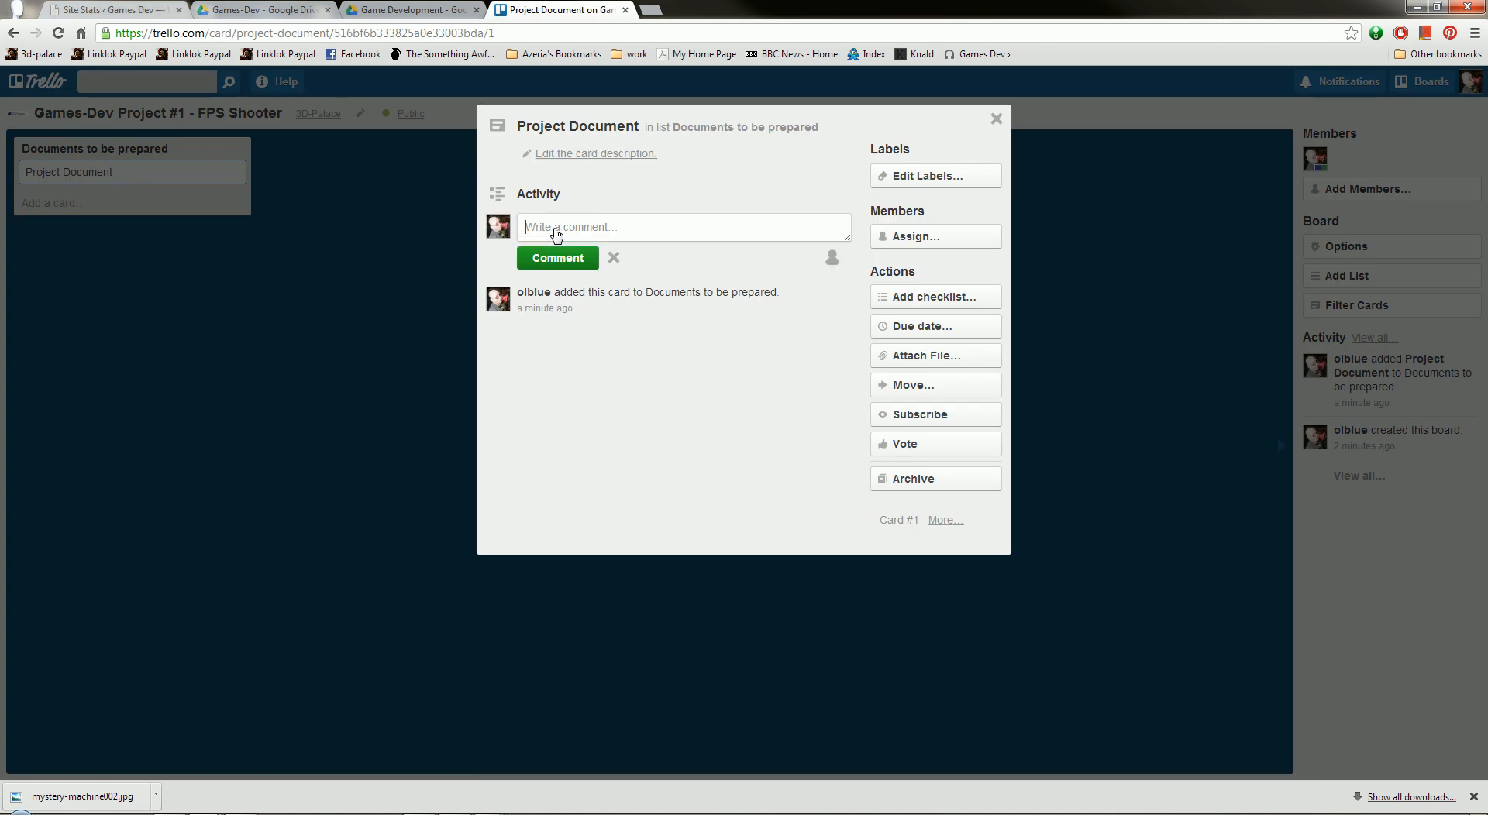
pyautogui.click(683, 227)
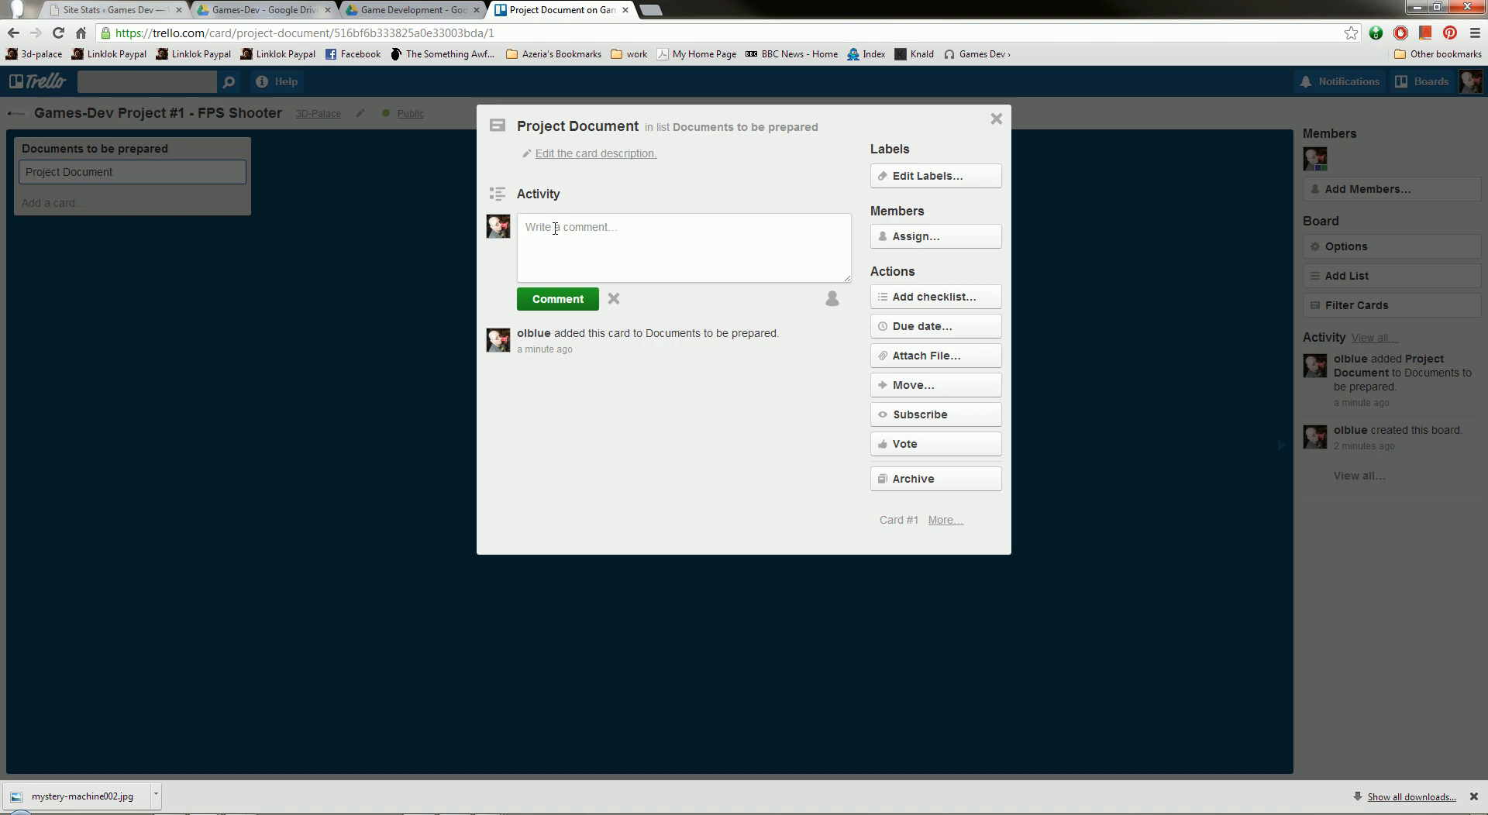
pyautogui.write('Project is as')
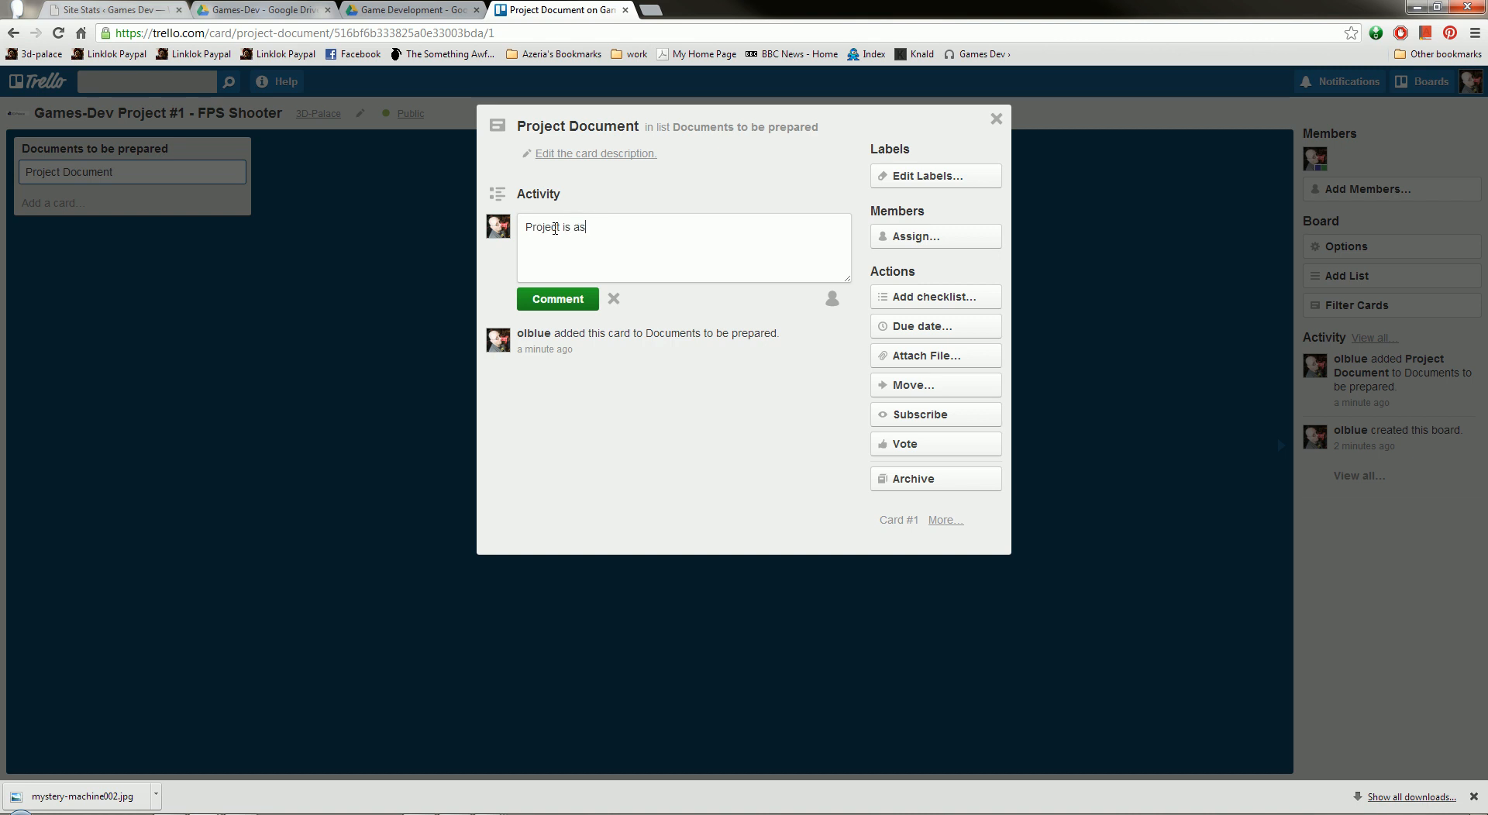
pyautogui.write('signed')
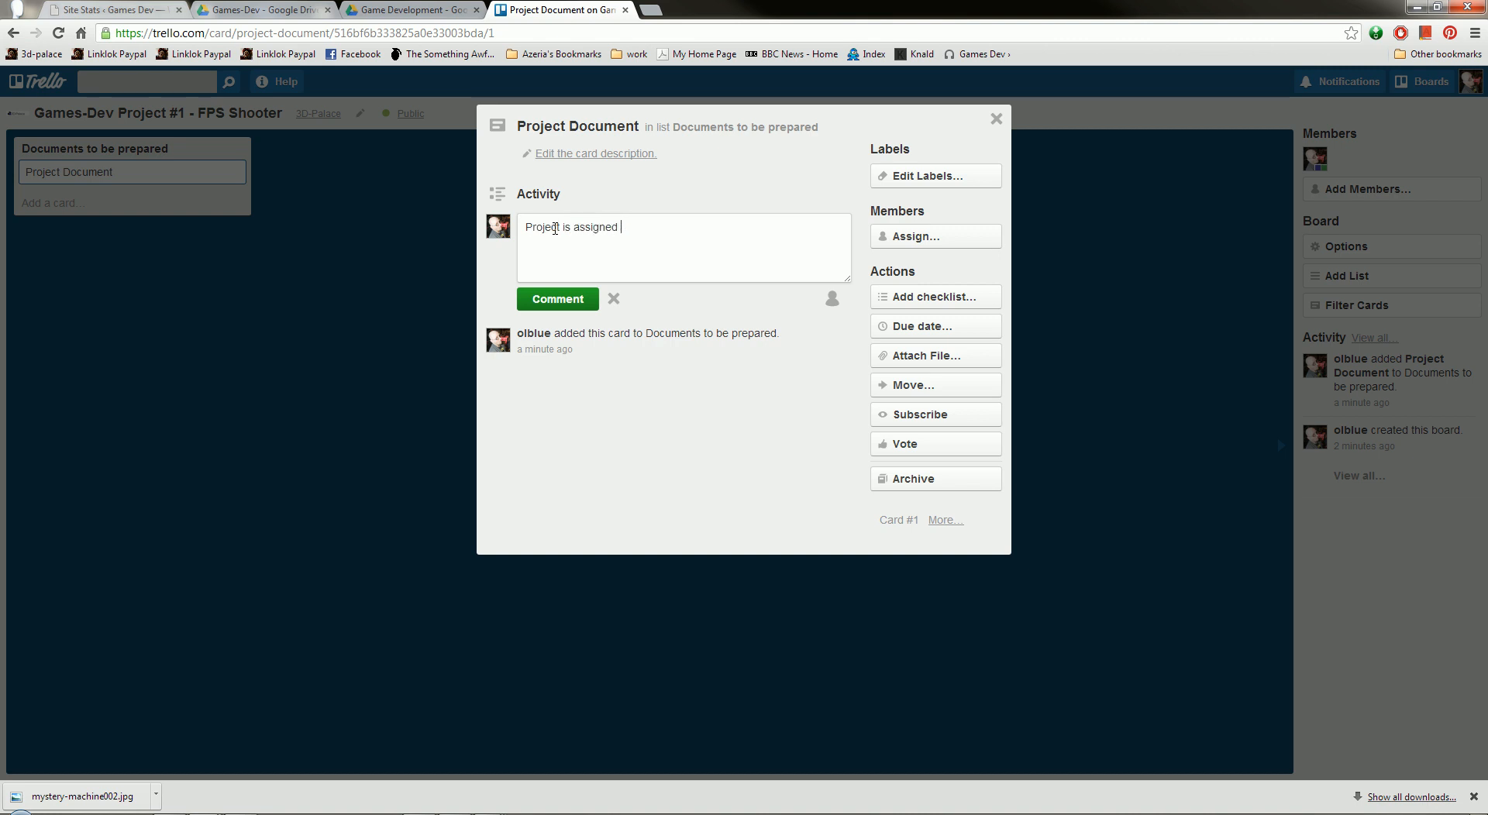
pyautogui.write('to Cris')
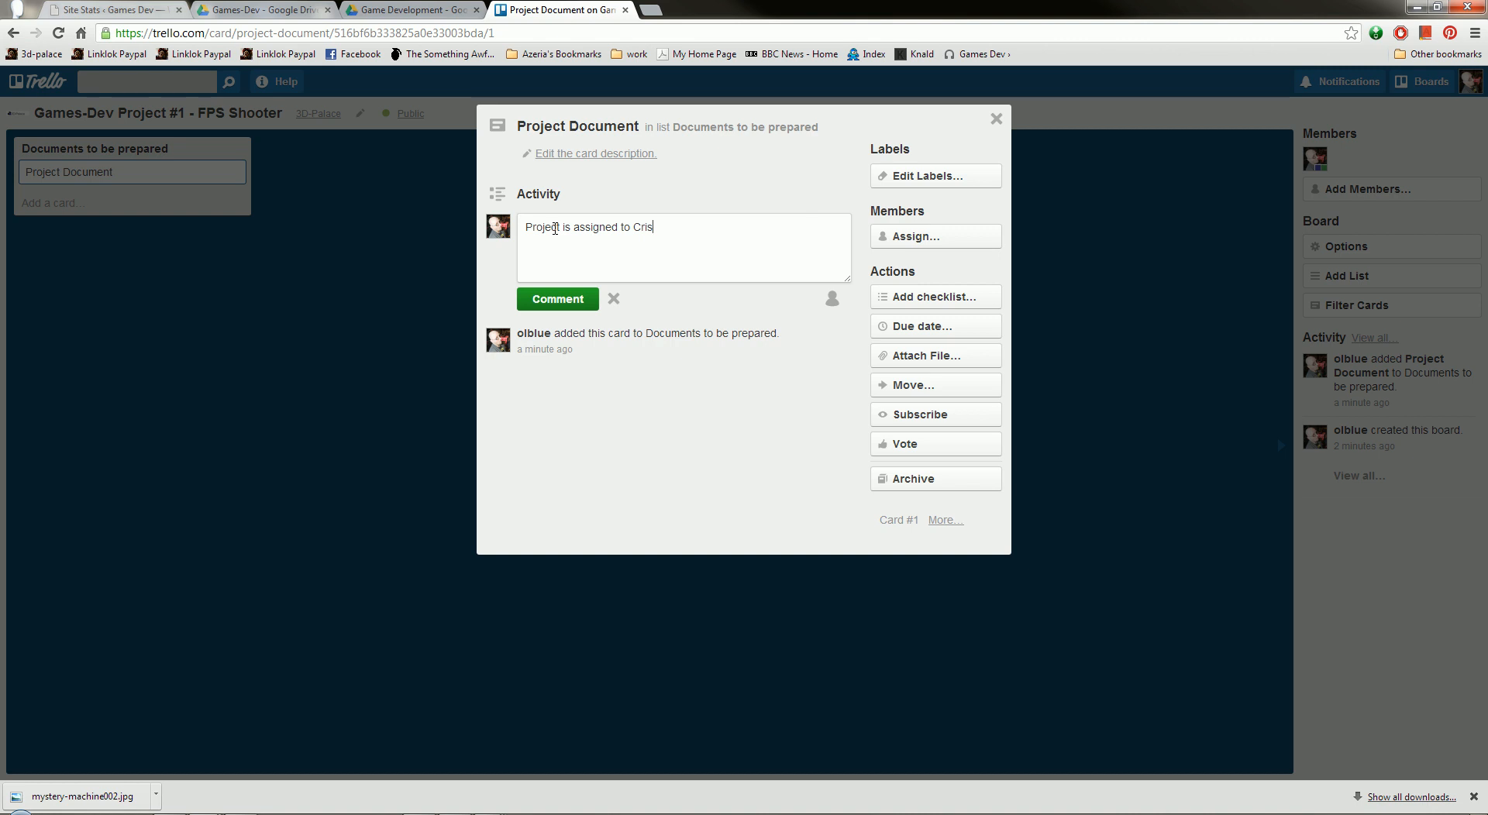
pyautogui.click(557, 300)
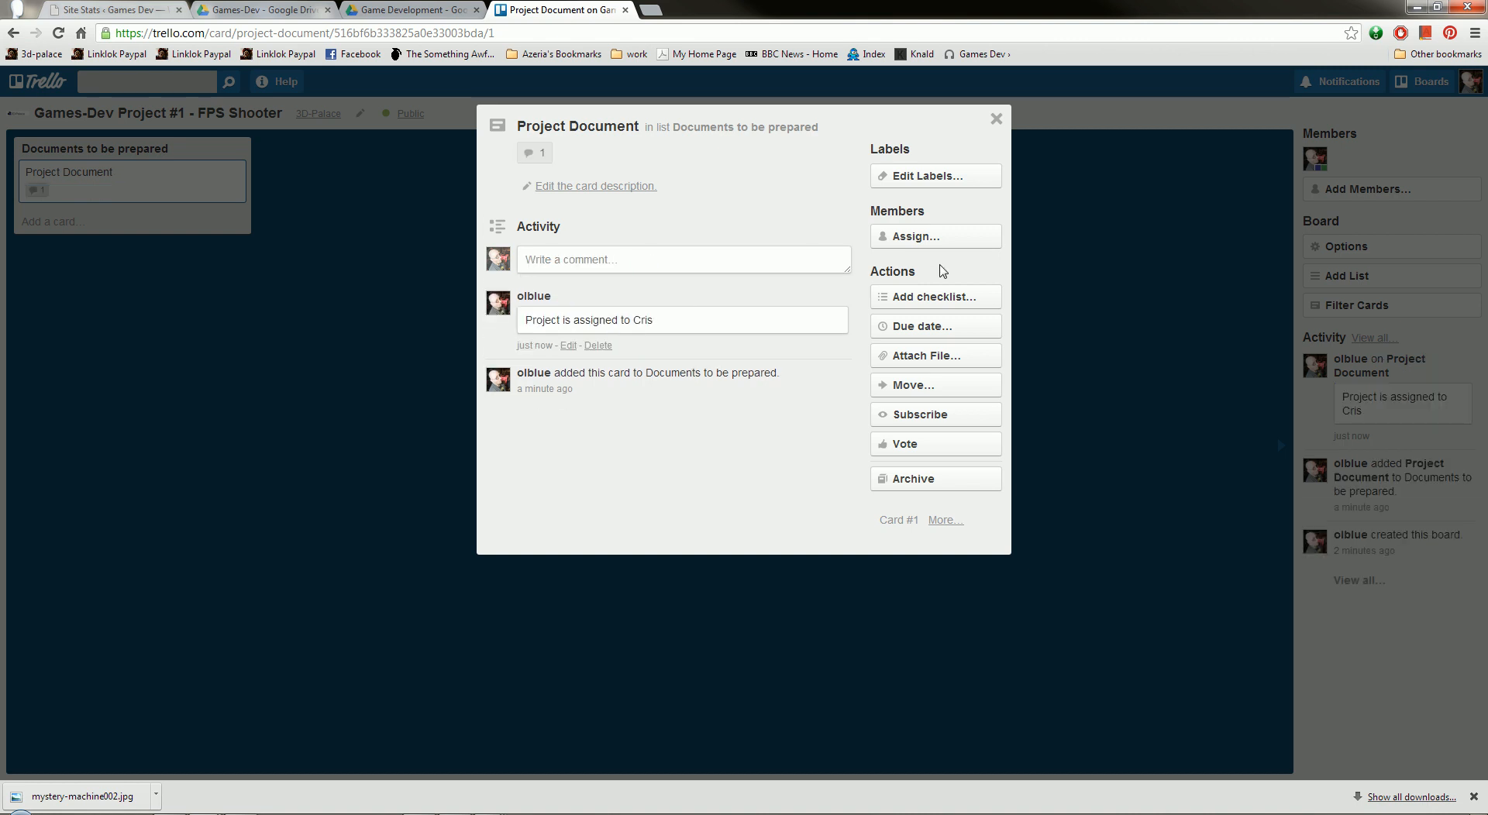
# - Add member olblue to the card and set its due date to 17 April
pyautogui.click(934, 236)
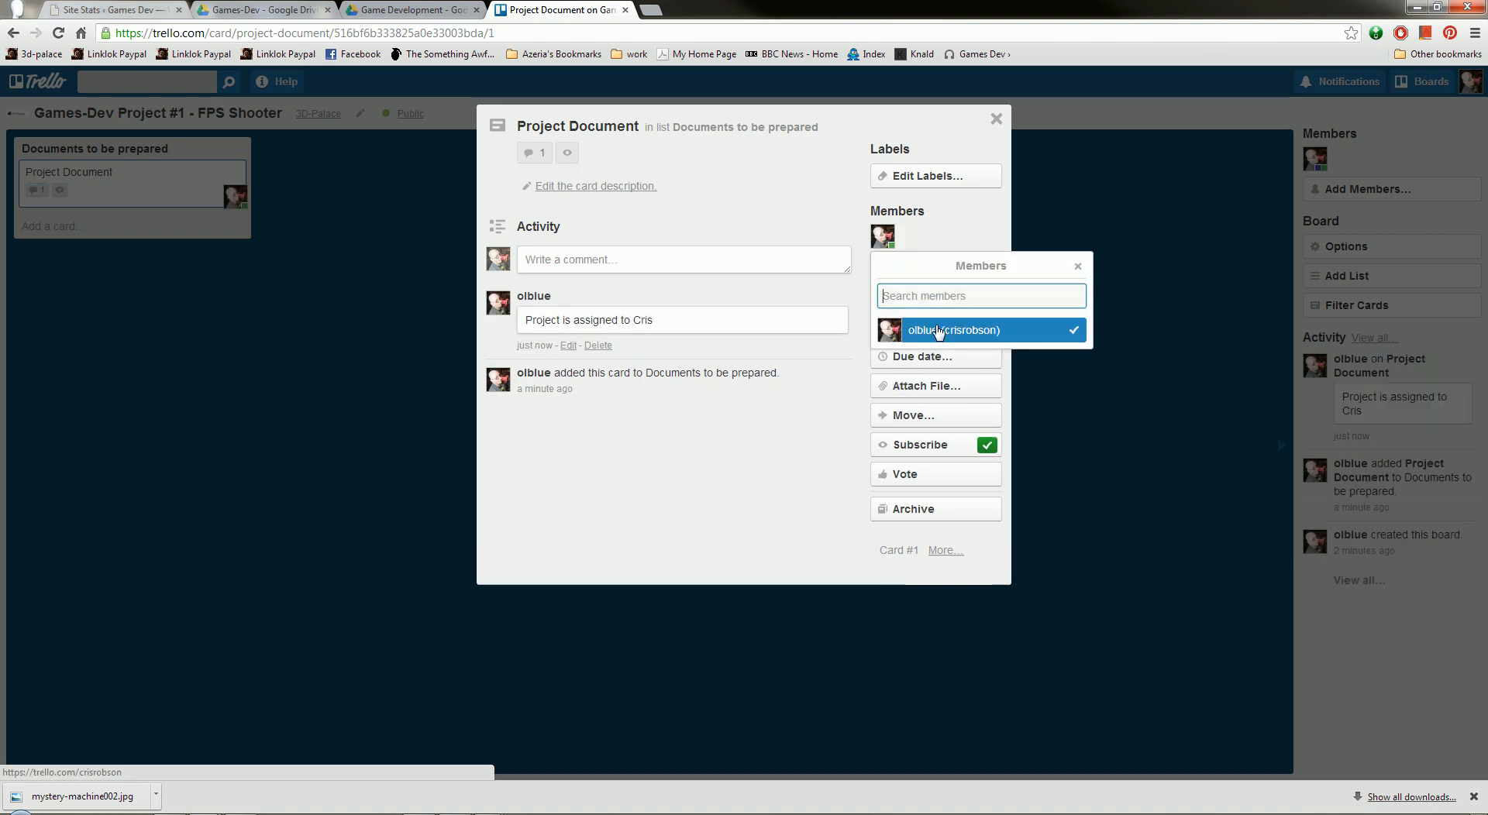
pyautogui.click(952, 330)
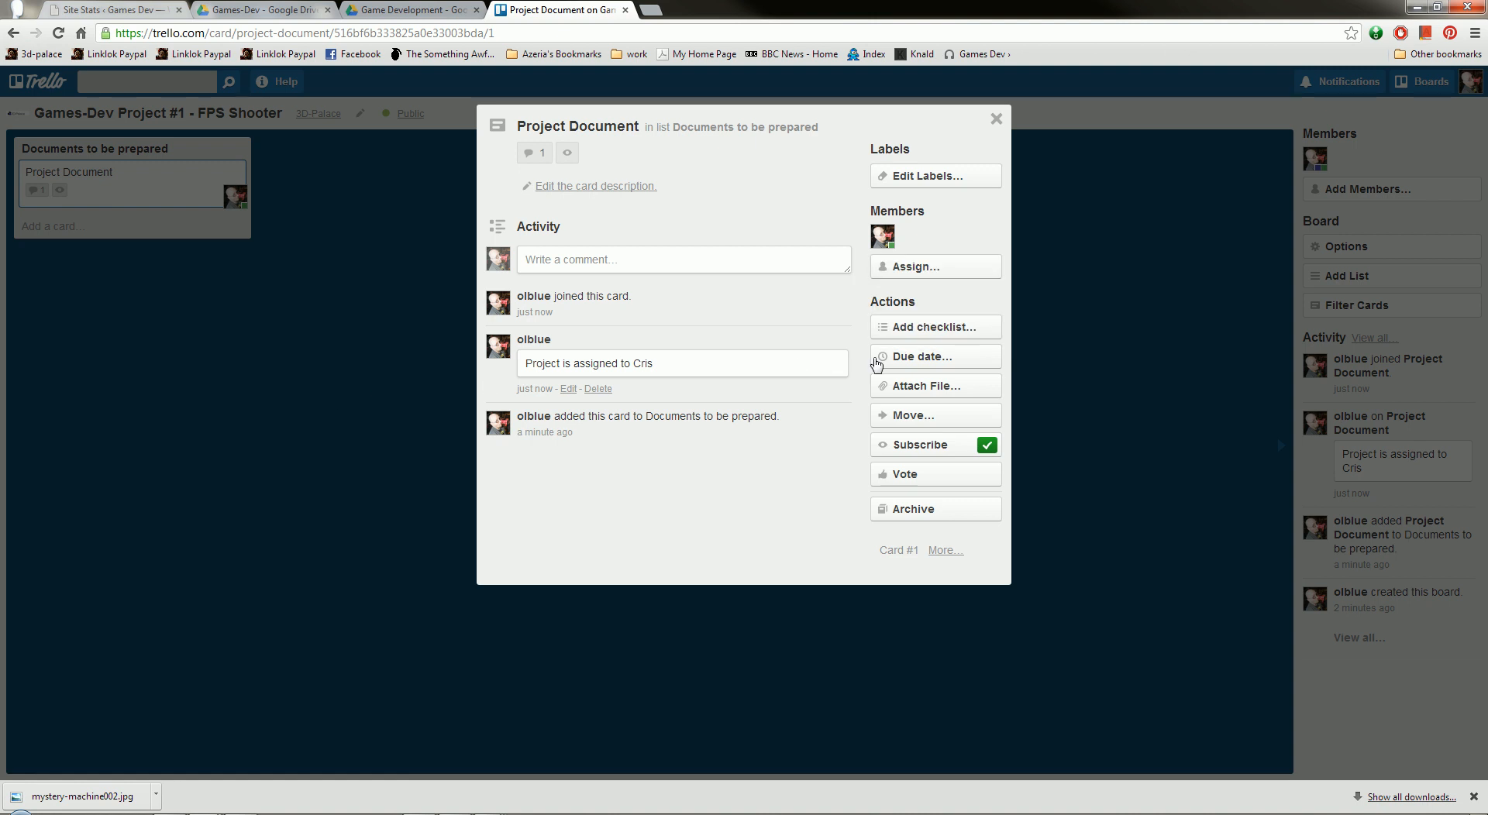
pyautogui.click(921, 356)
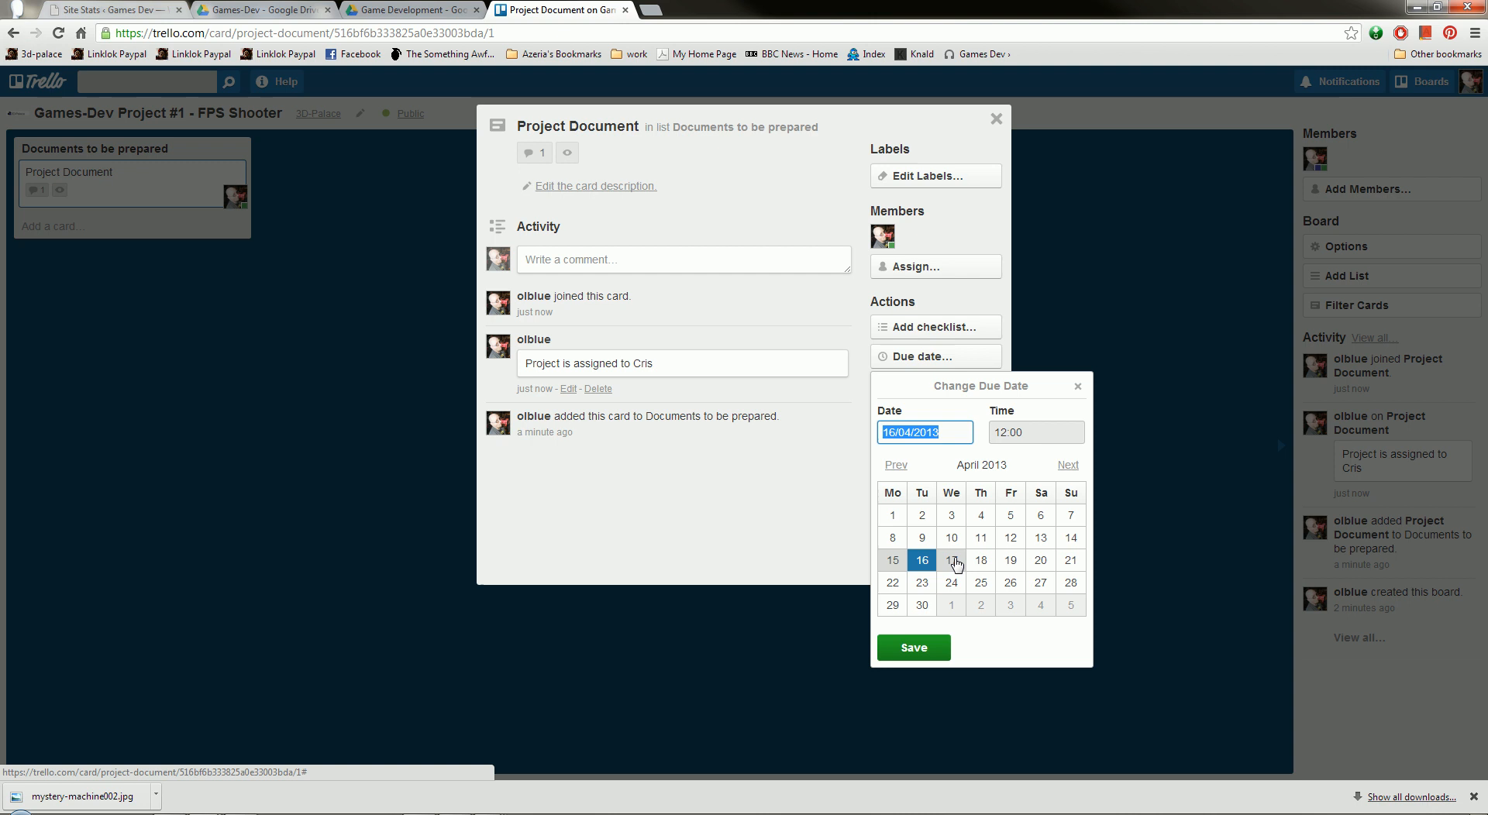
pyautogui.click(952, 560)
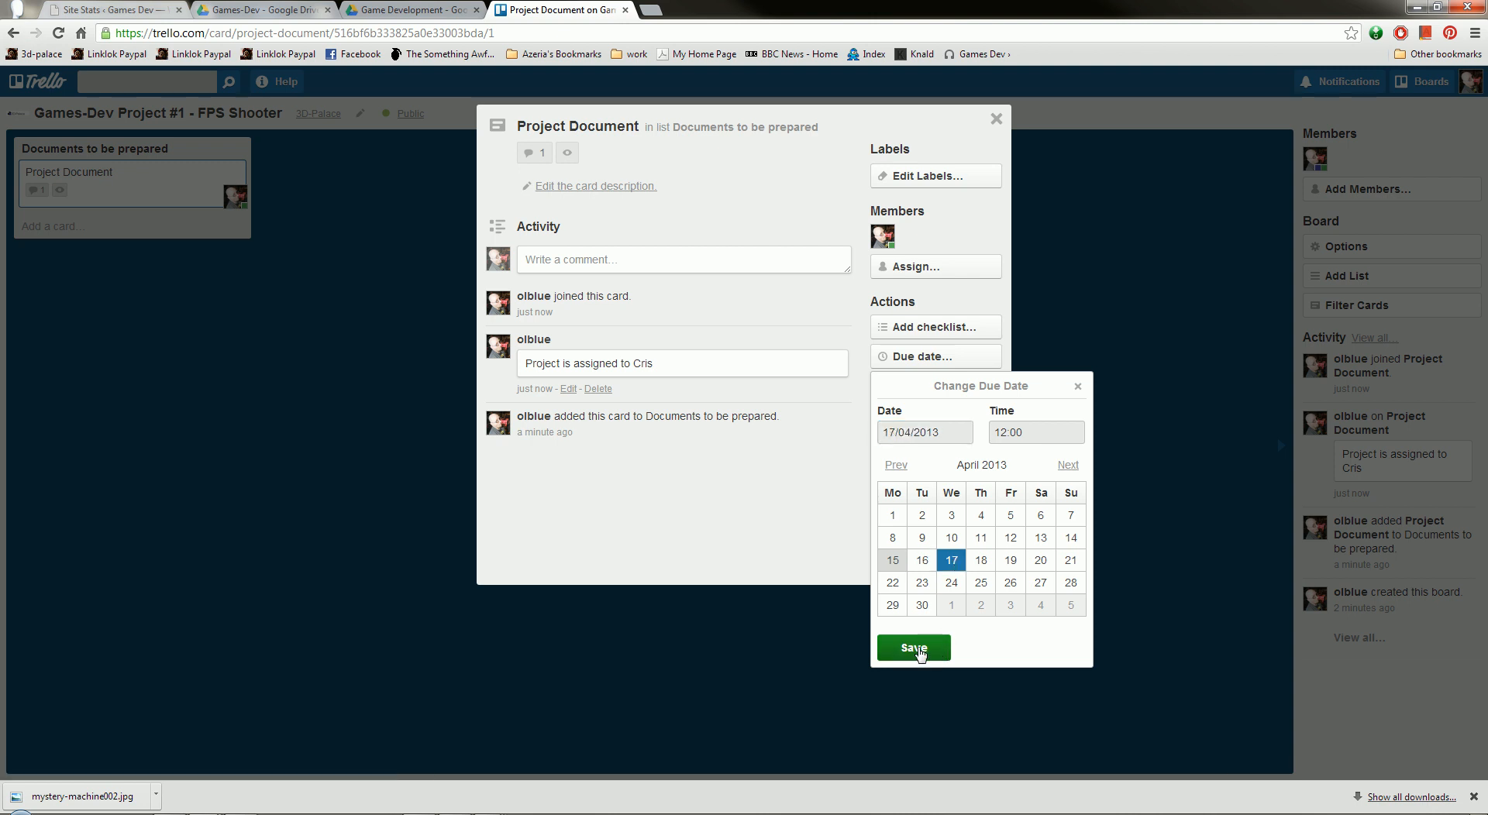
pyautogui.click(912, 647)
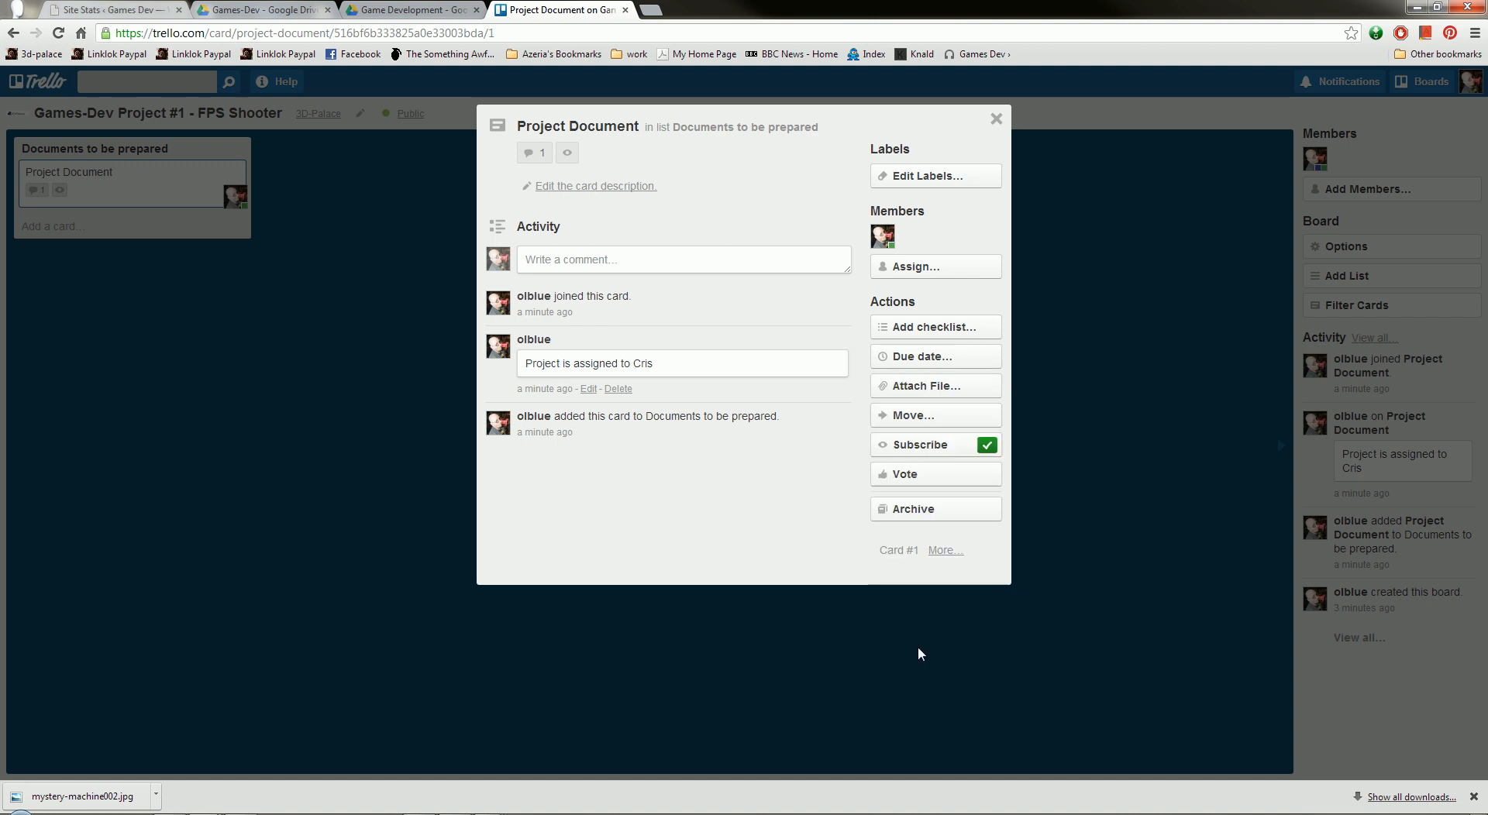
pyautogui.click(933, 356)
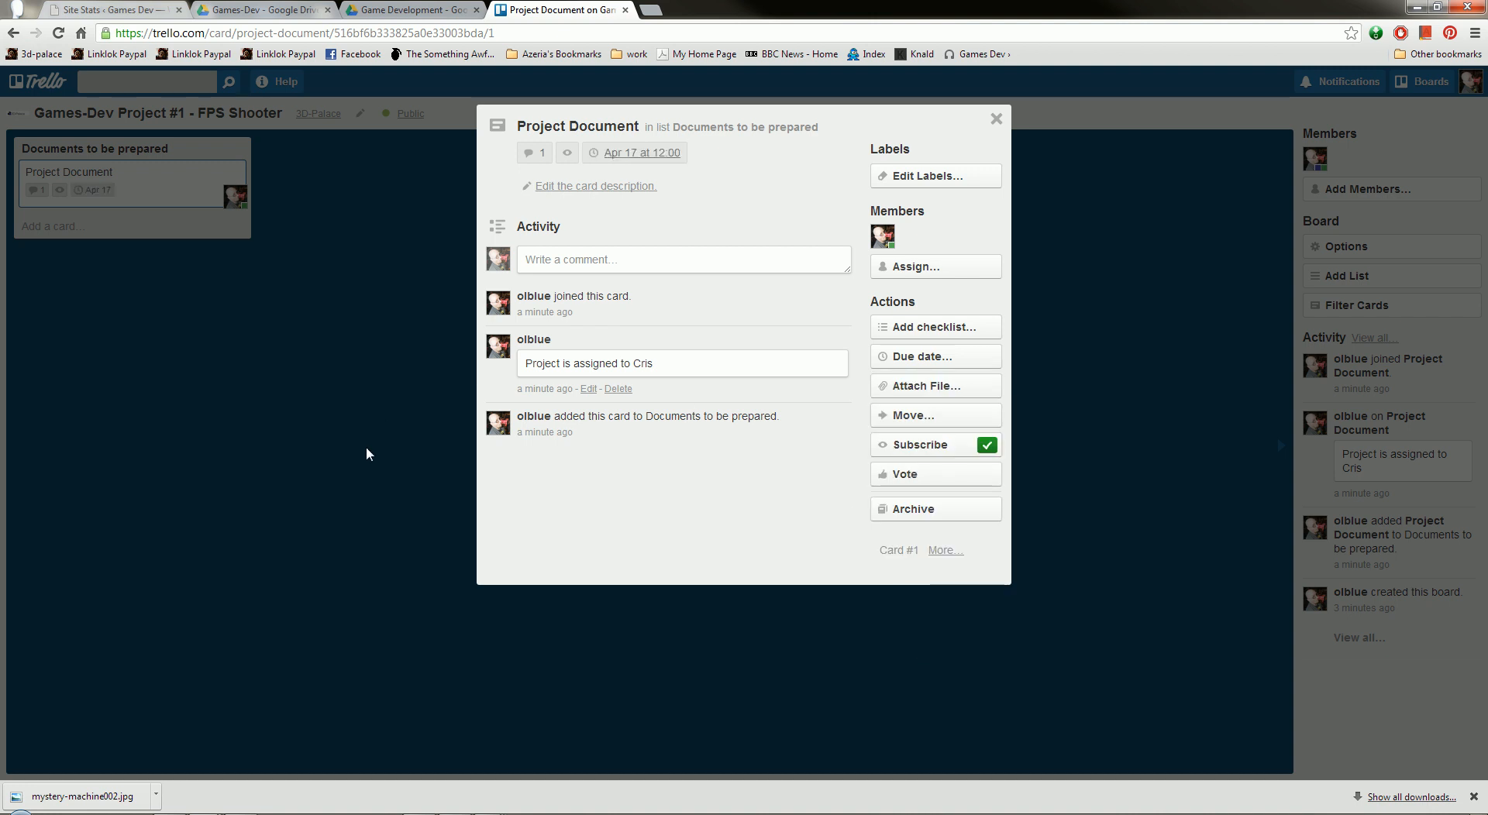
pyautogui.moveTo(995, 117)
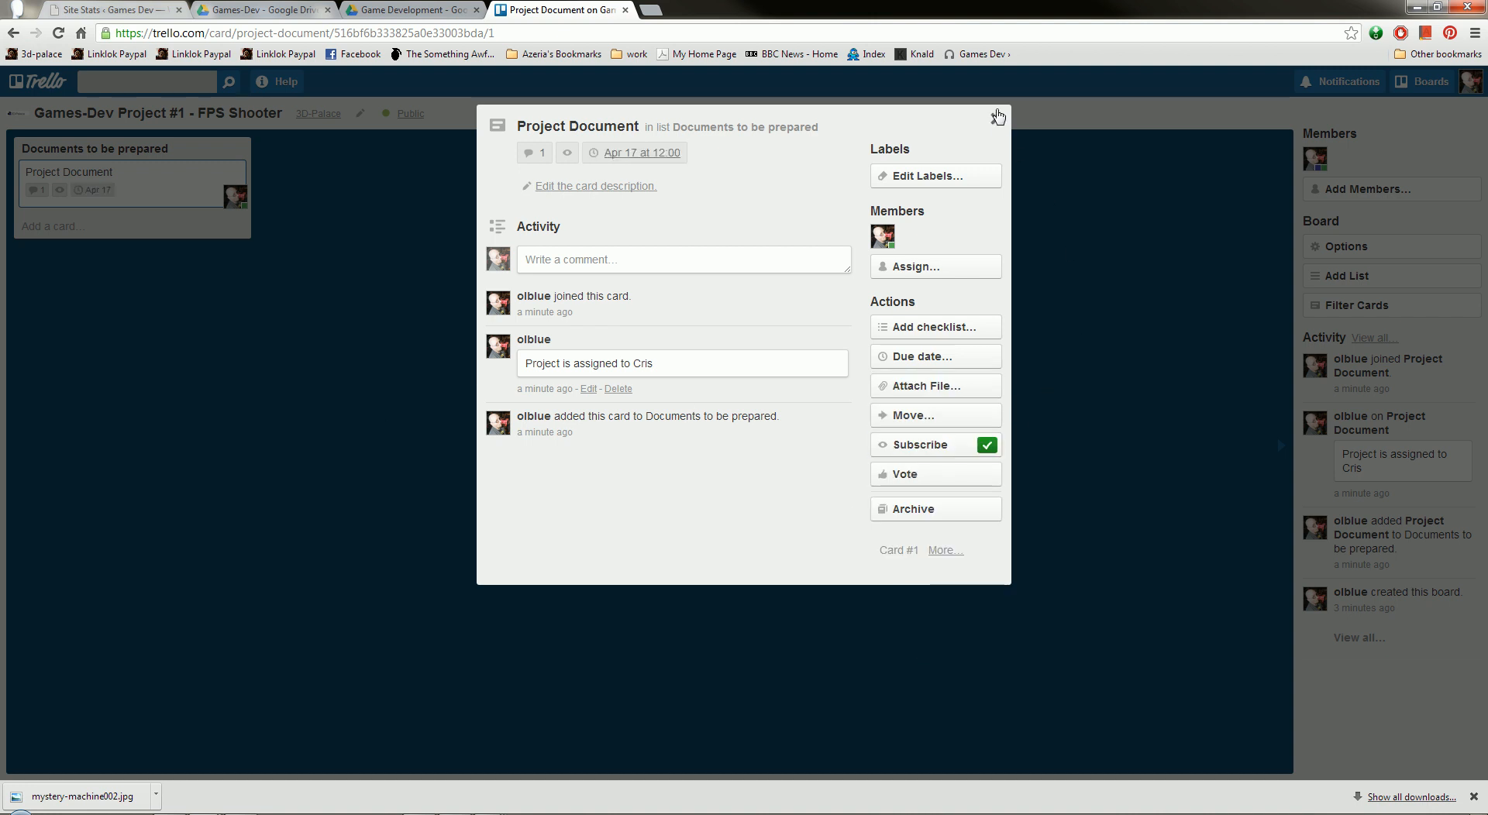
# - Add a checklist titled 'Subjects to be in document' to the card
pyautogui.click(933, 326)
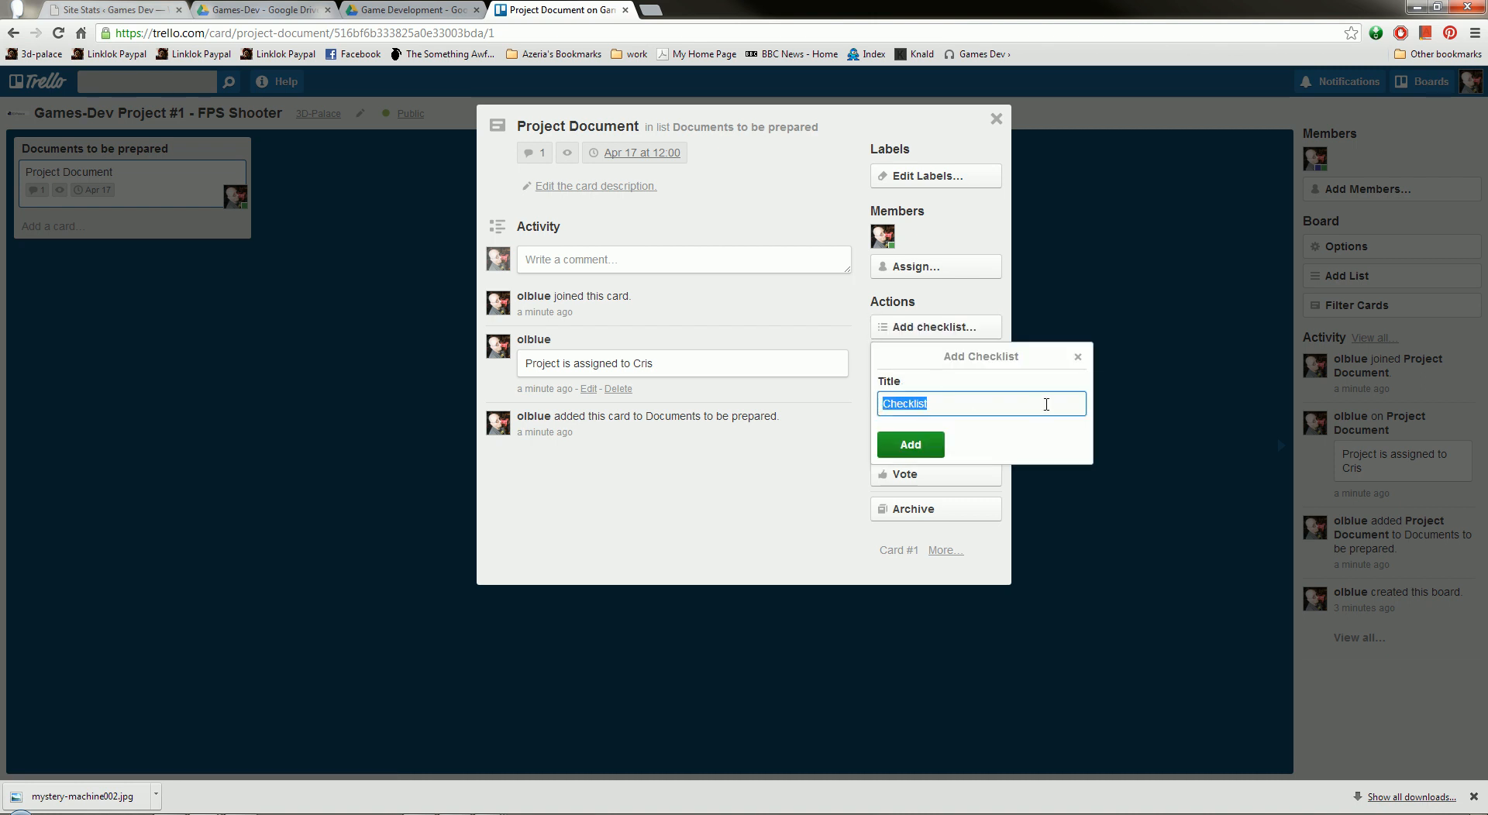
pyautogui.write('Subjects to be in docu')
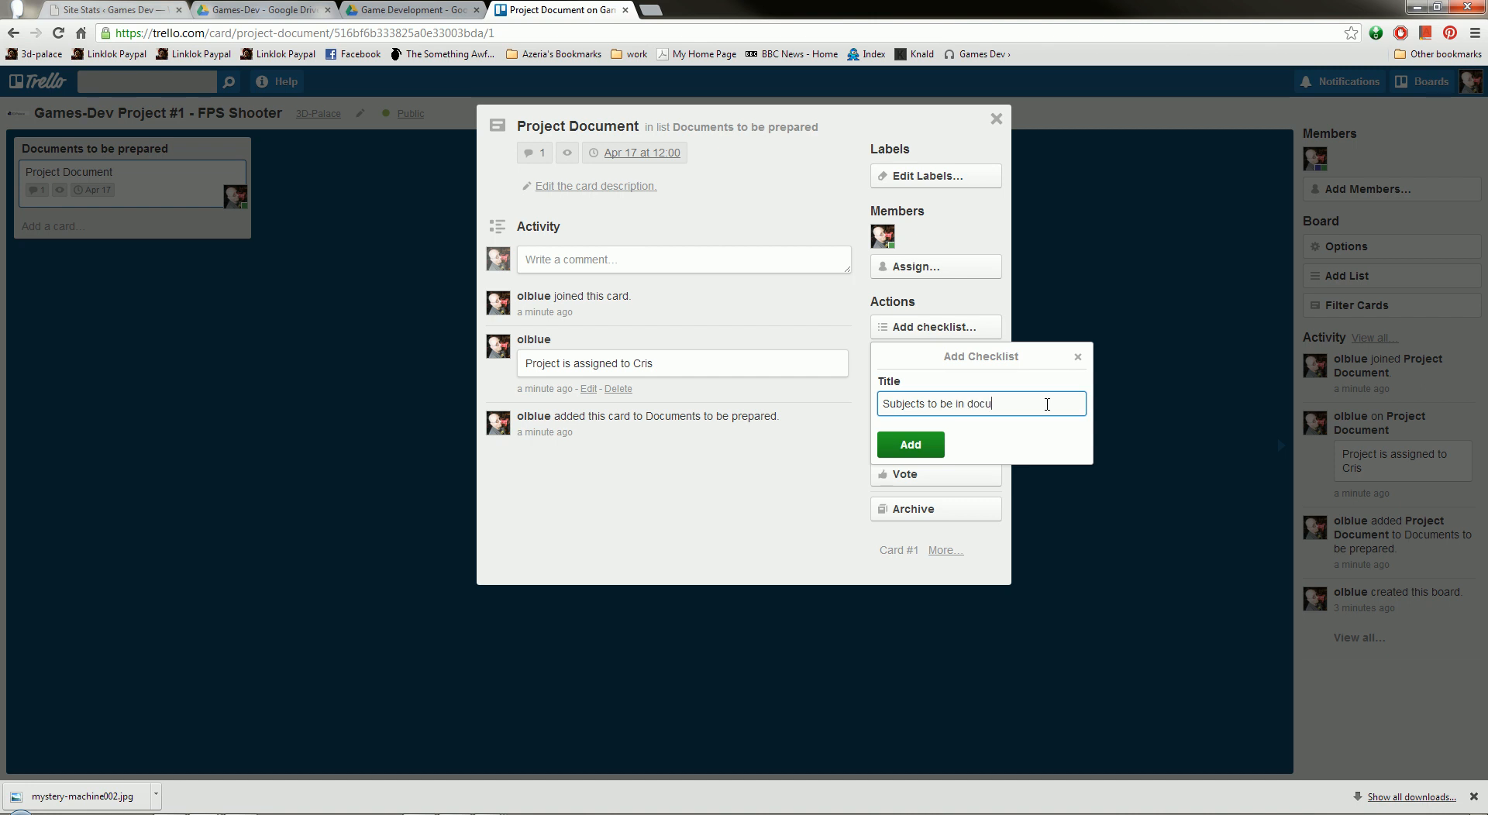
pyautogui.write('ment')
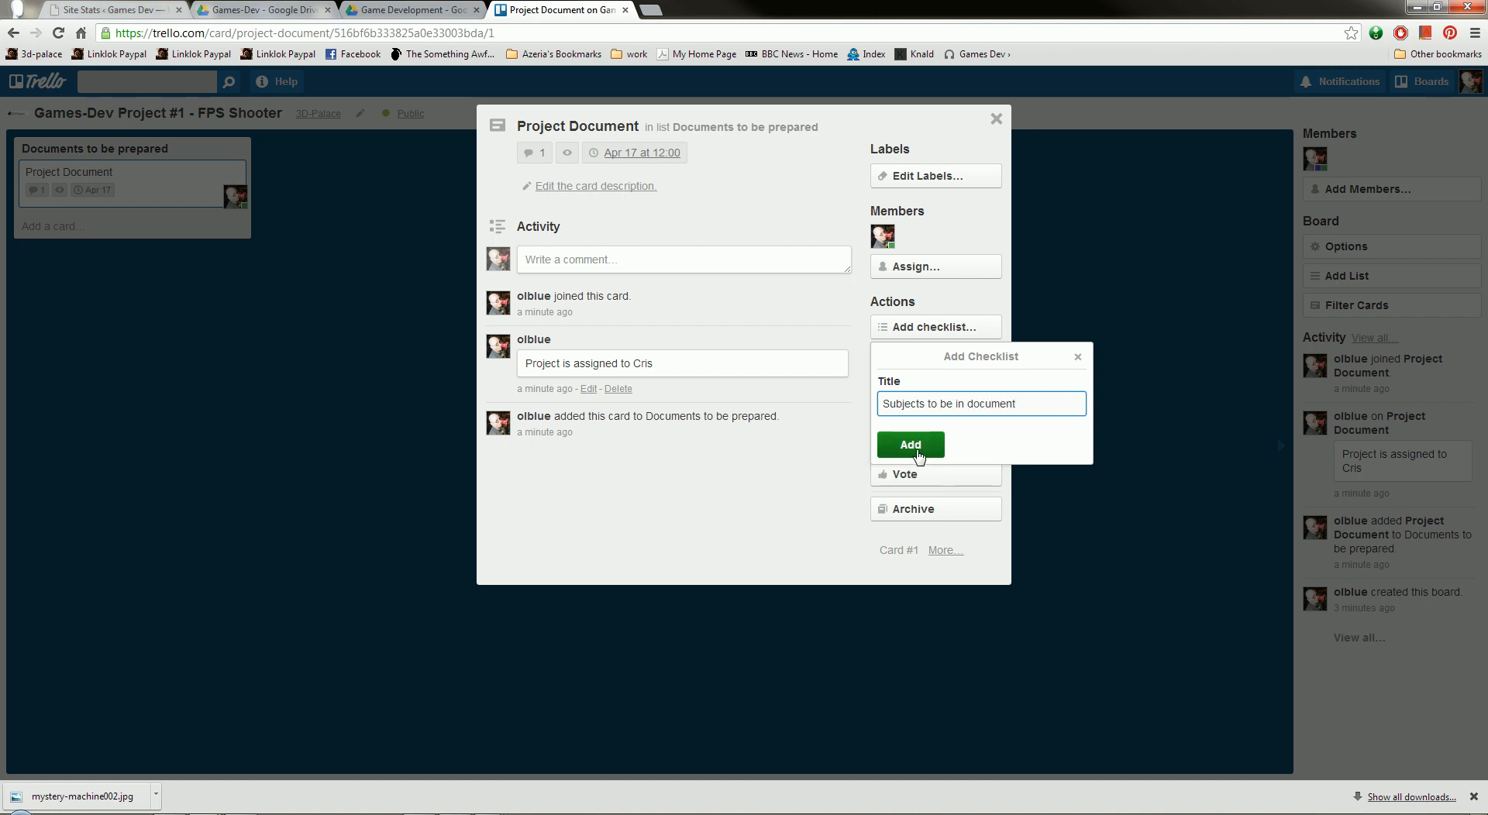
pyautogui.click(908, 444)
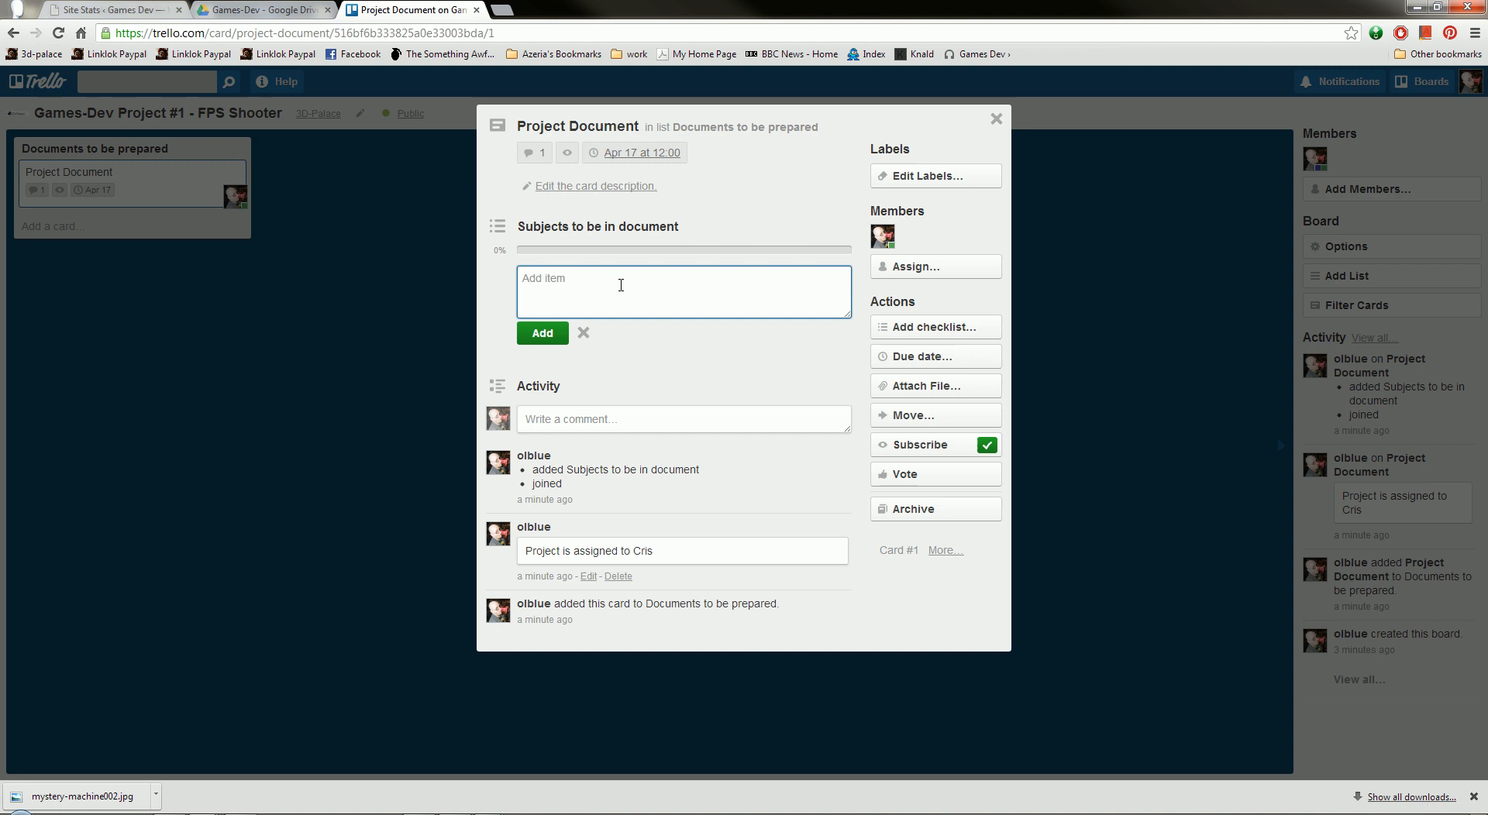
# - Add the checklist item 'Scope of the document (what the document is for…)'
pyautogui.write('Scope of the document (')
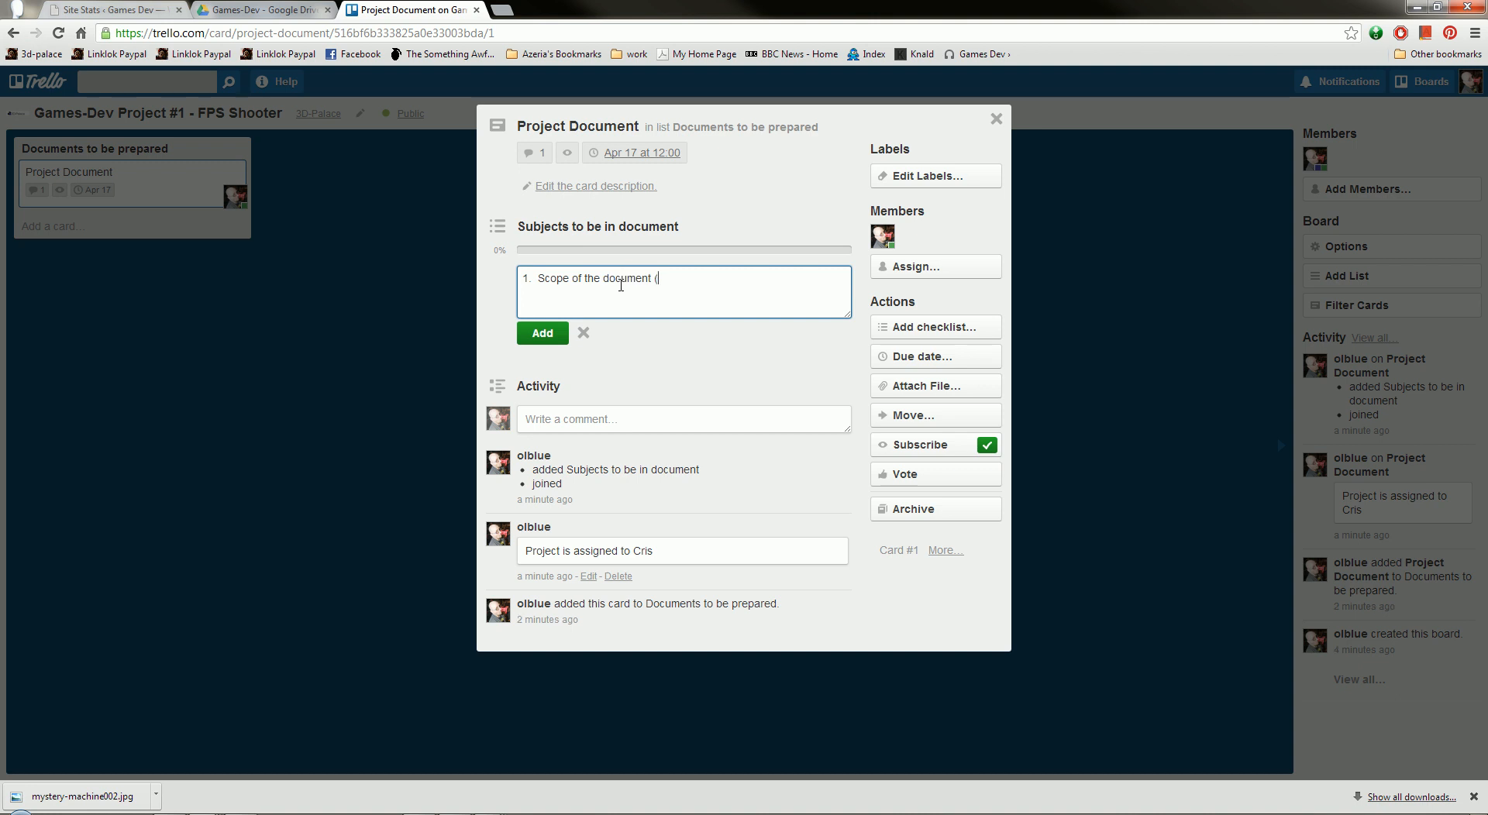
pyautogui.write('what the document')
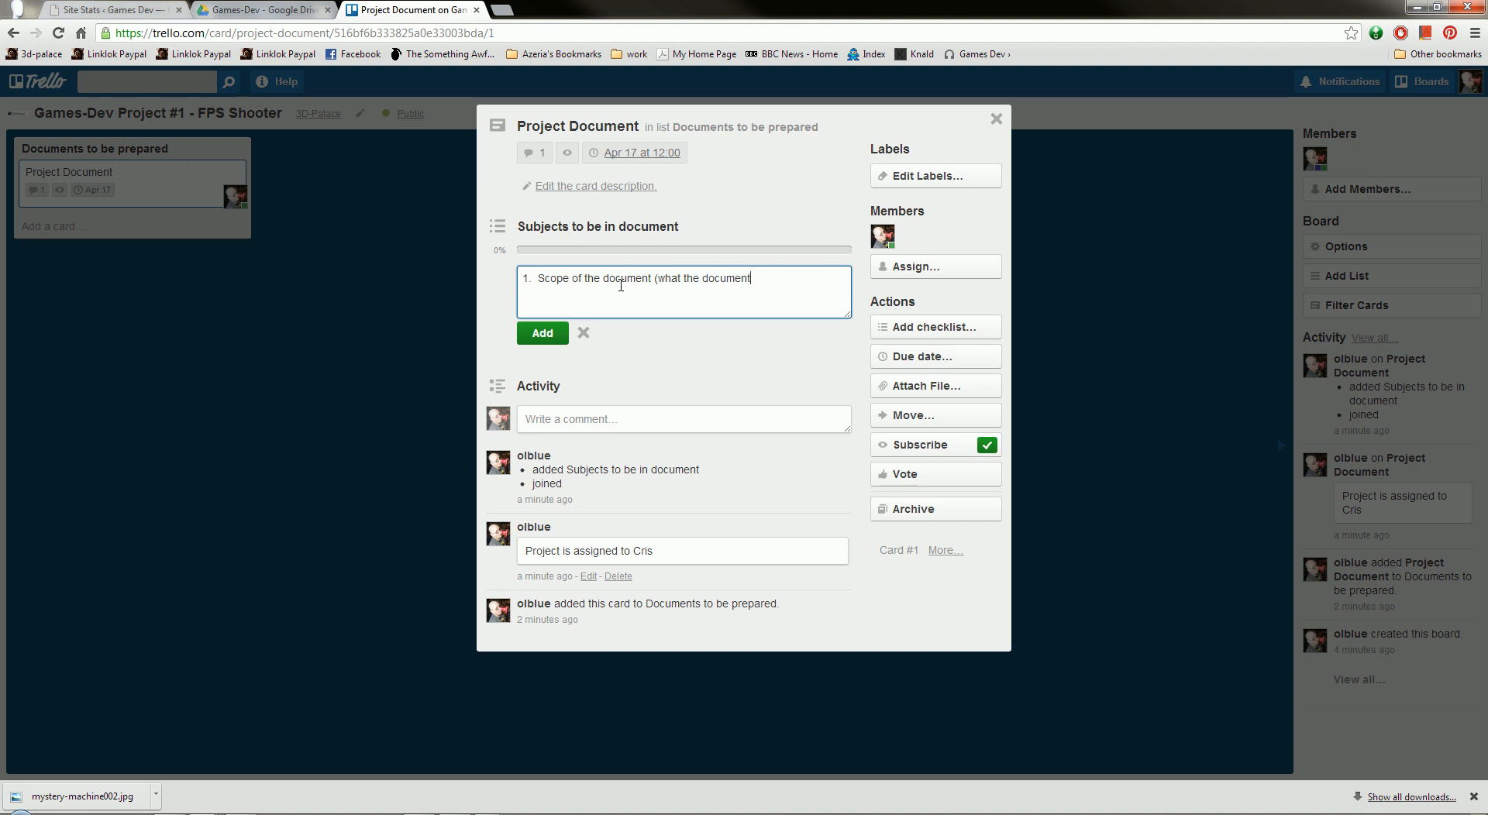
pyautogui.write('is for - otherwise you might forget what the hell')
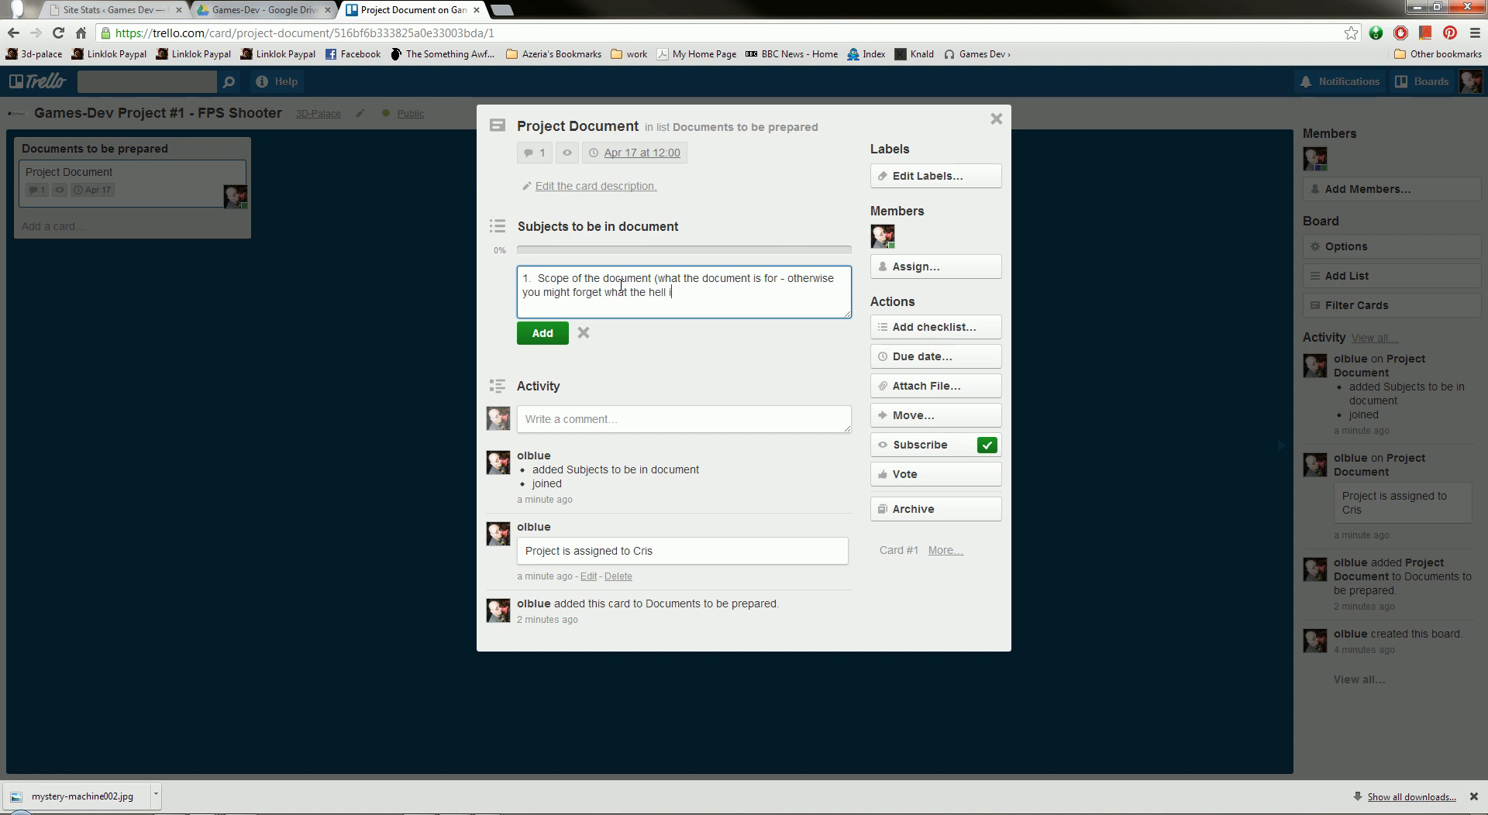
pyautogui.write('its for!)')
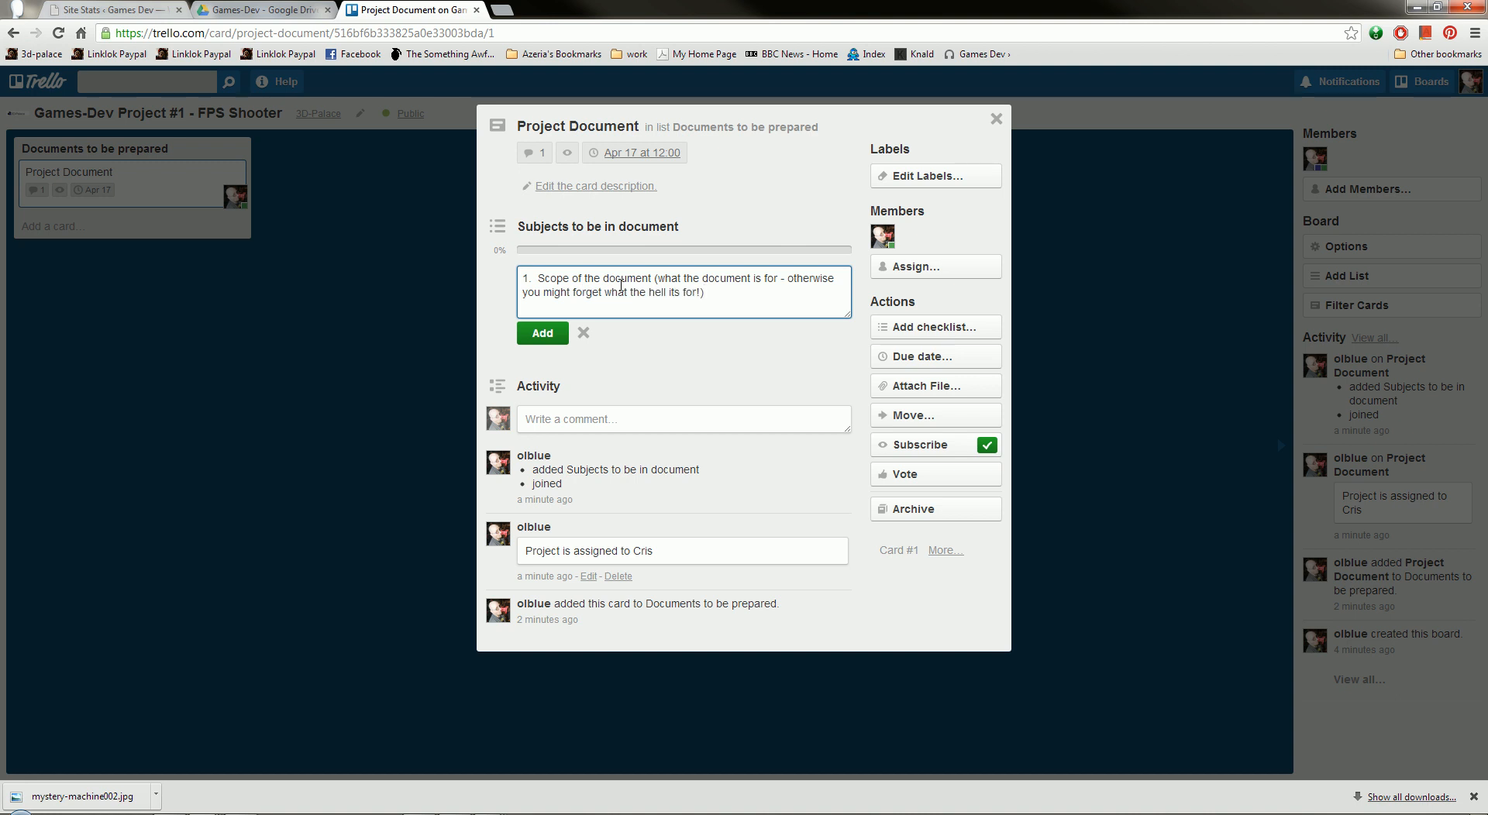
pyautogui.click(542, 334)
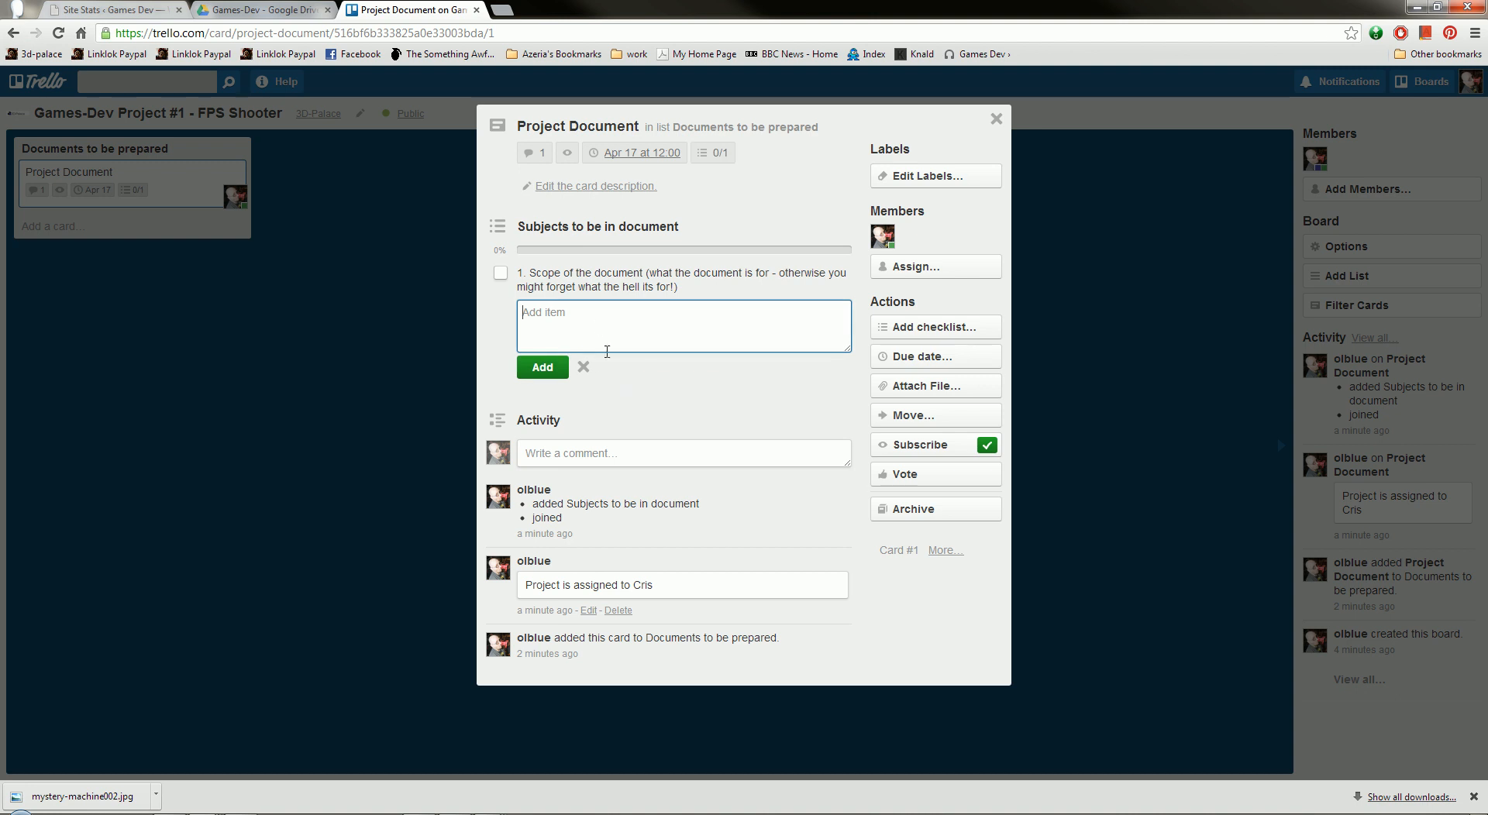
# - Add checklist item '2. Project description. What is the game about? What features does it have?'
pyautogui.write('2.  P')
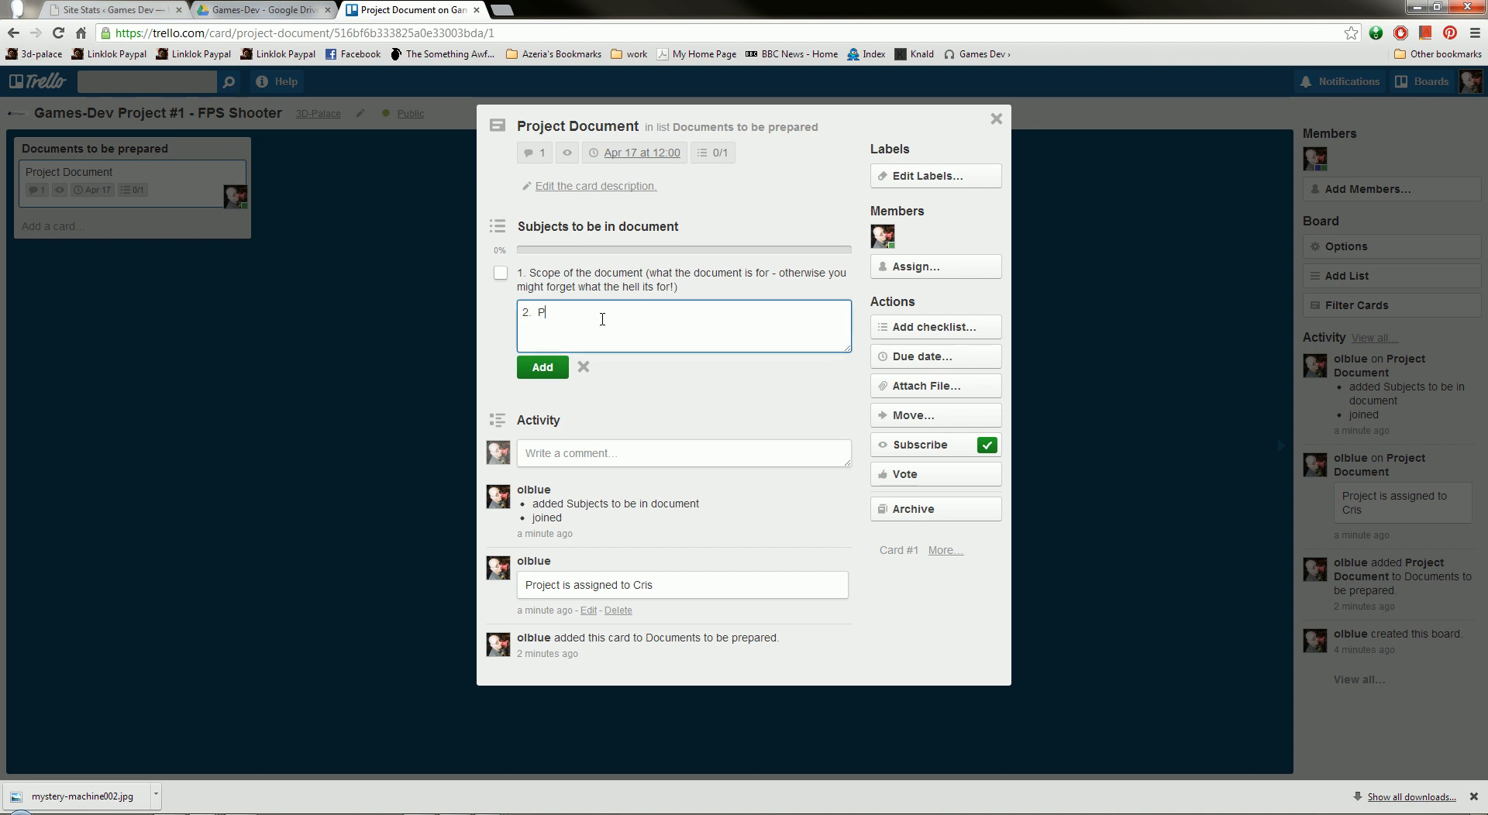
pyautogui.write('roject desi')
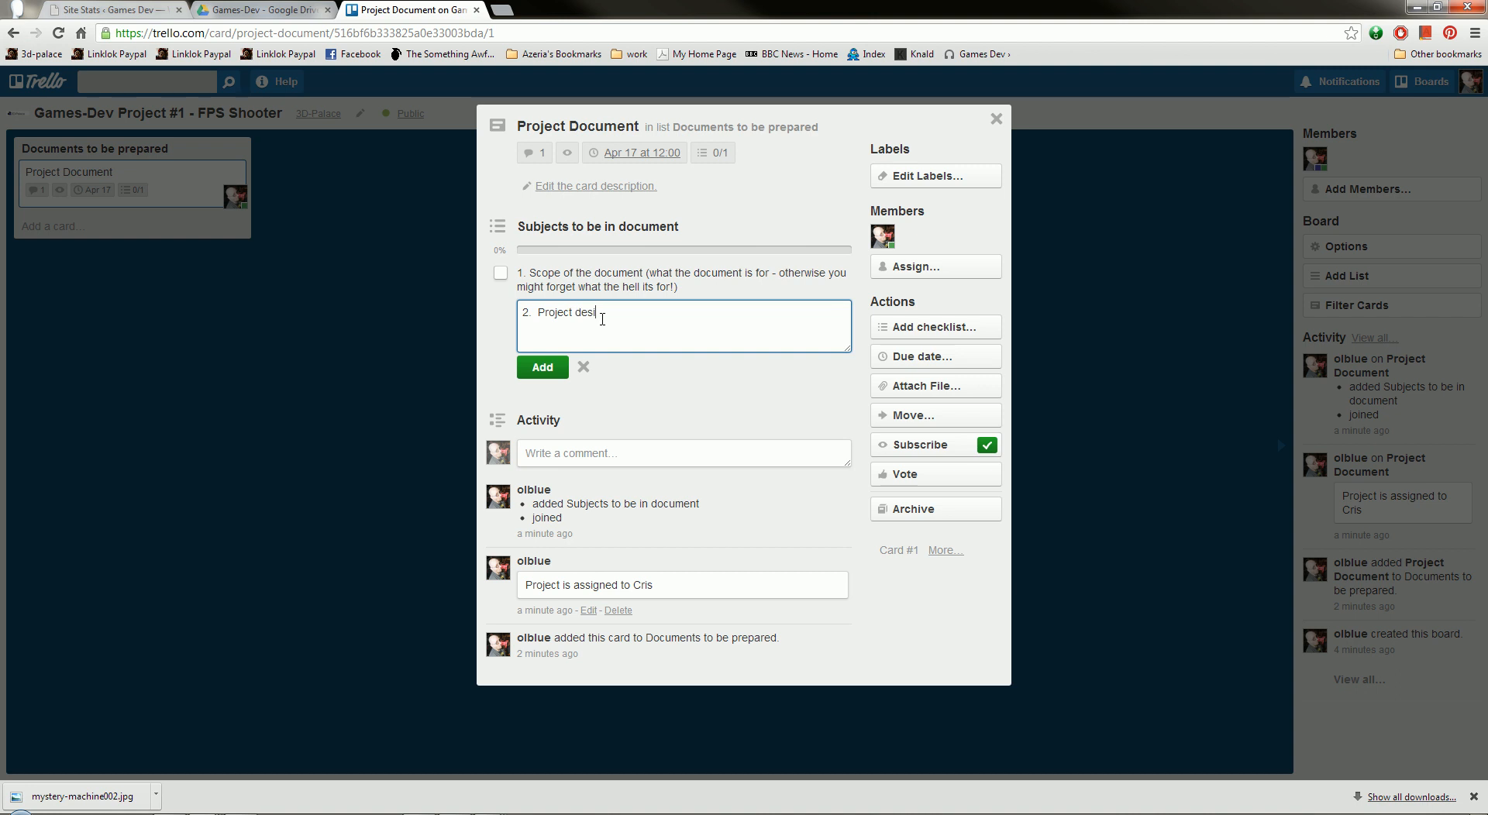
pyautogui.write('ription.')
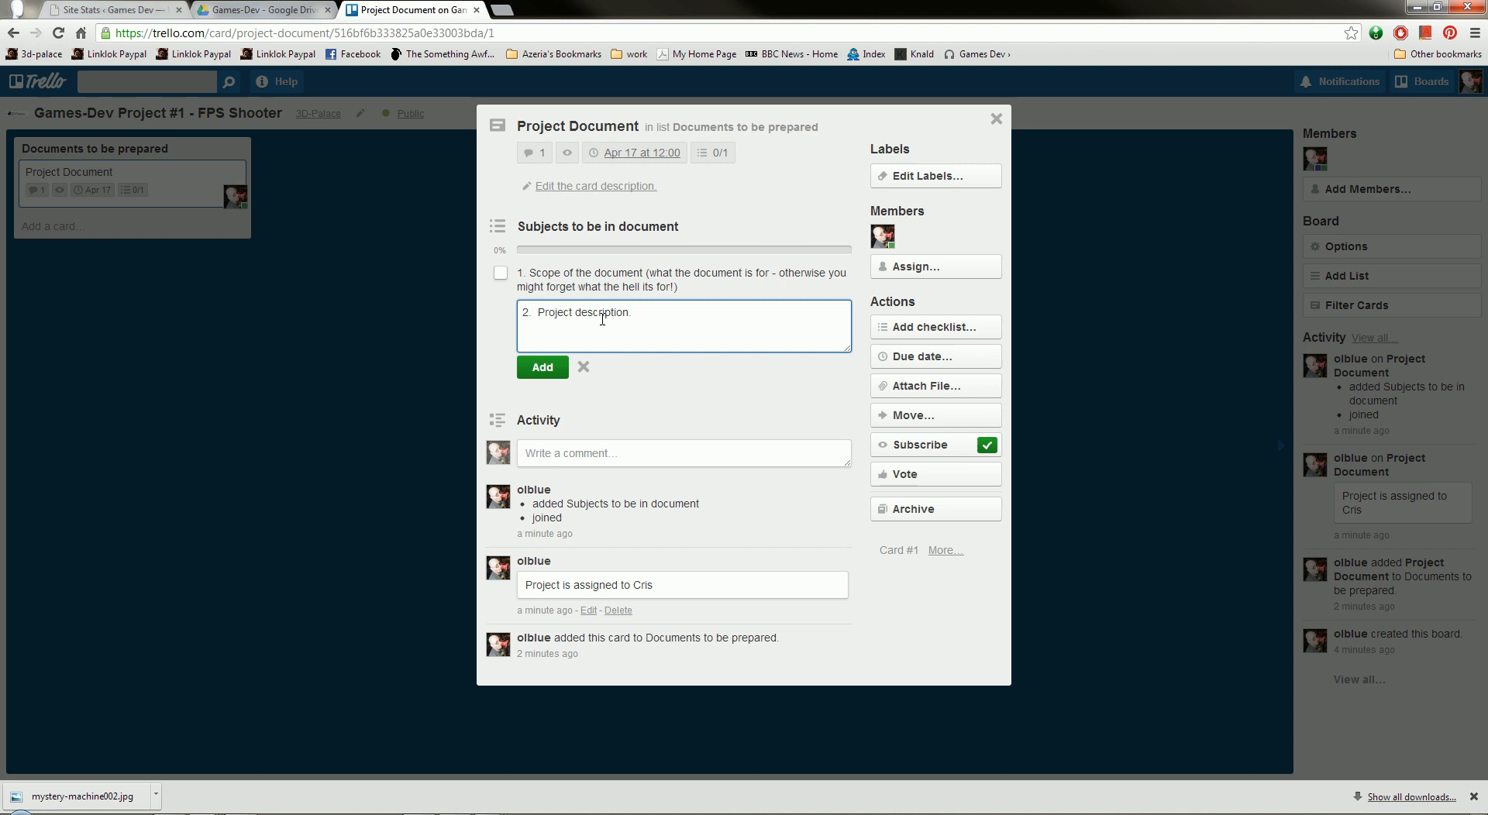
pyautogui.write('What is the game about?  What')
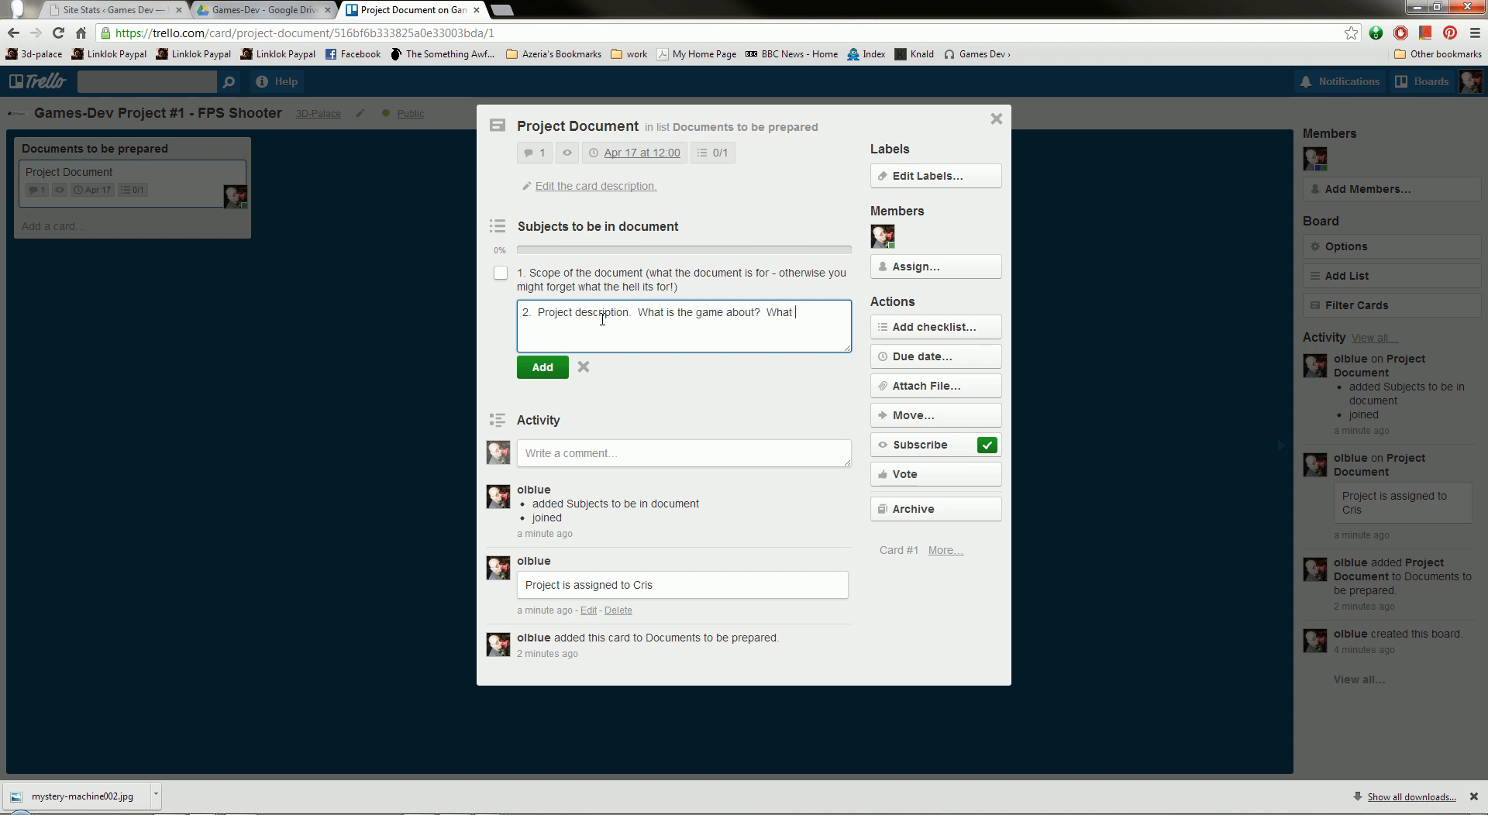
pyautogui.write('features')
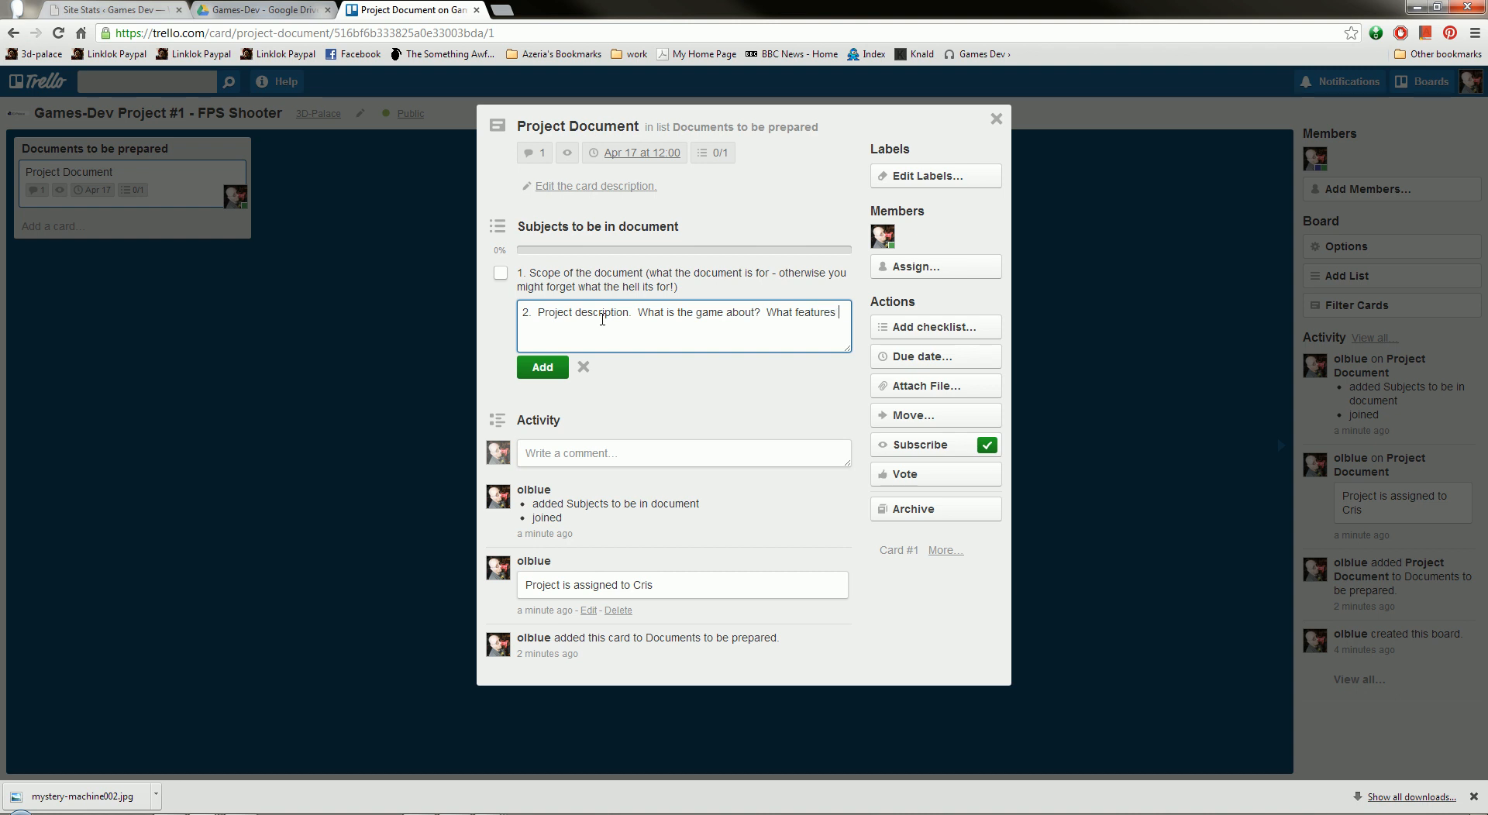
pyautogui.write('does')
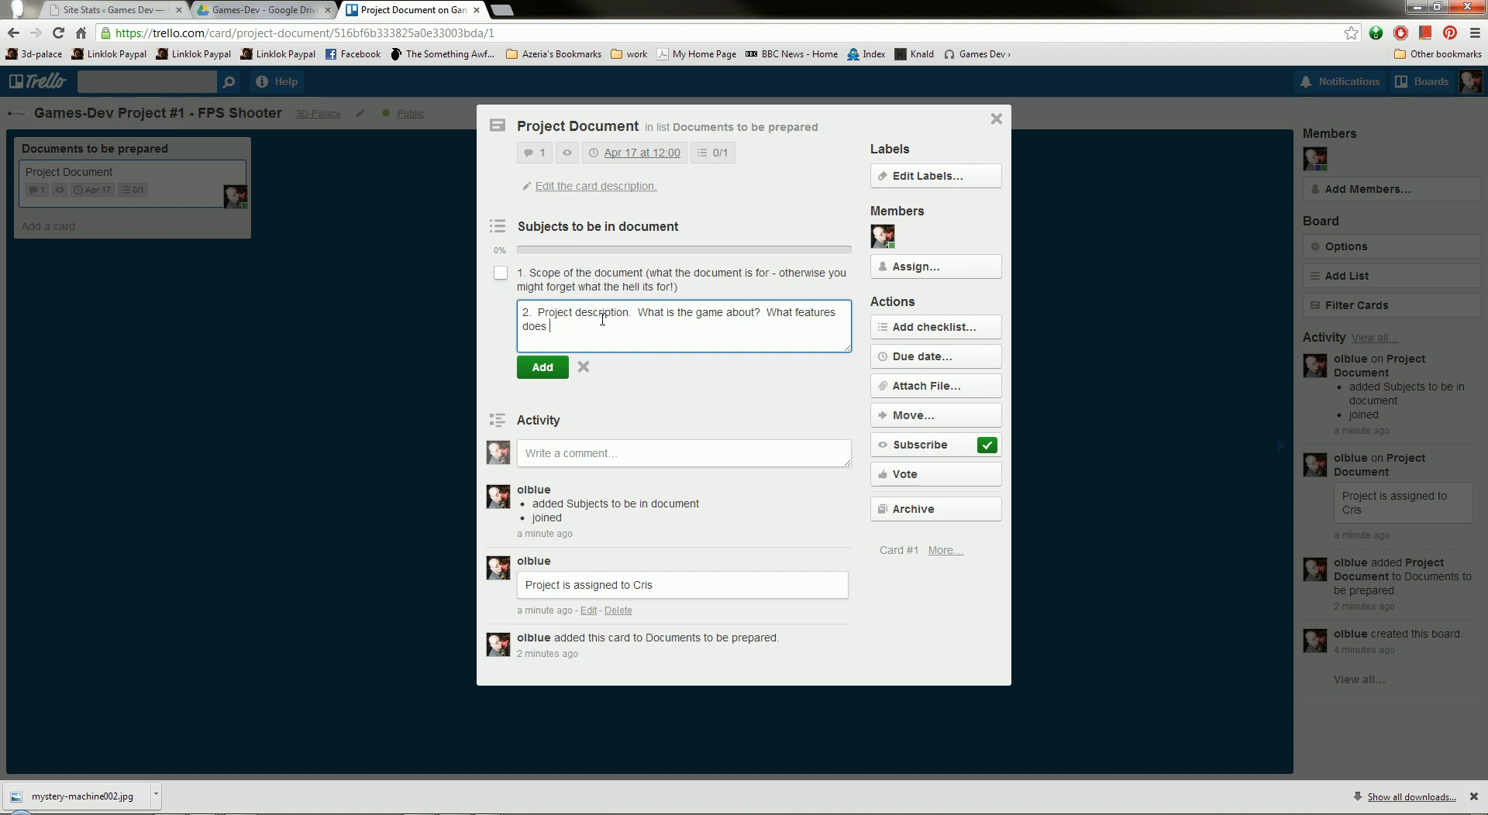
pyautogui.write('it have?')
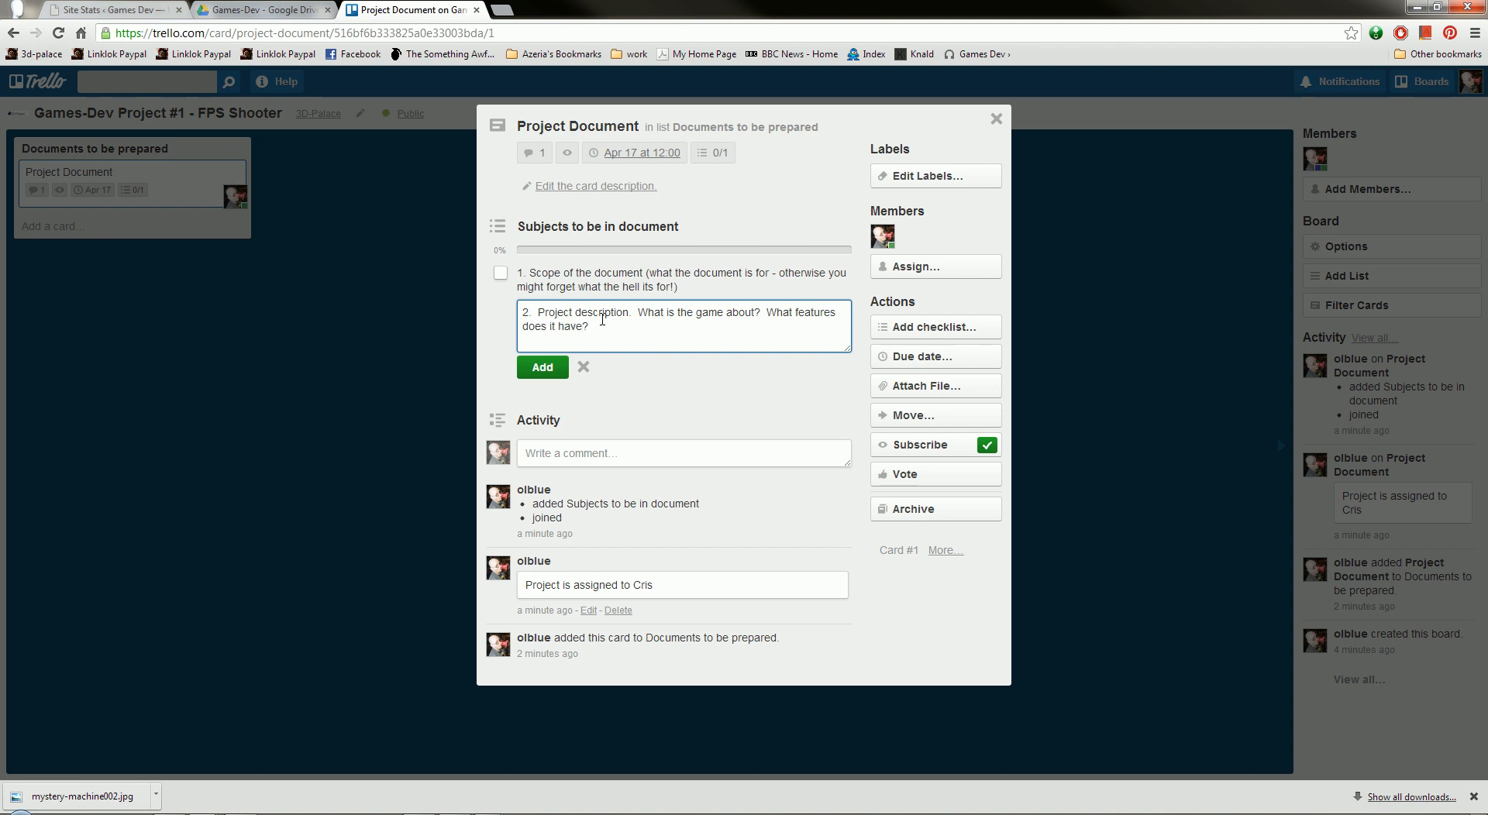
pyautogui.write('Point ou')
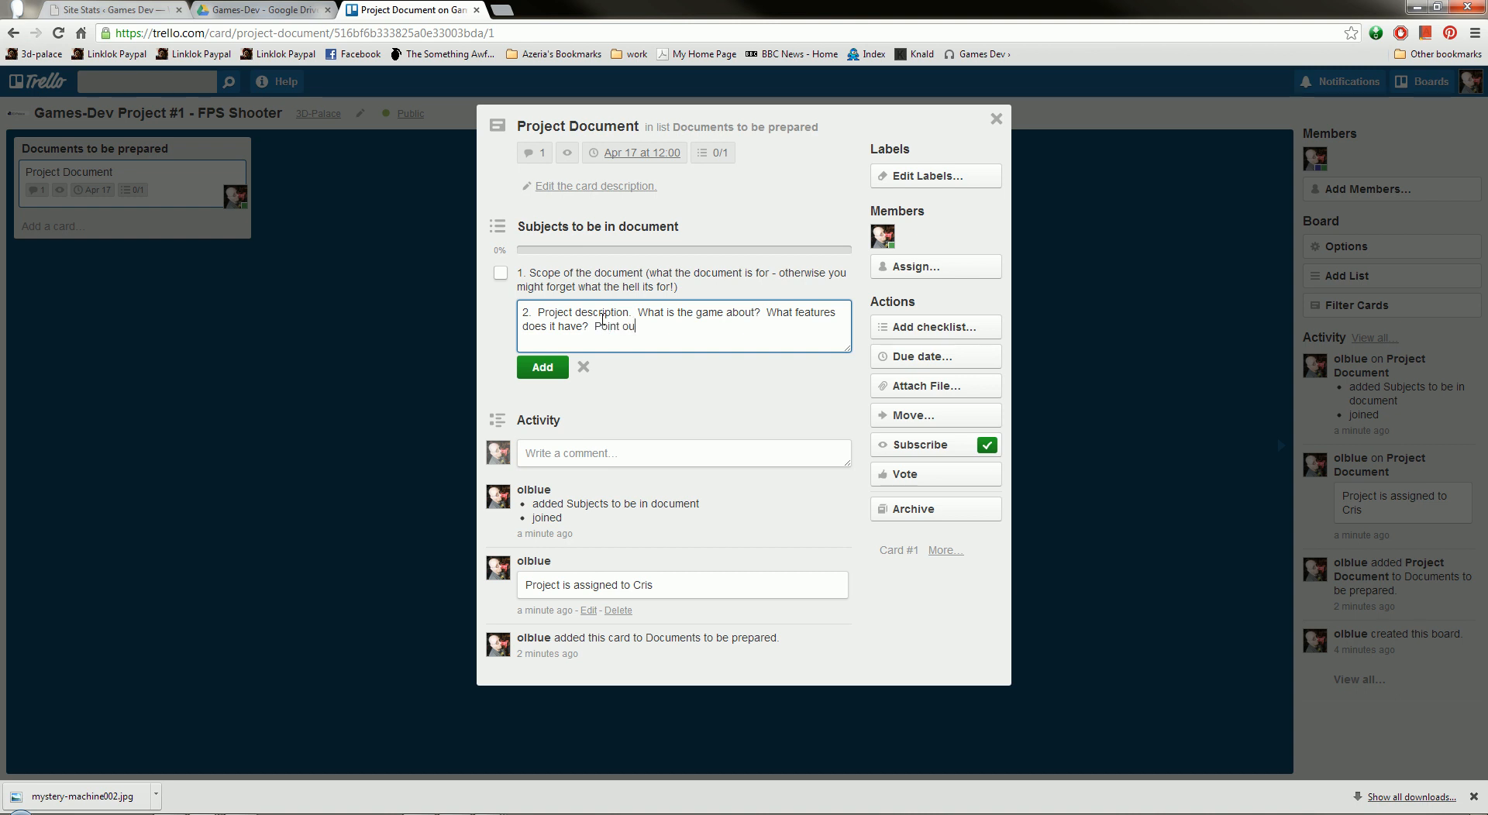
pyautogui.write('EVERYTHING that the game has from weapons to an')
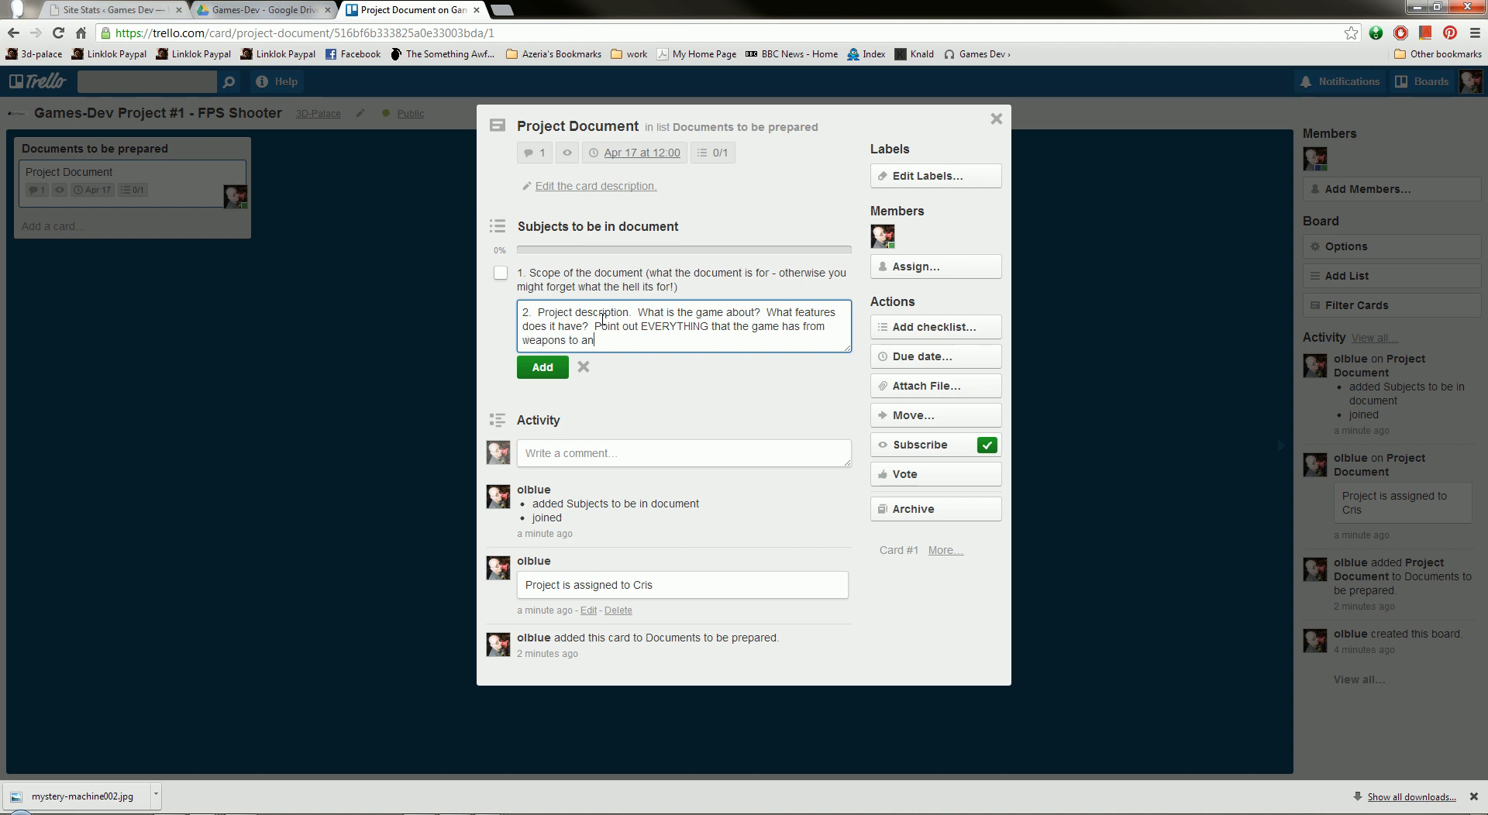
pyautogui.write('ything that needs to be described.')
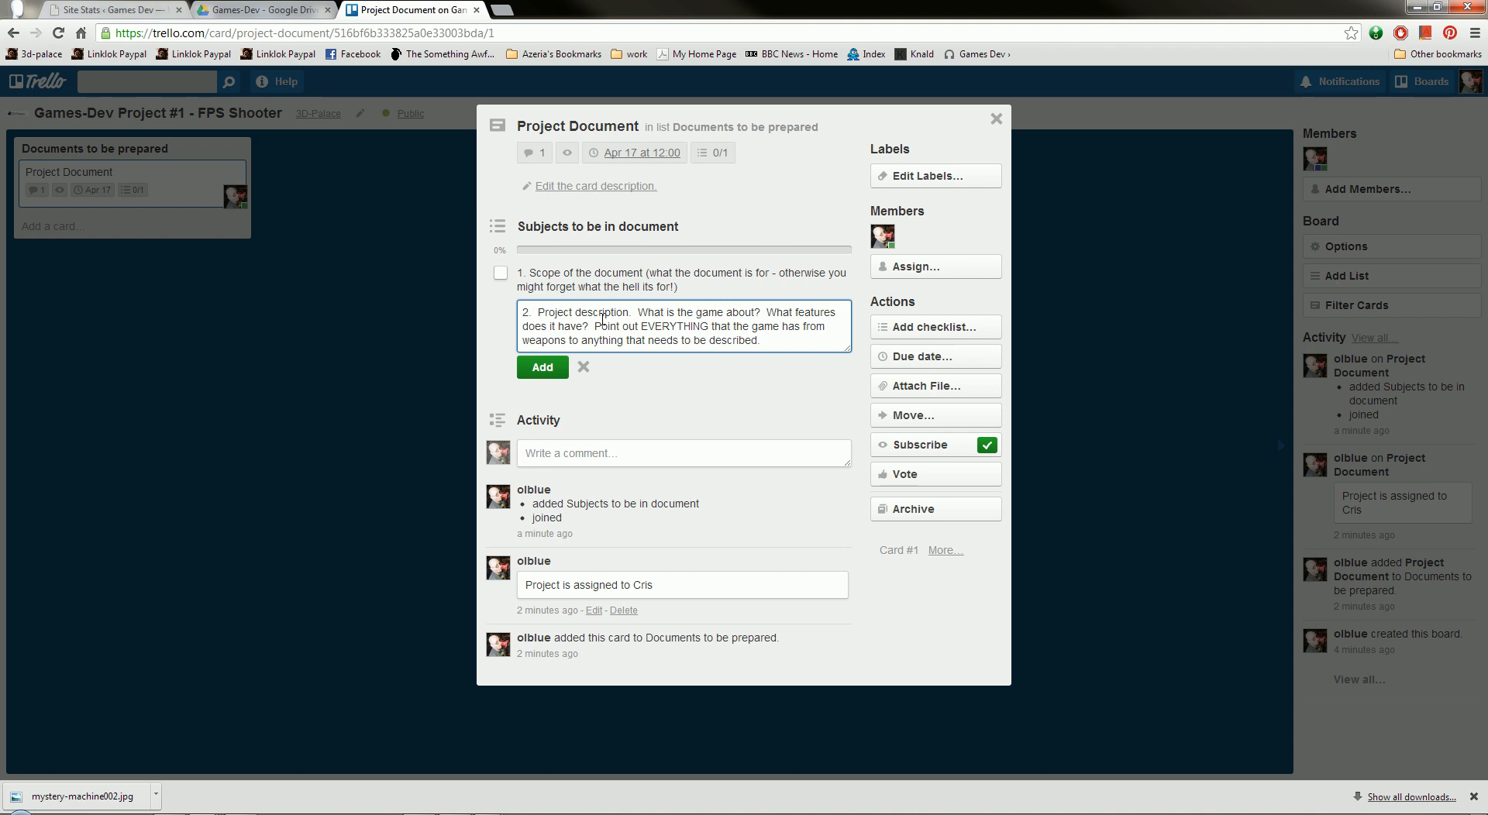
pyautogui.click(542, 367)
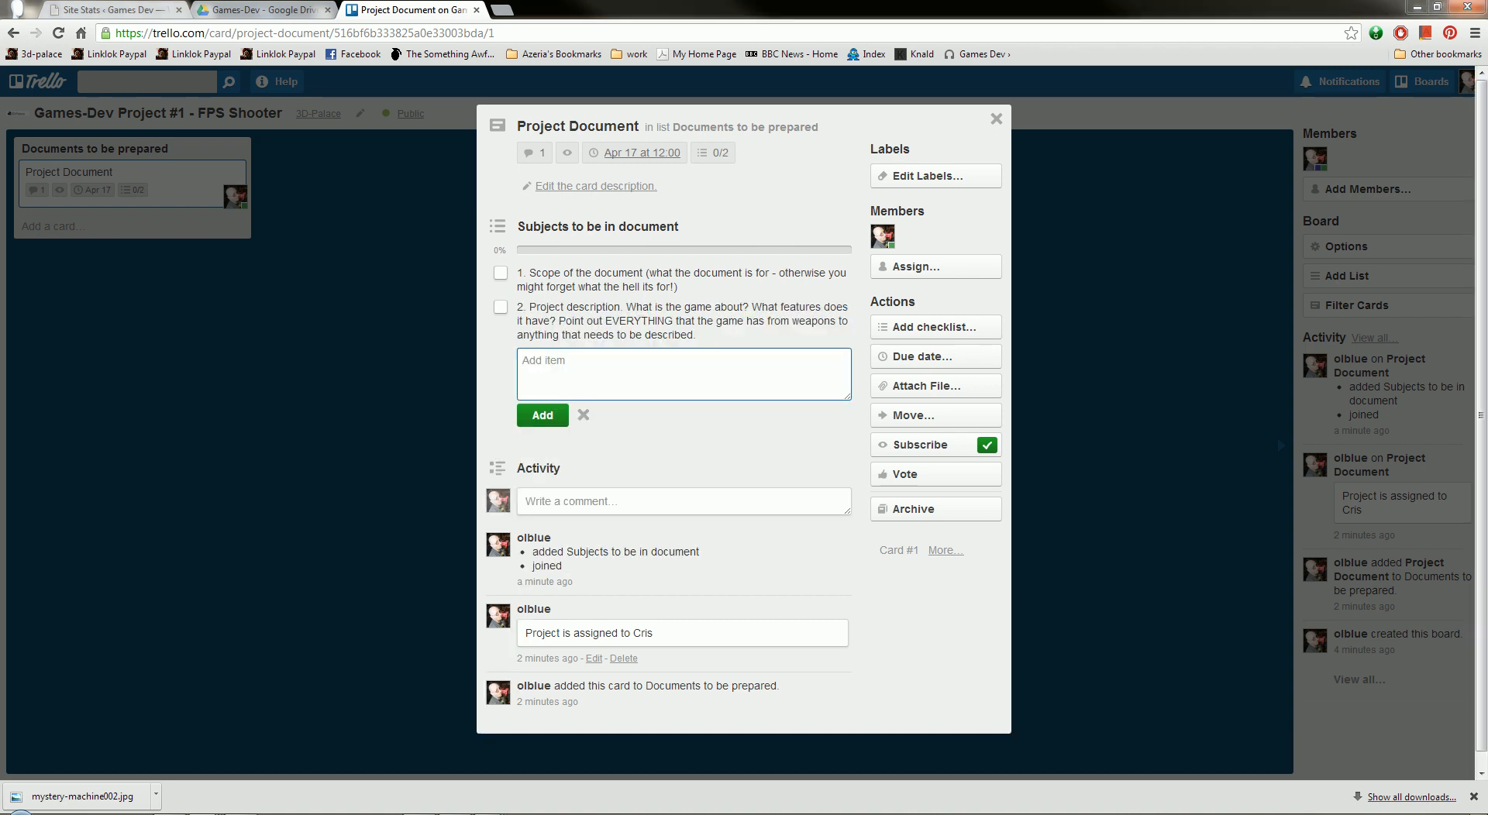
pyautogui.moveTo(949, 389)
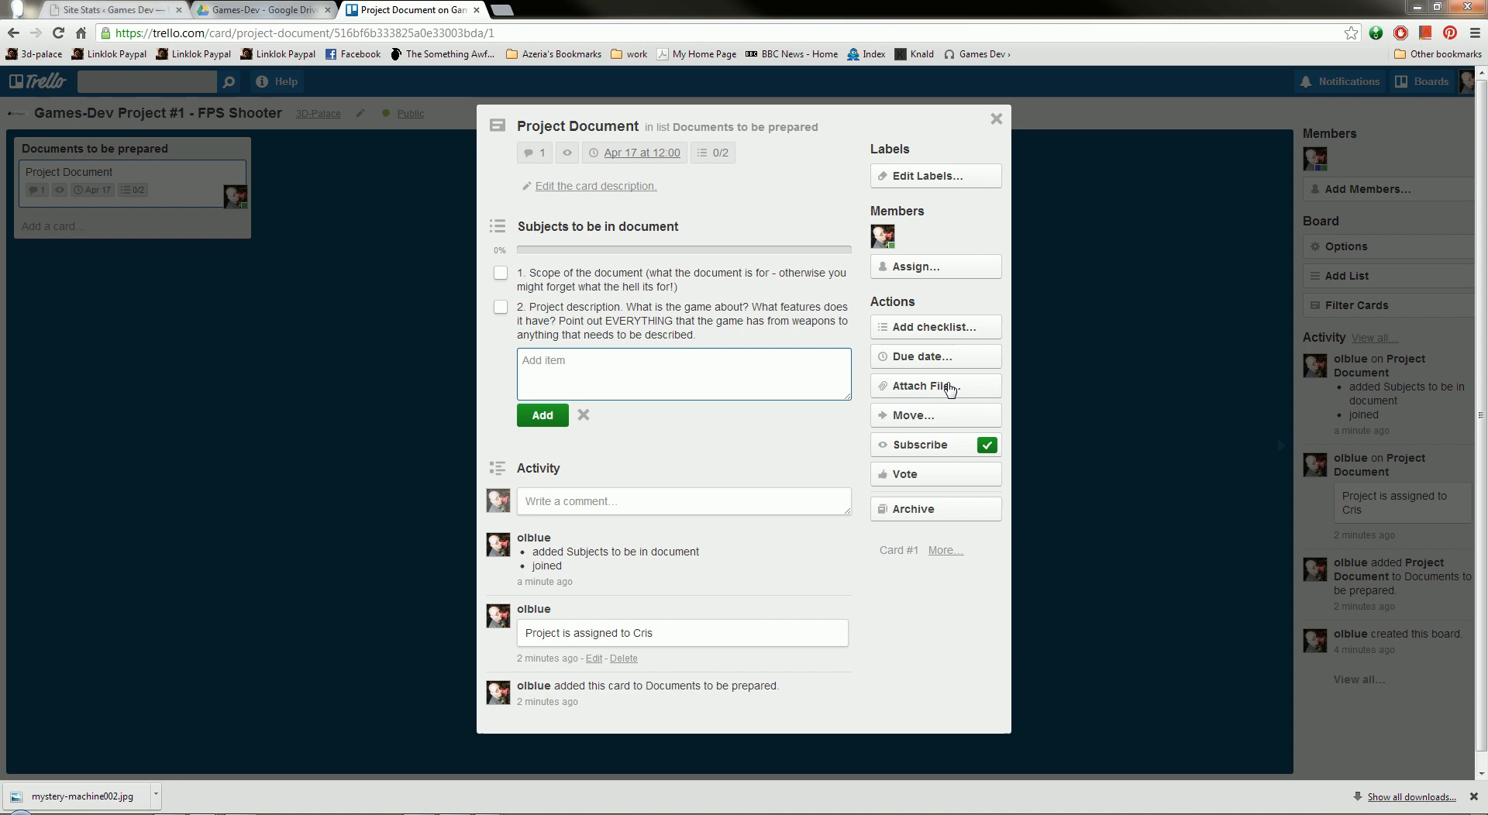
# - Add checklist item '3. Gameplay', covering how to win, single player and multiplayer
pyautogui.click(682, 373)
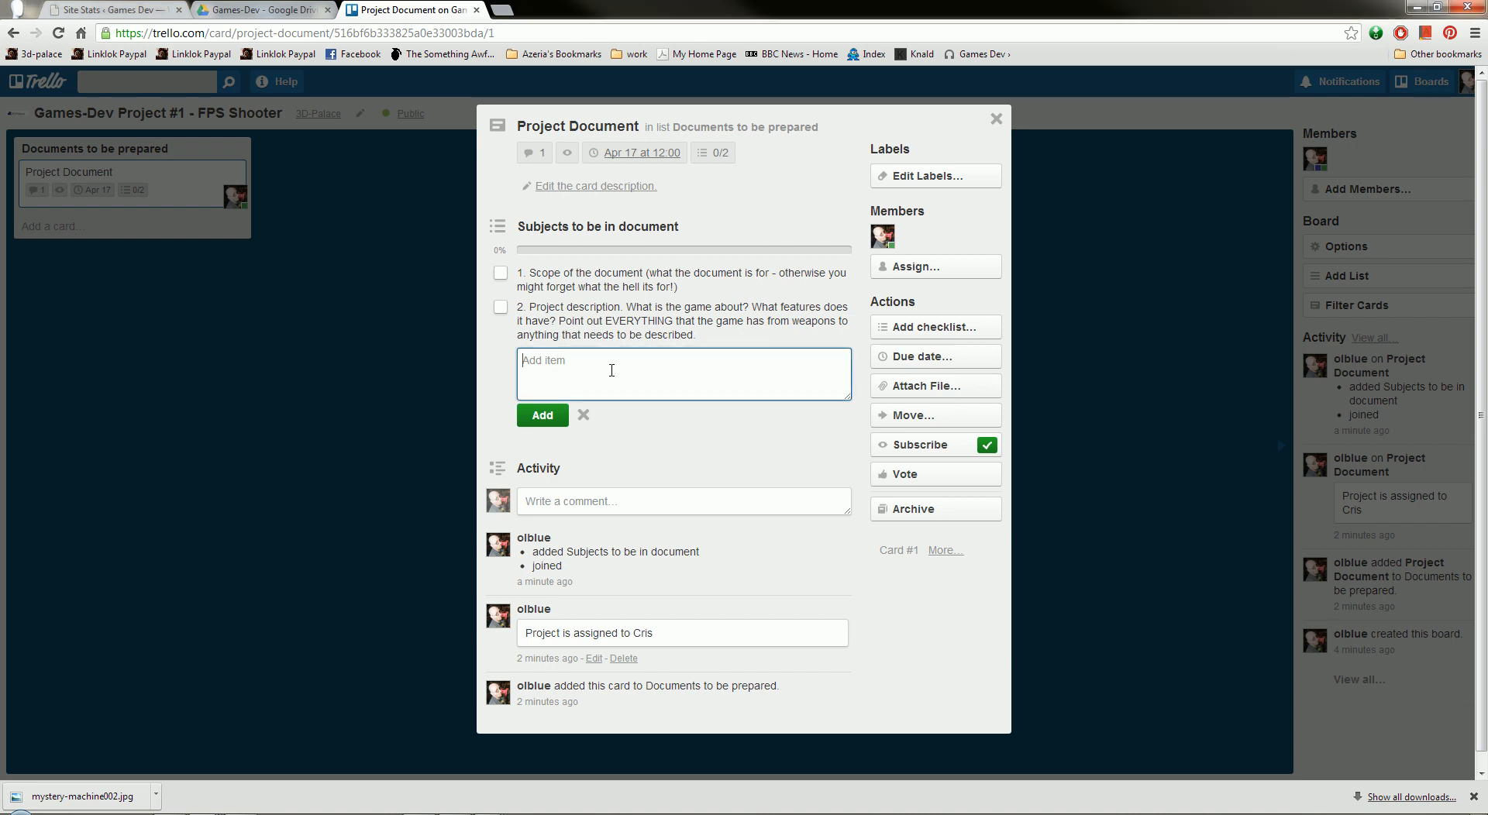
pyautogui.write('3. G')
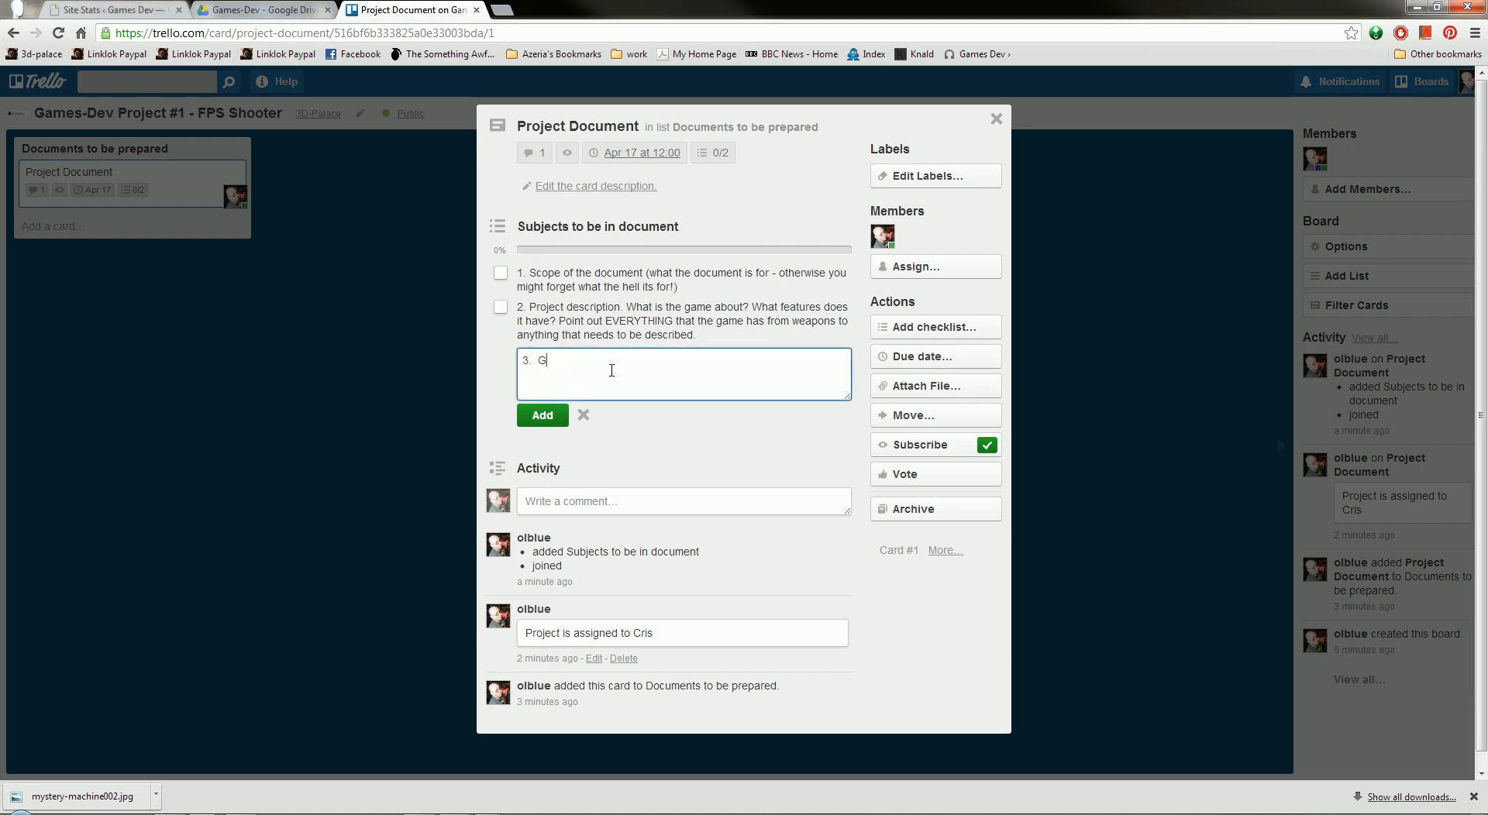
pyautogui.write('ameplay. D')
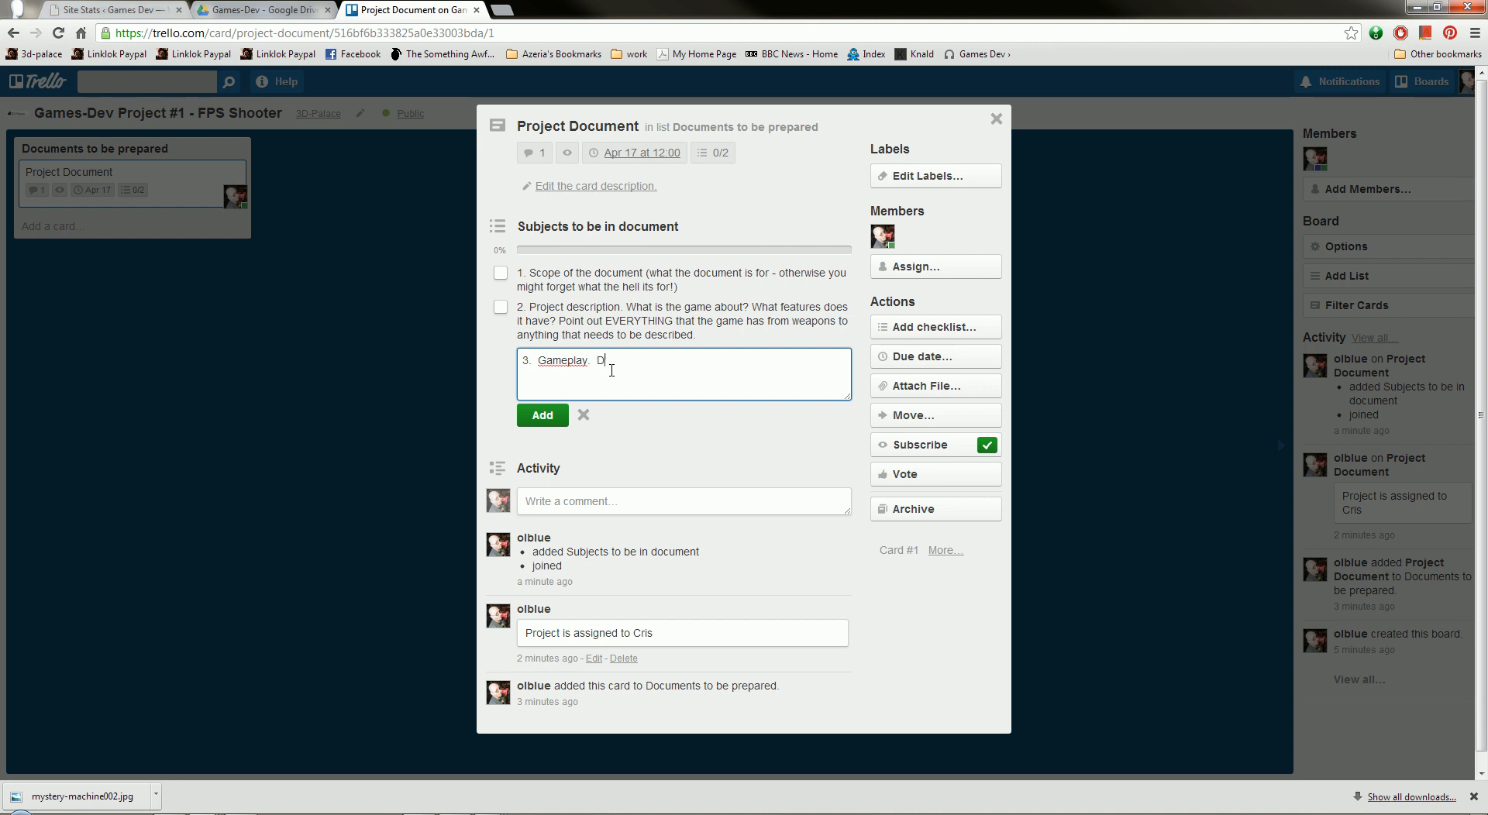
pyautogui.write('escribe the gameplay. How does a g')
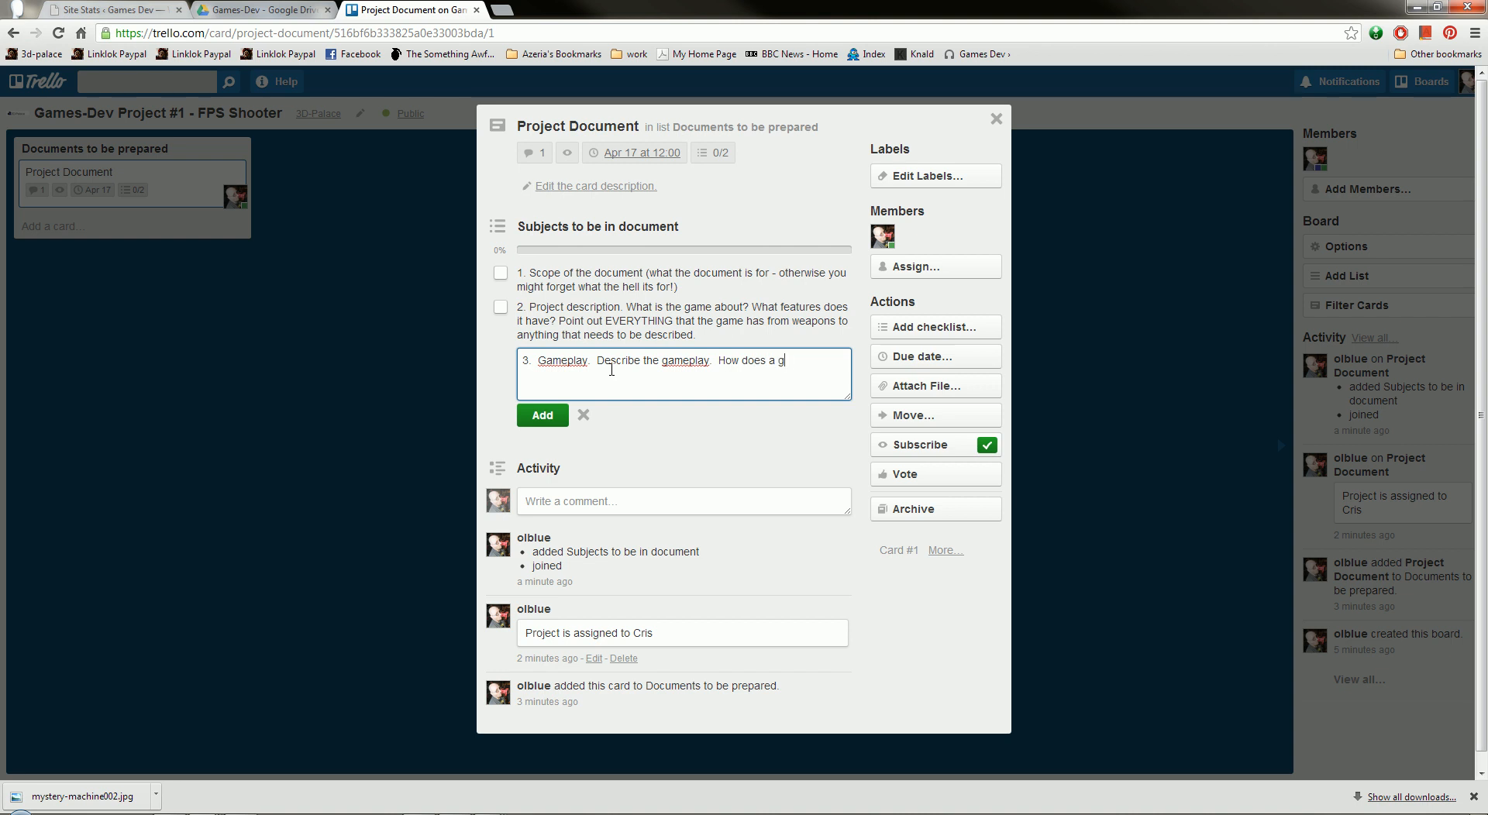
pyautogui.write('ame work.')
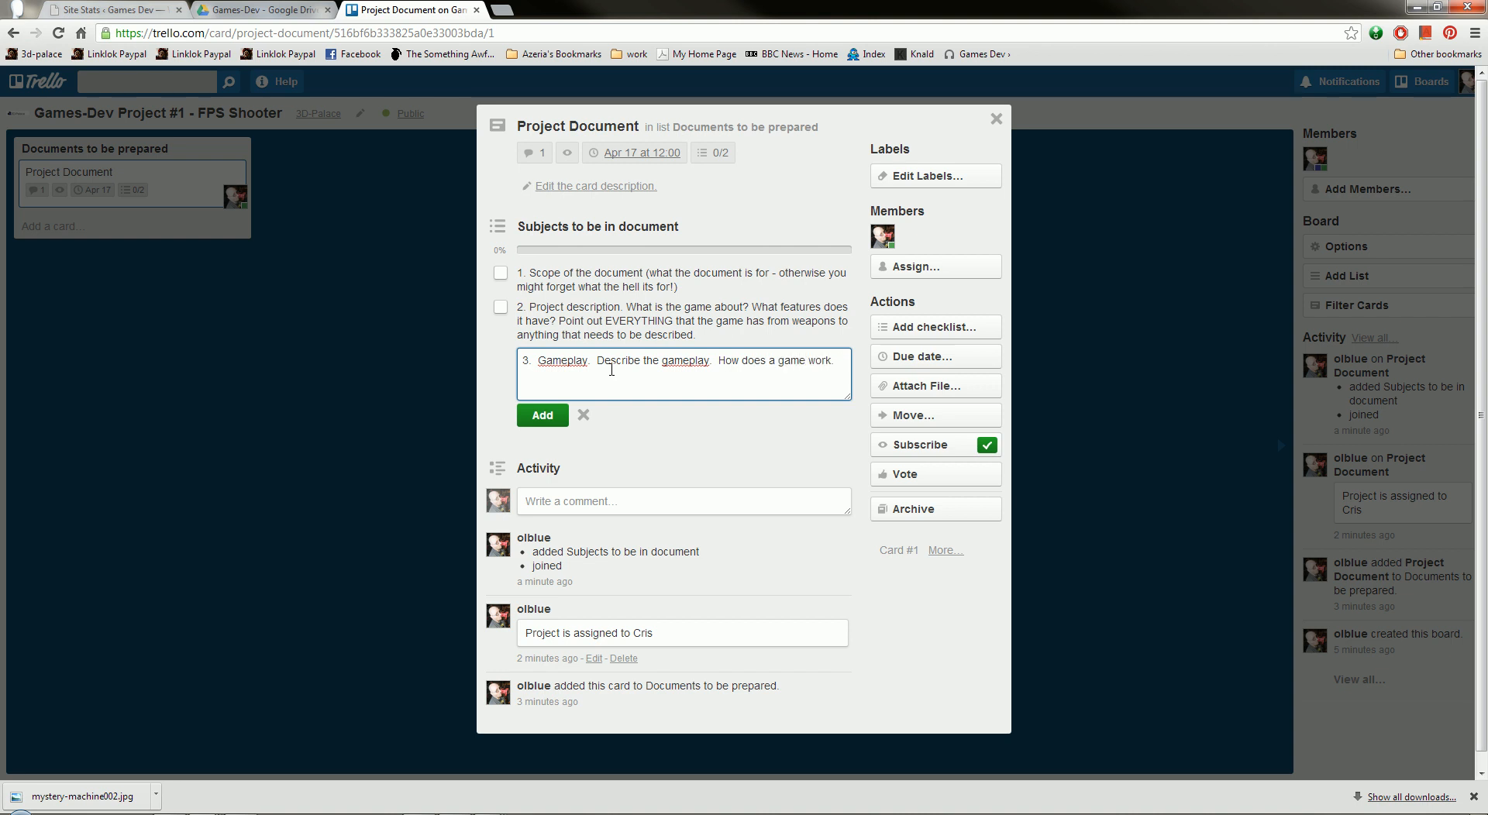
pyautogui.write('How do you')
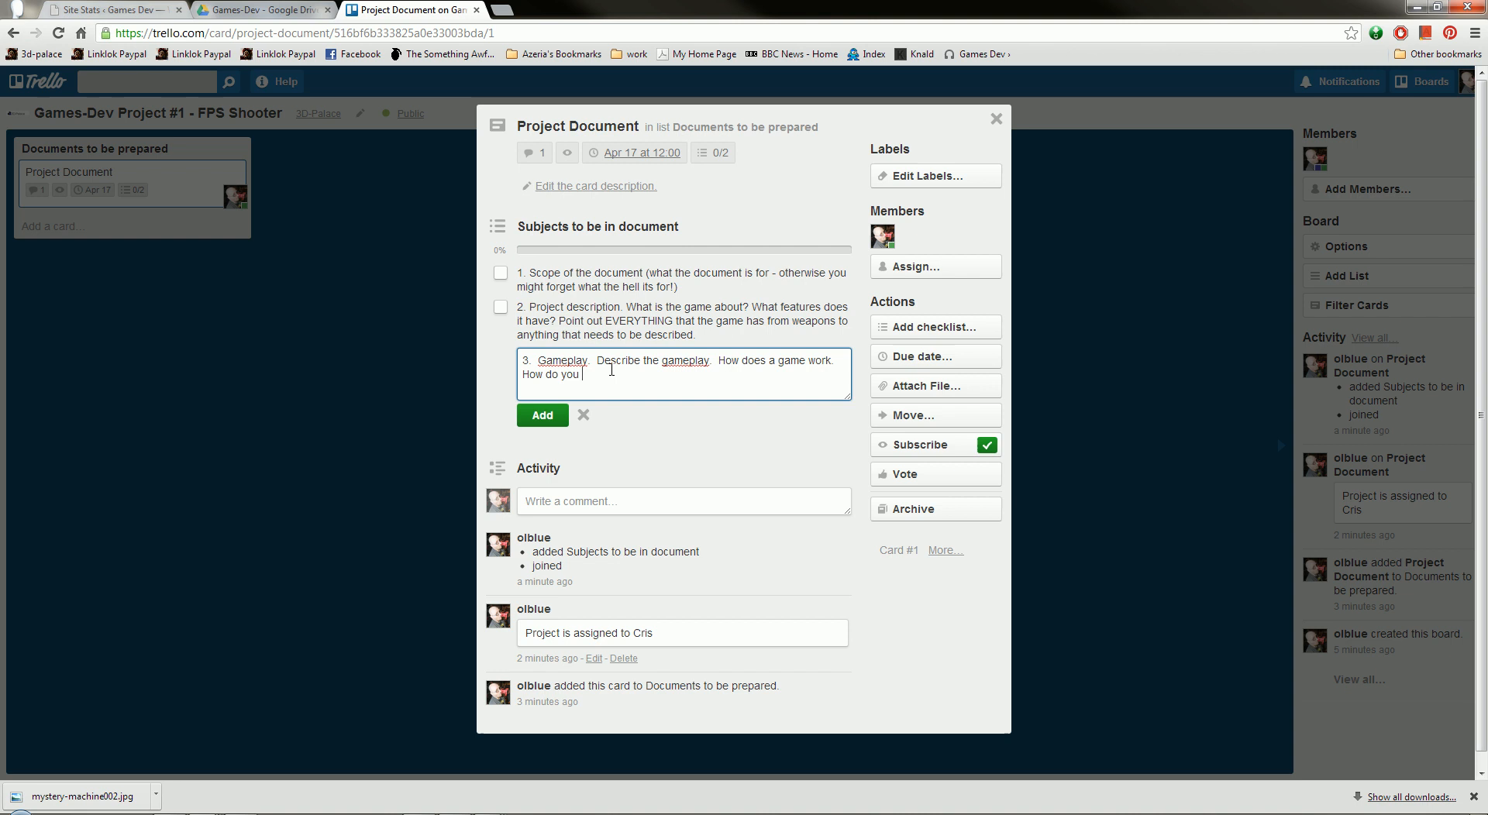
pyautogui.write('win?')
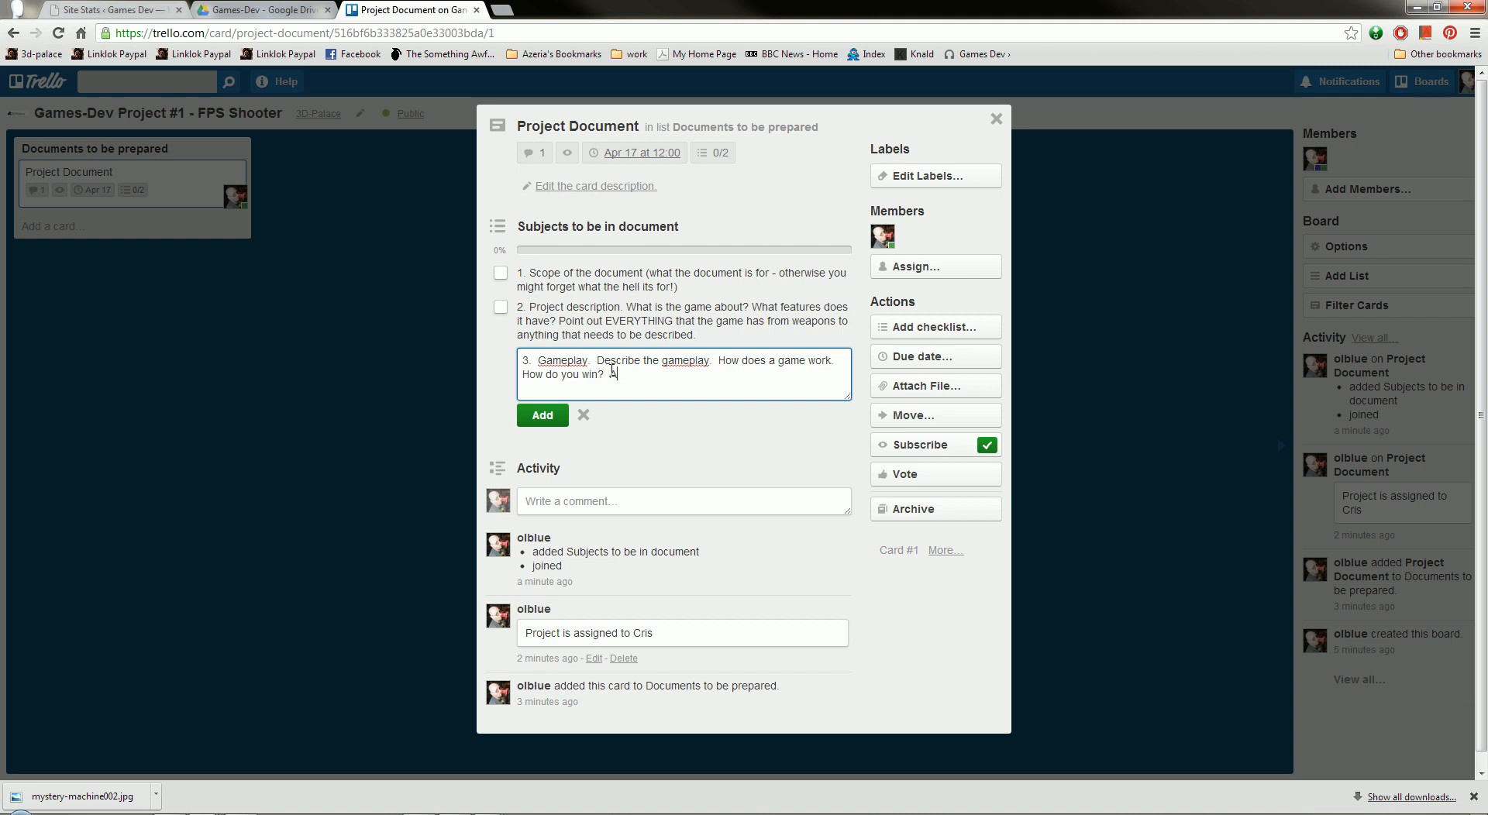
pyautogui.write('Are there')
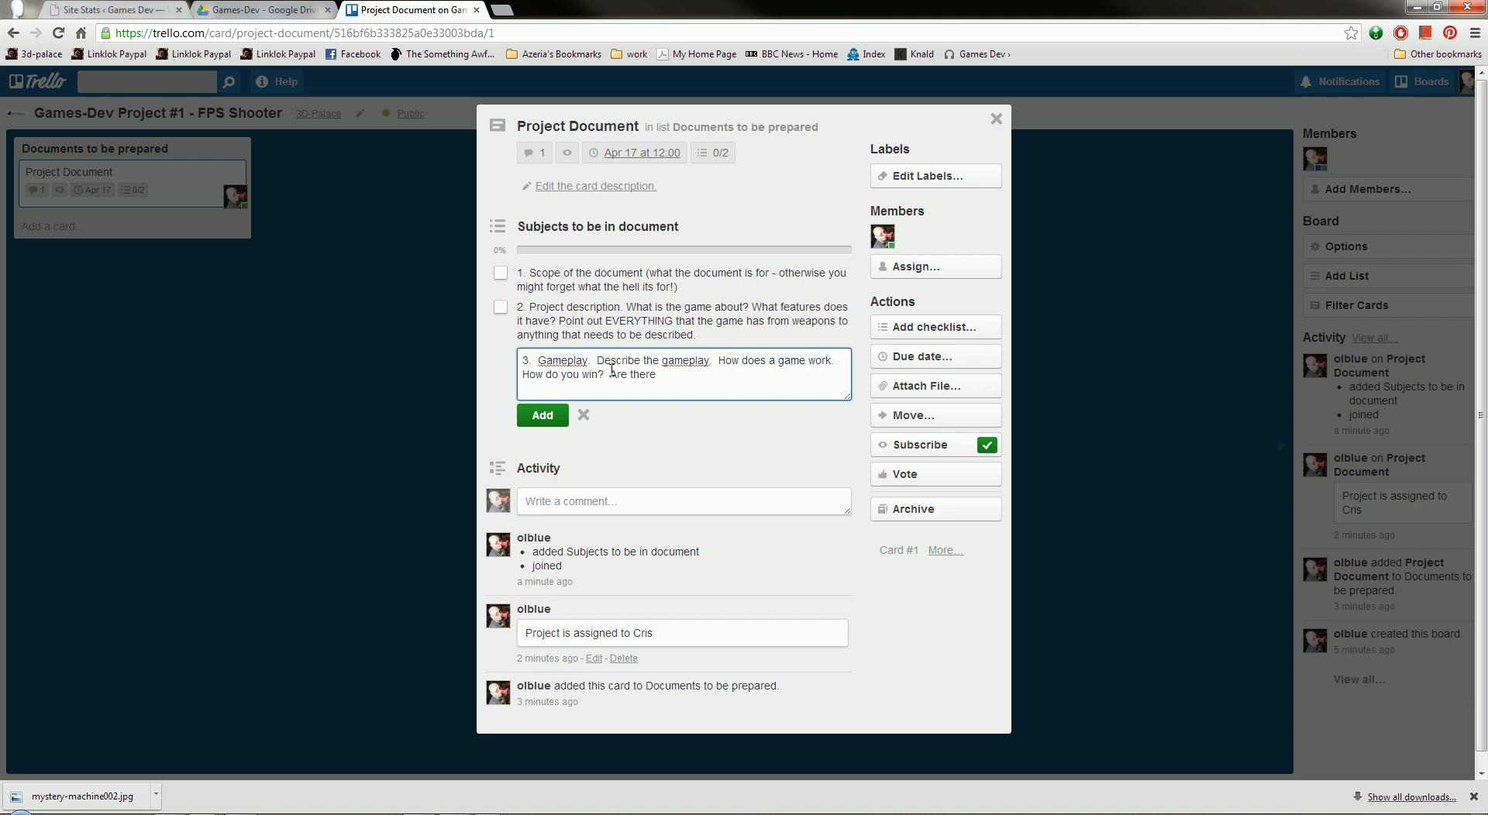
pyautogui.write('diferent gameplay types?')
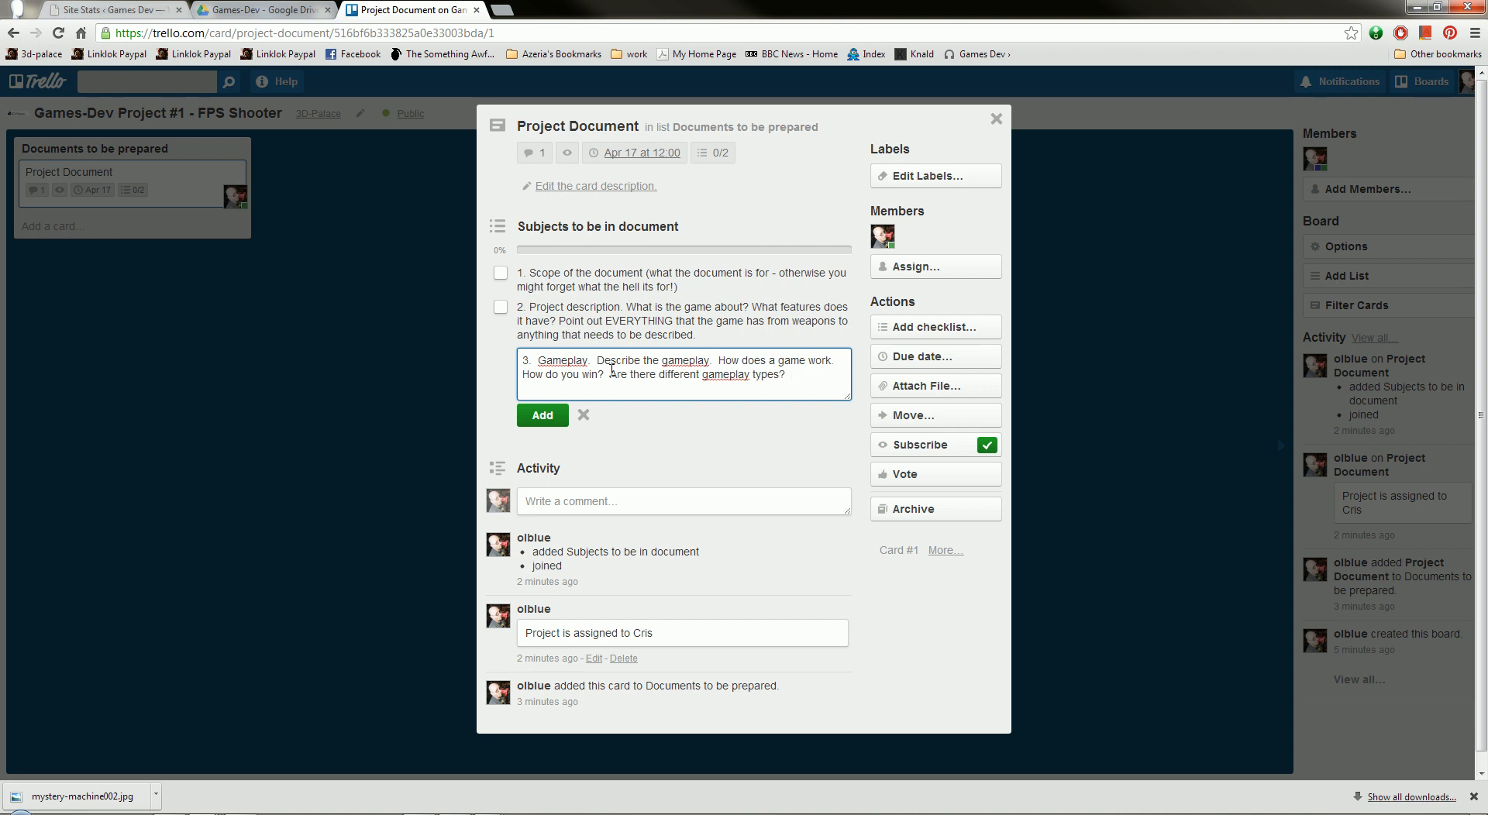
pyautogui.write('How')
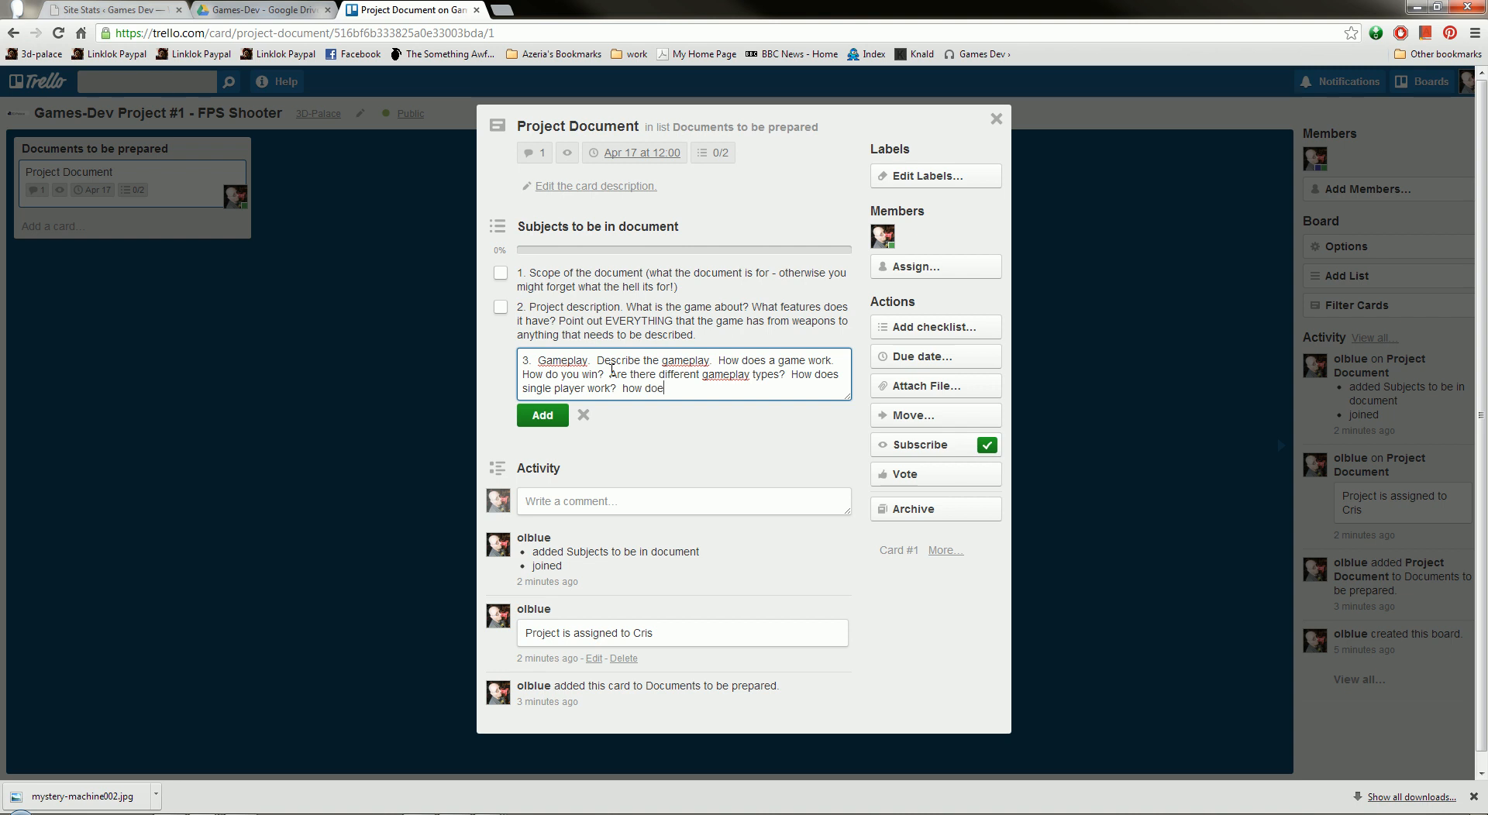
pyautogui.write('MP d')
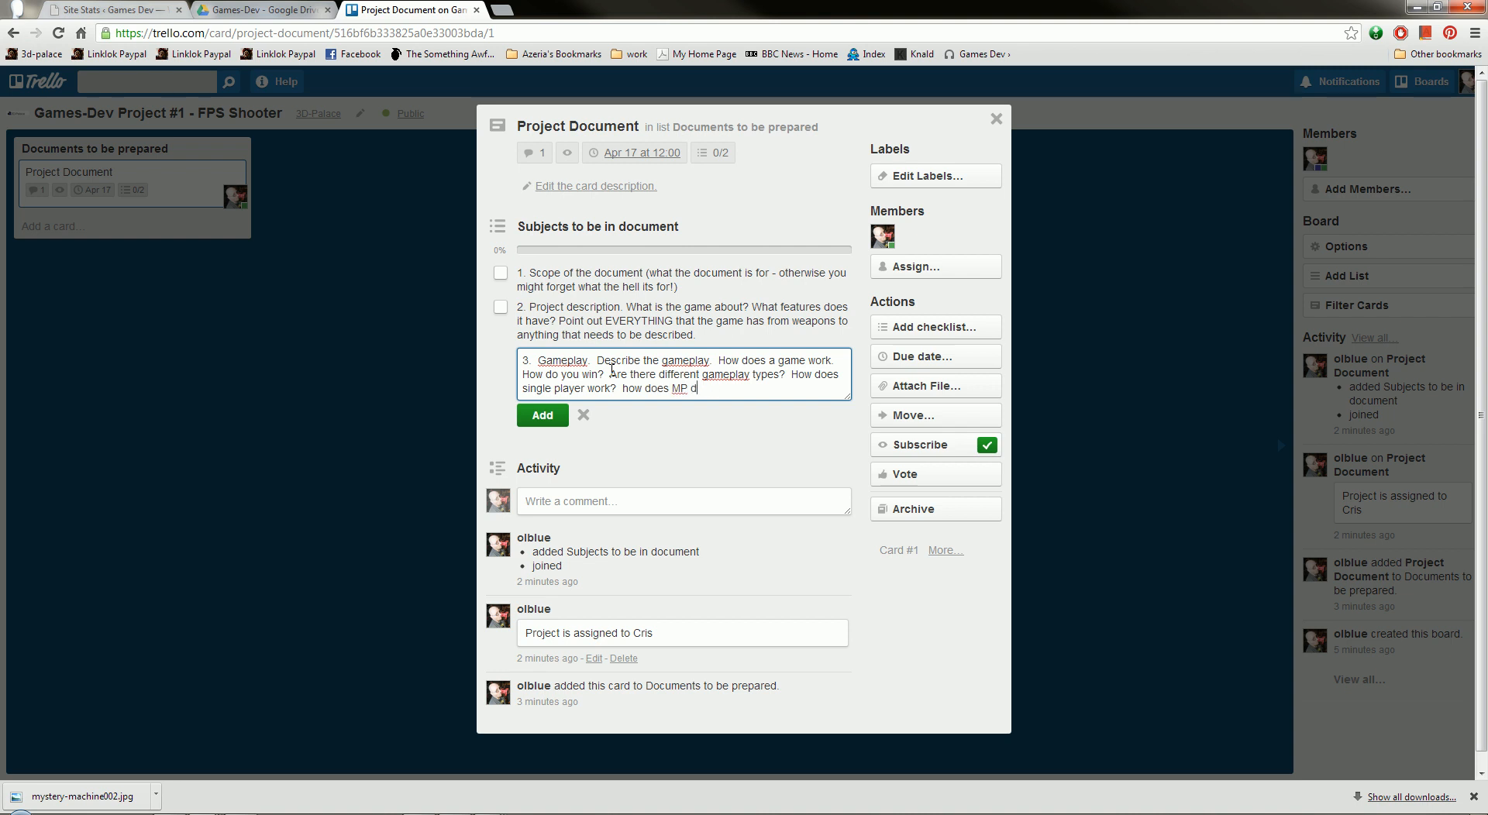
pyautogui.write('work?')
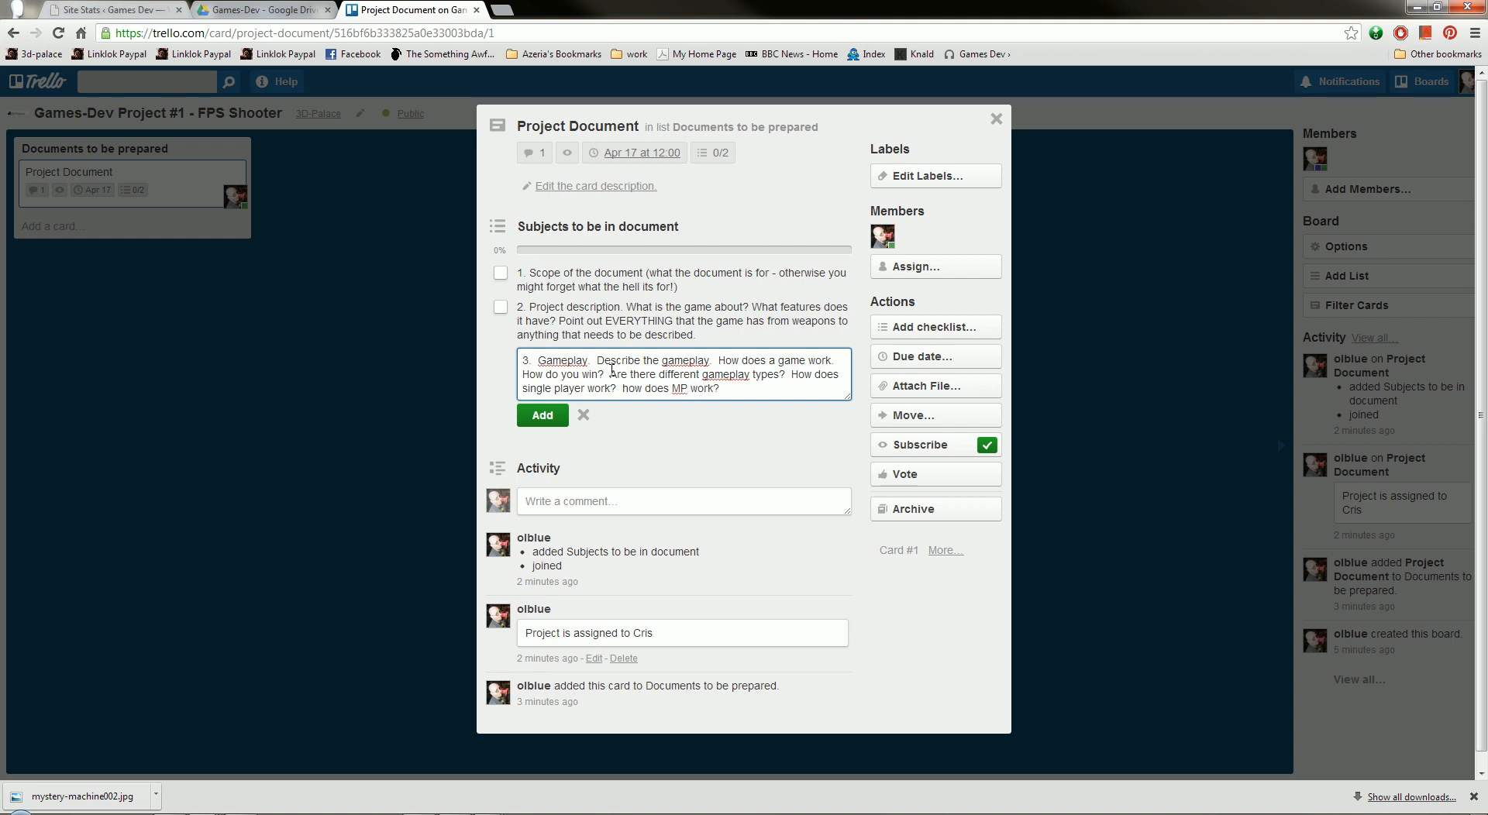
pyautogui.click(541, 415)
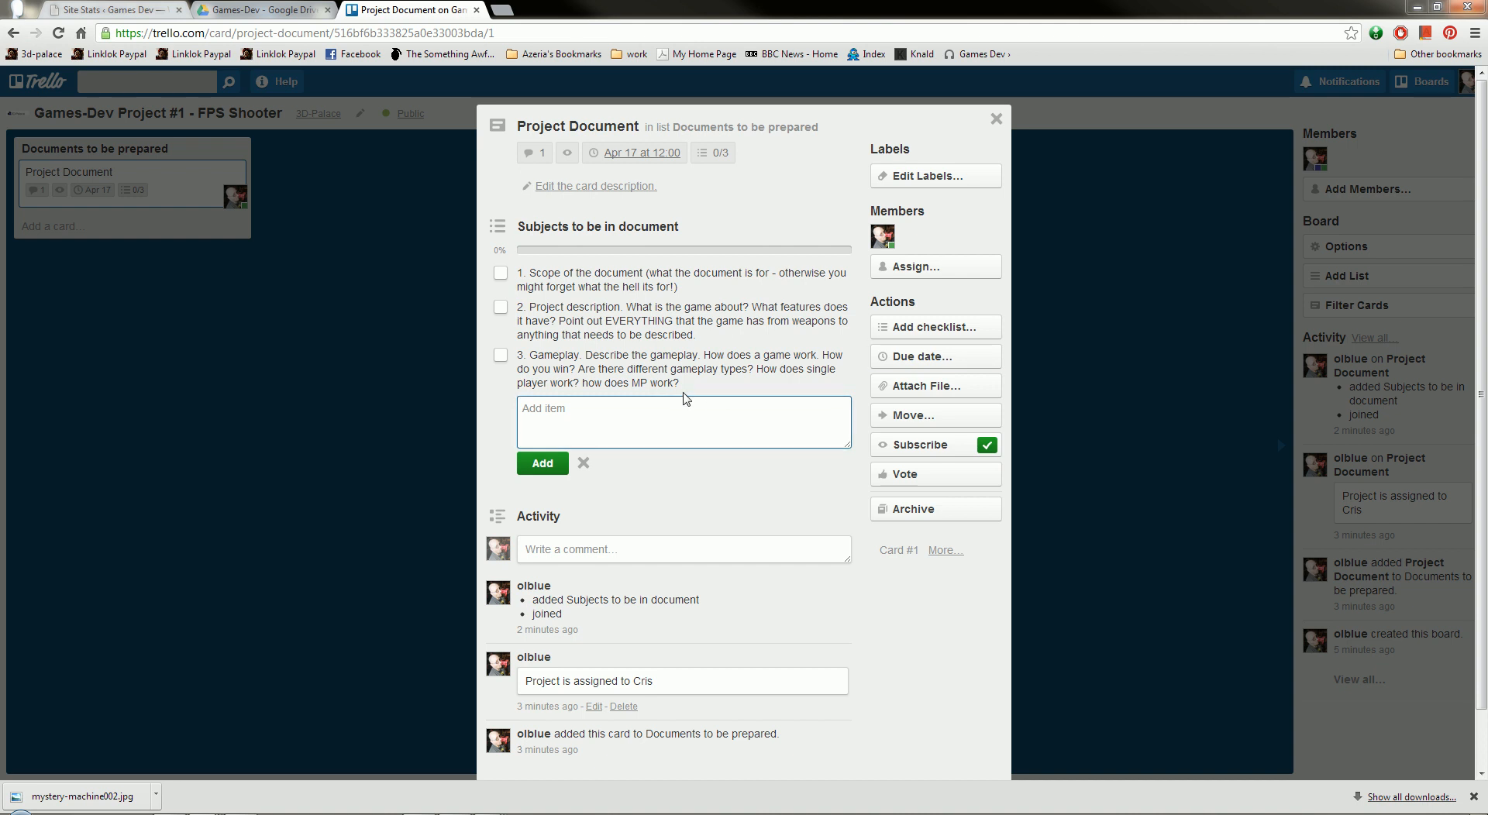
# - Add checklist item '4. Characters' covering looks, motives, enemies, playable characters and NPCs
pyautogui.write('4. C')
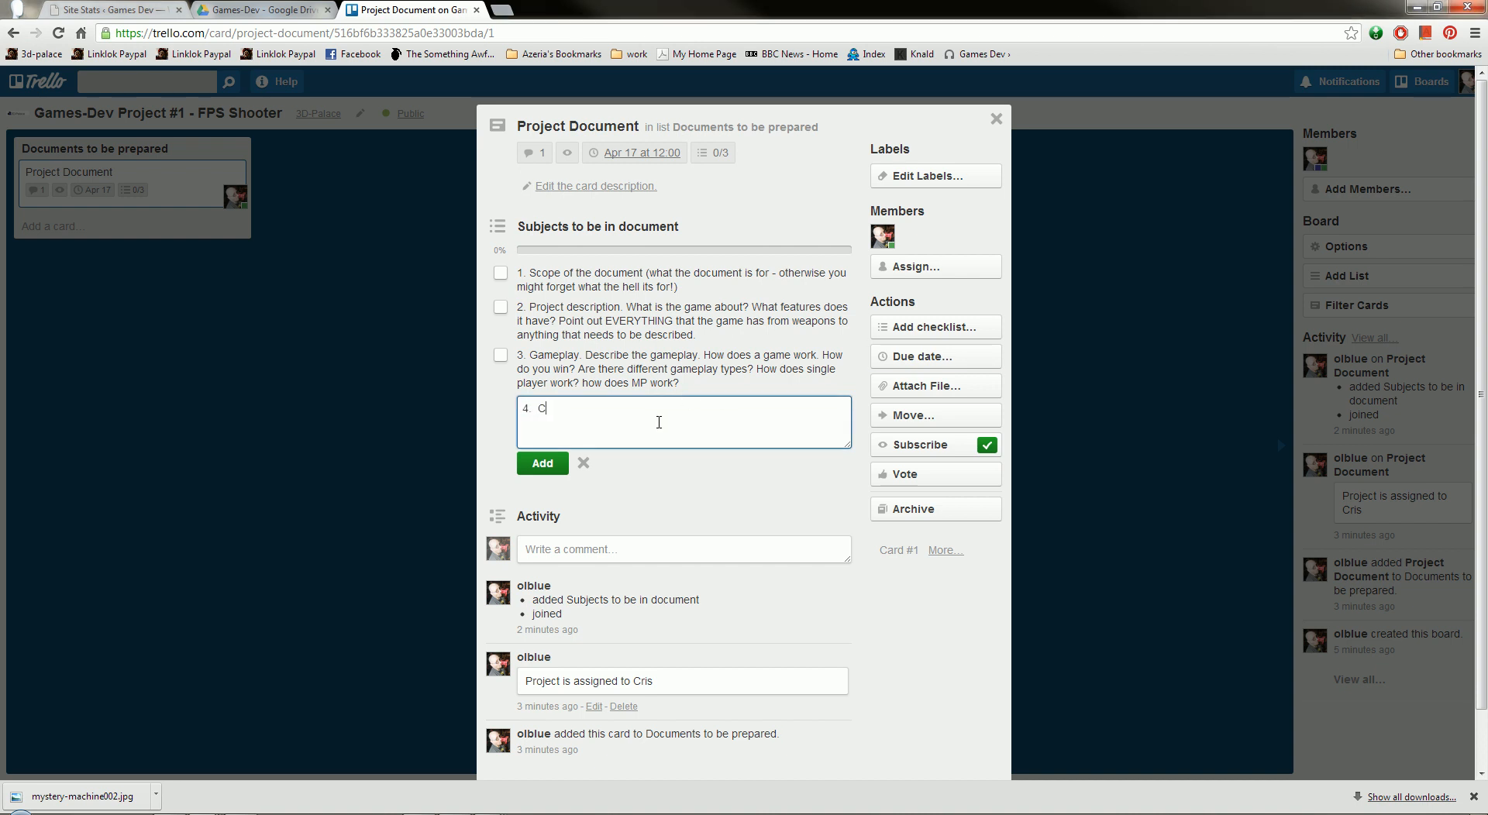
pyautogui.write('haracter')
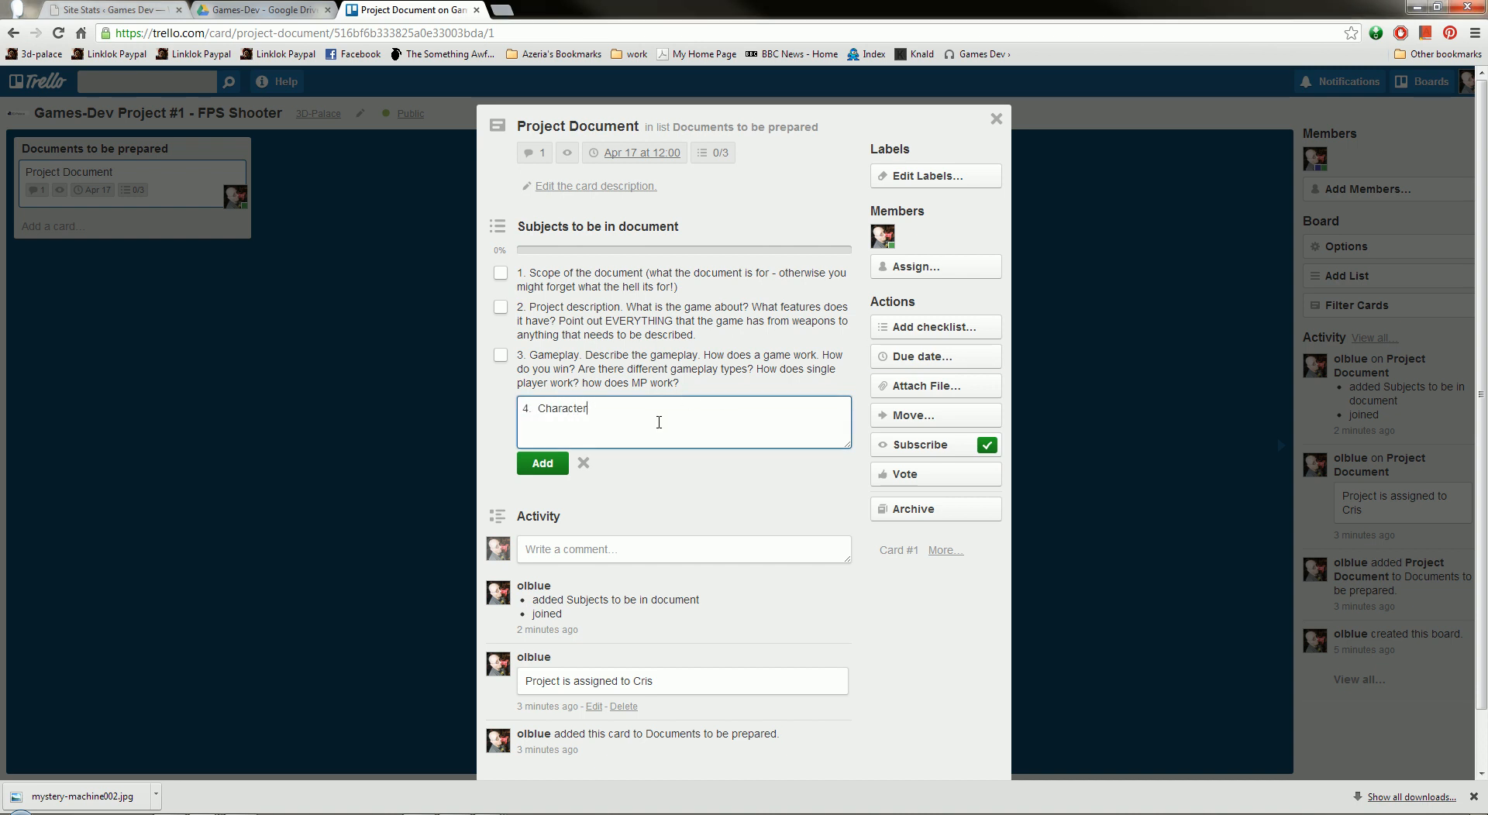
pyautogui.write('s? W')
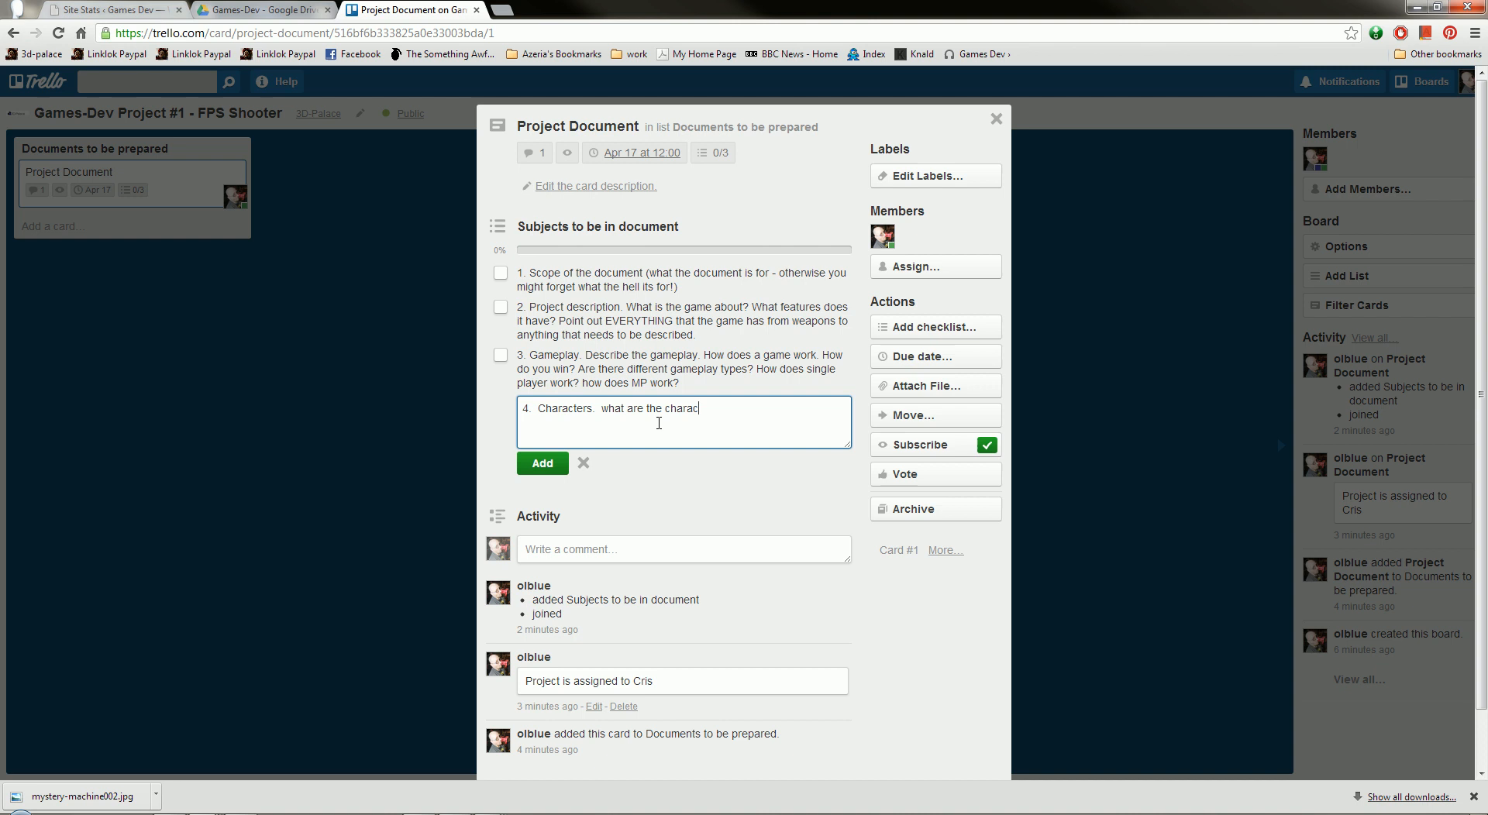
pyautogui.write('ters?  What do they look like?  What are')
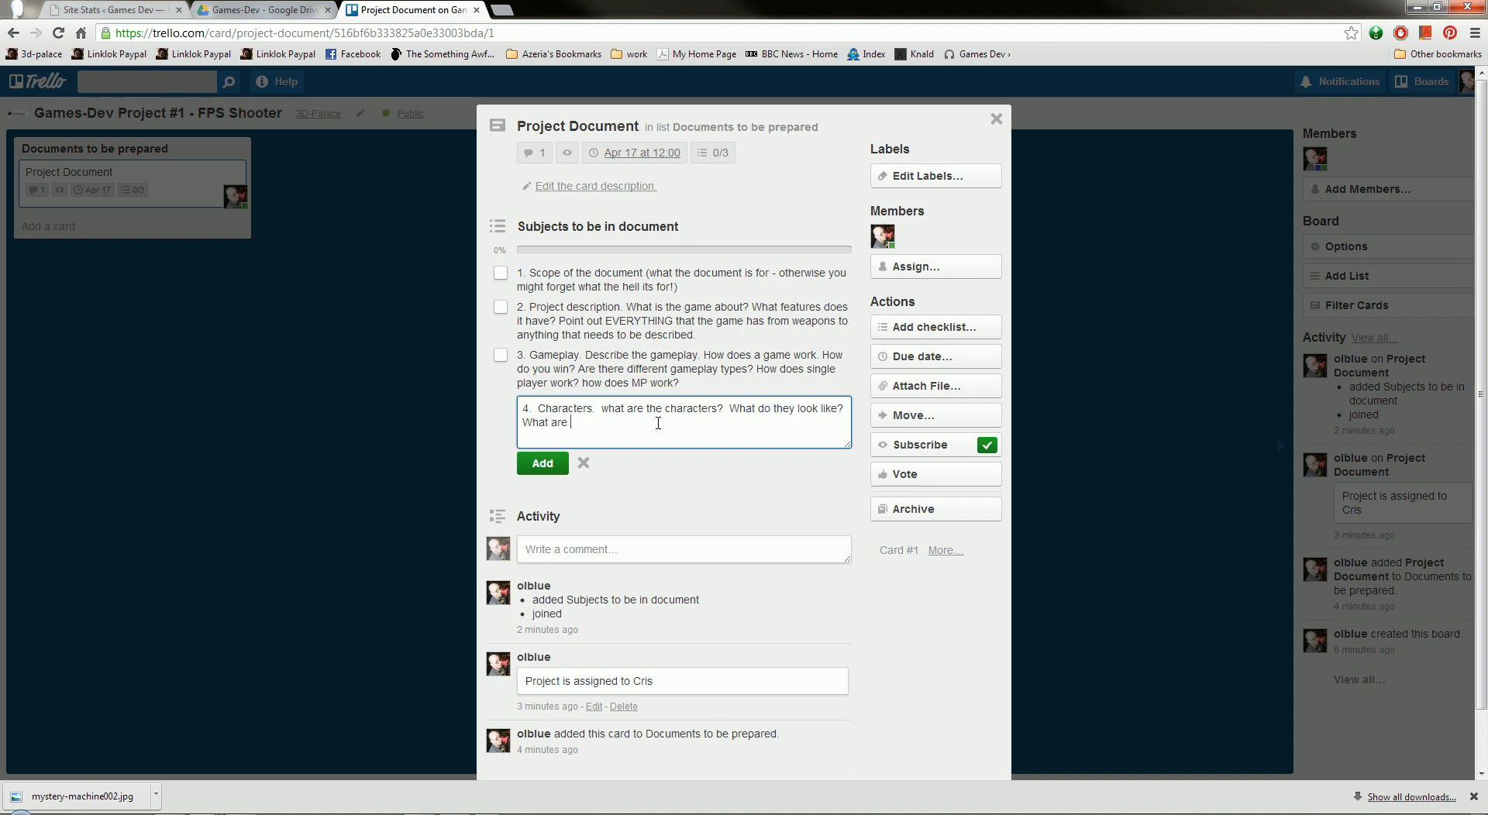
pyautogui.write('their motives?')
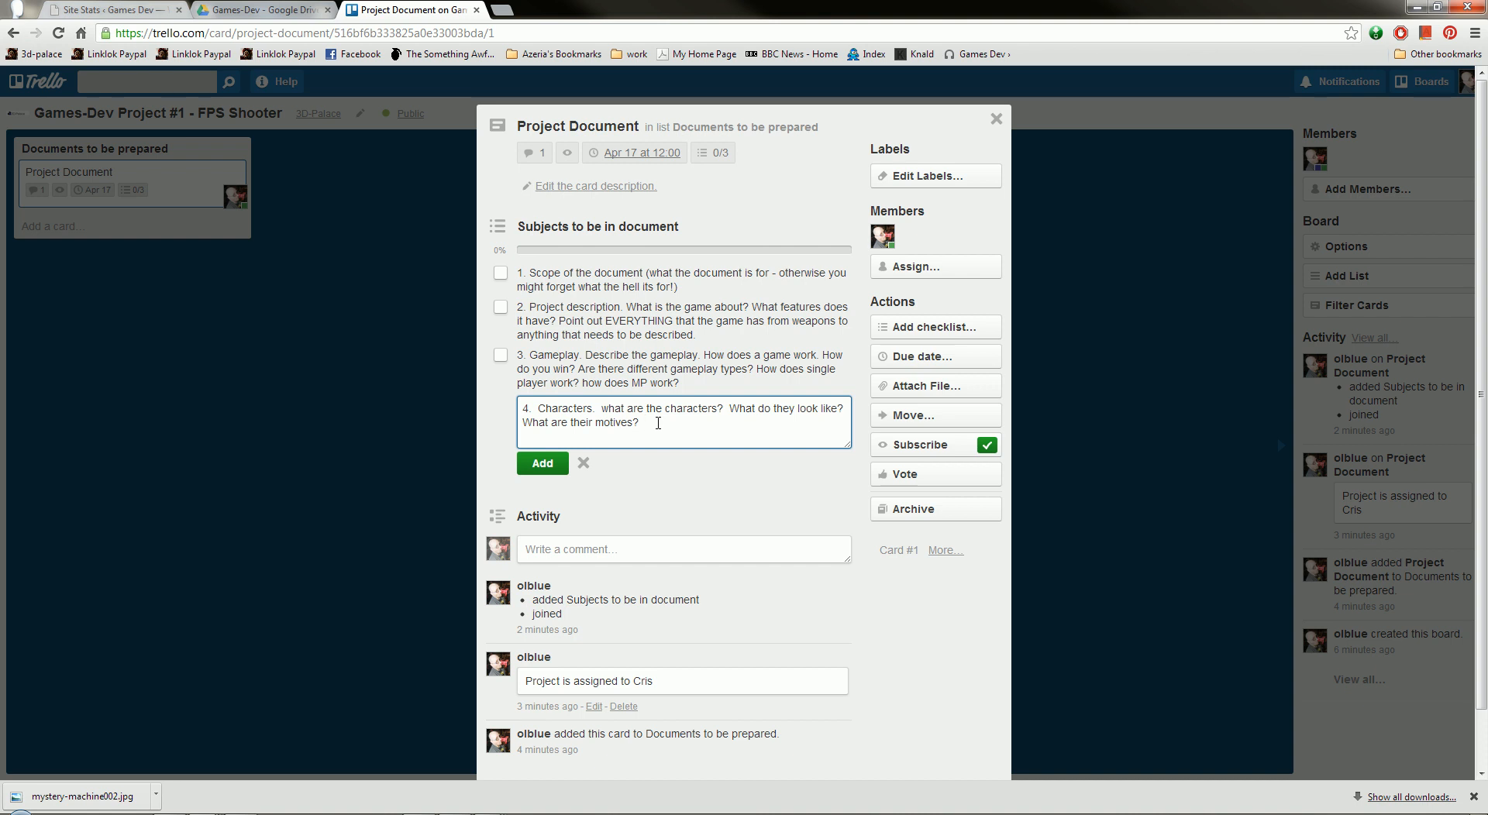
pyautogui.write('Enemies and playab')
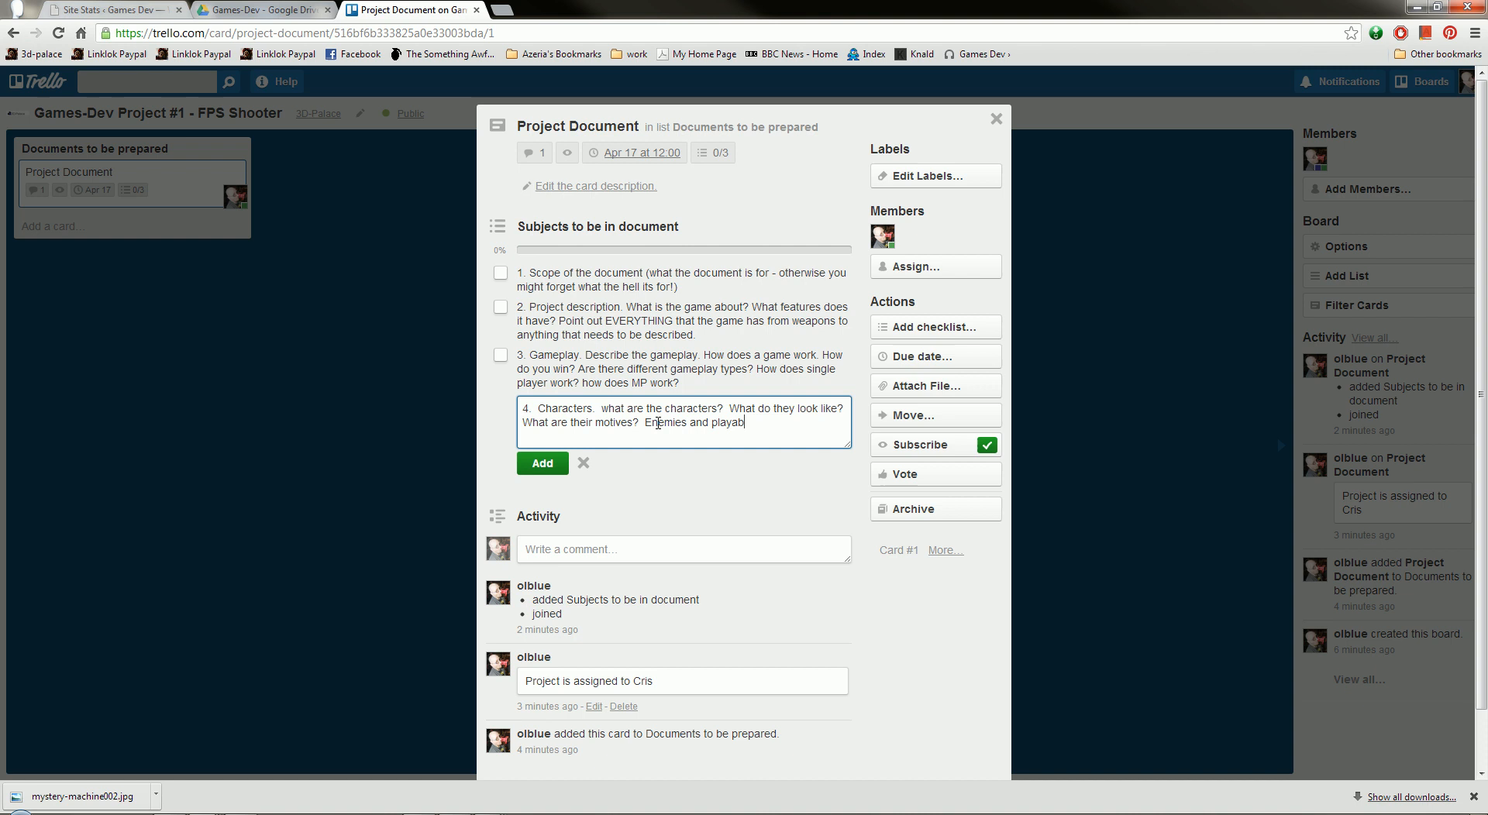
pyautogui.write('le characters.')
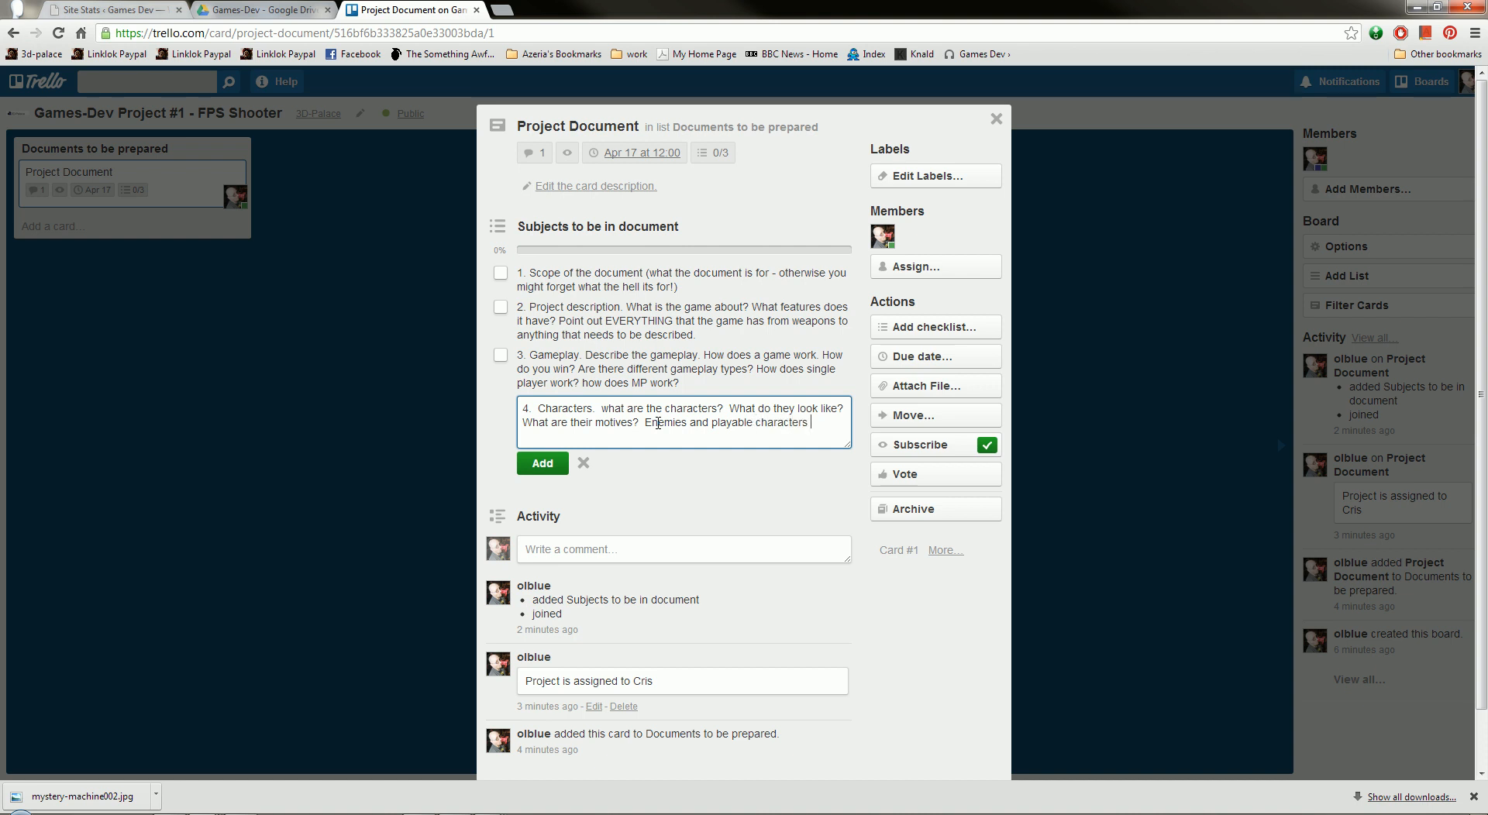
pyautogui.write('AND npcs if there')
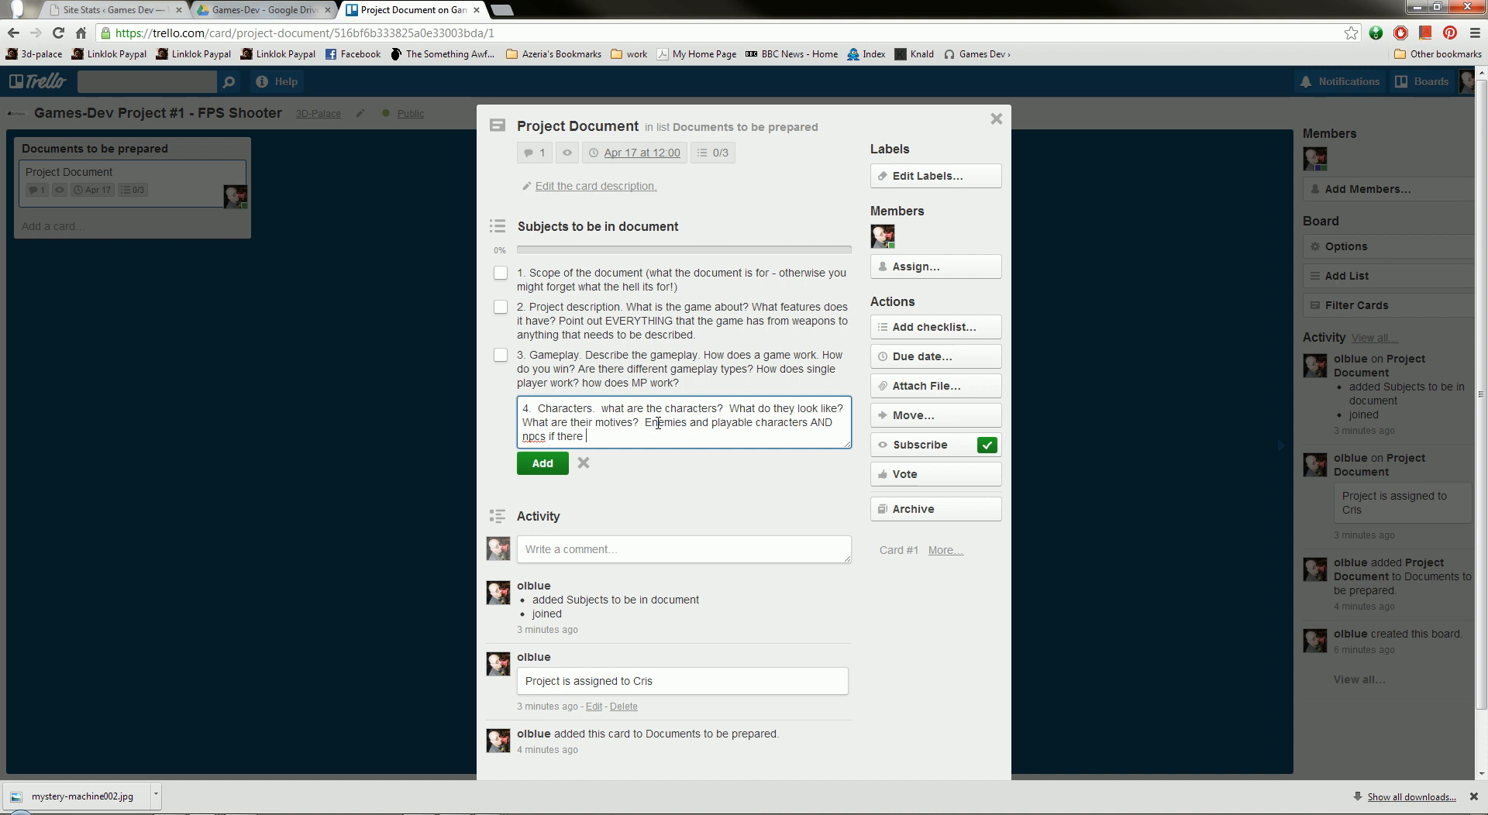
pyautogui.click(541, 464)
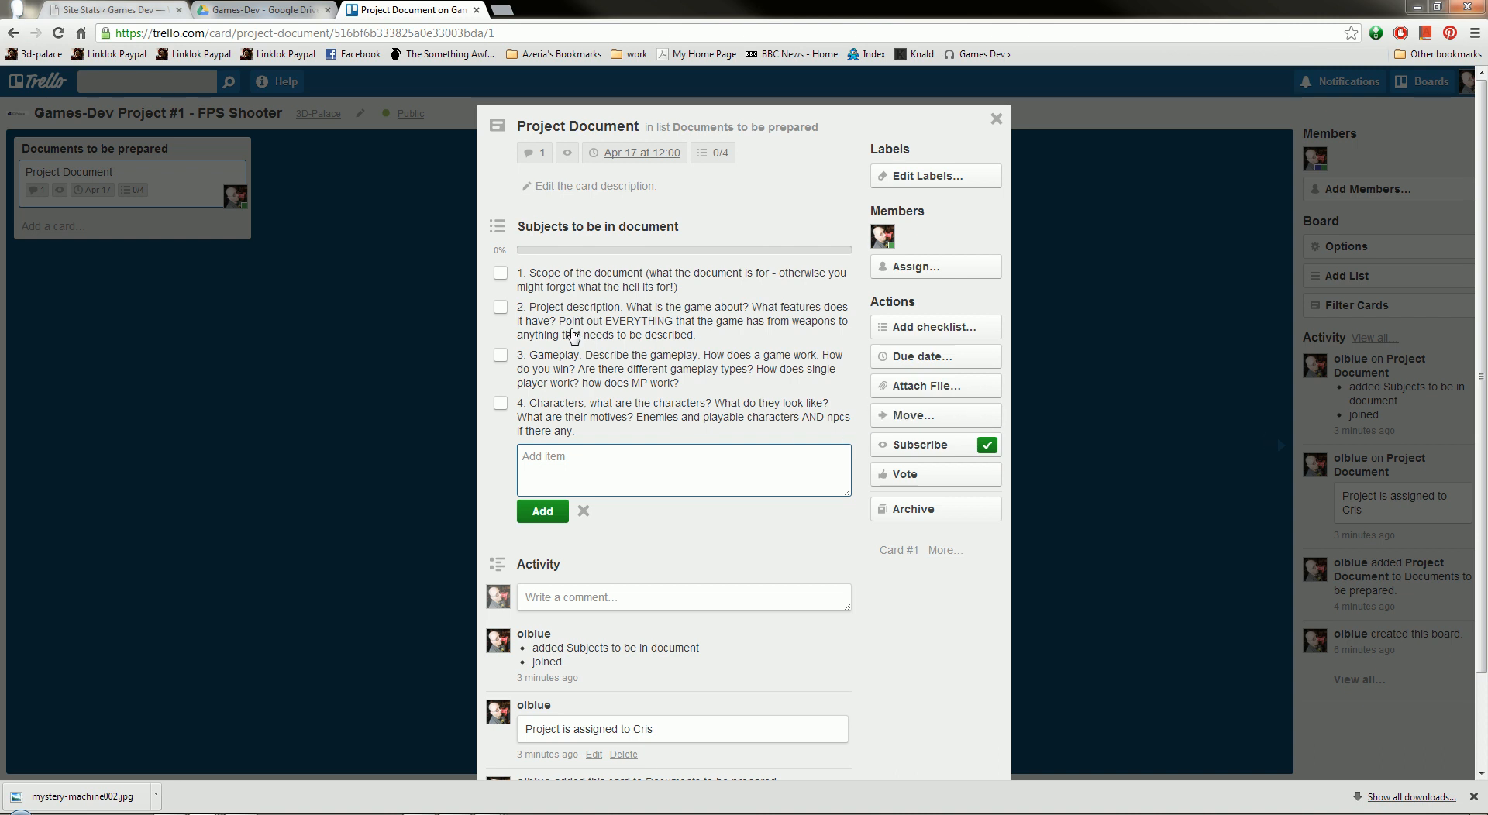
pyautogui.moveTo(588, 373)
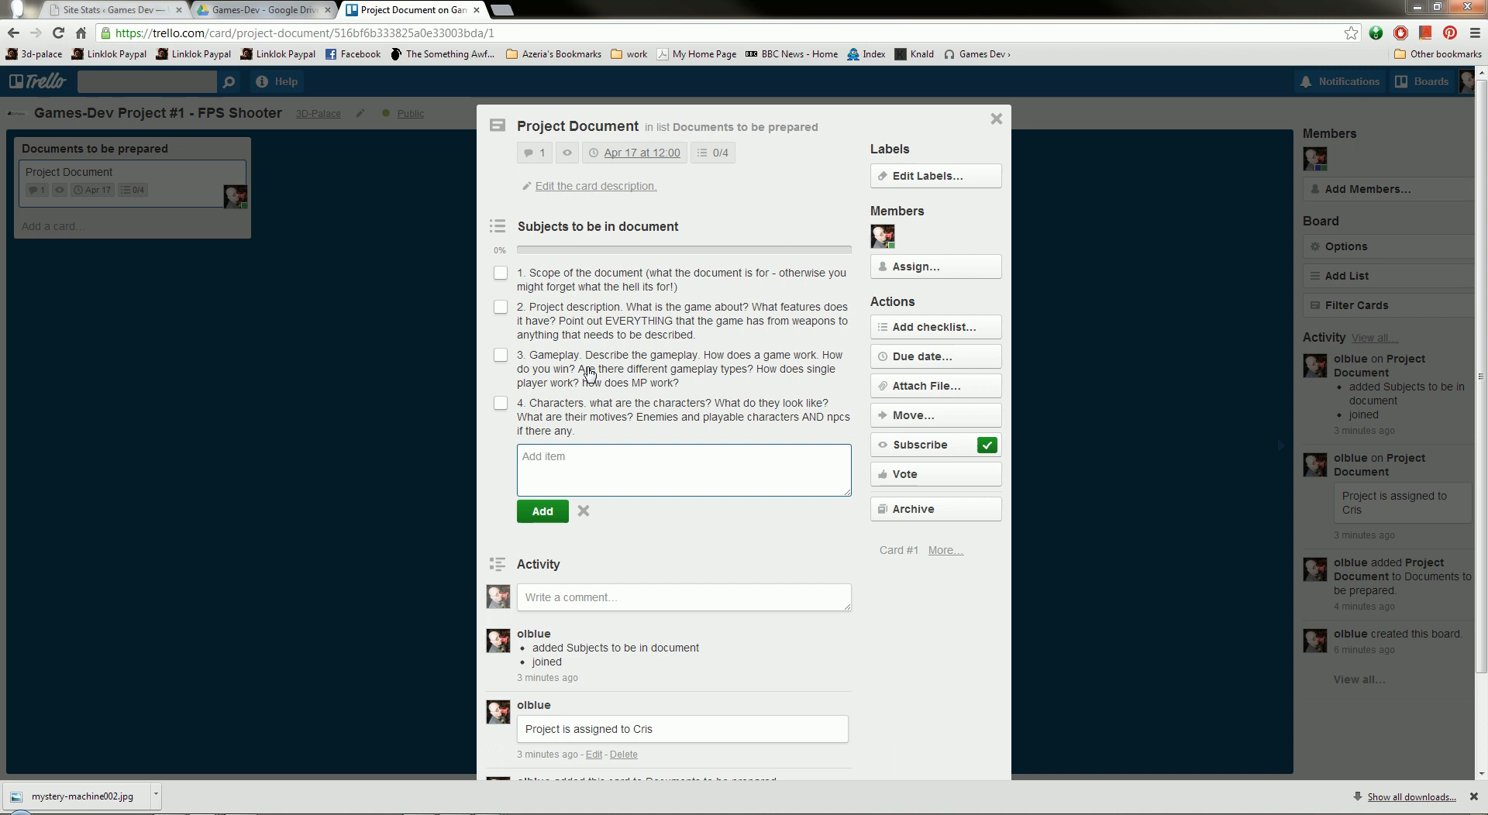
pyautogui.moveTo(630, 438)
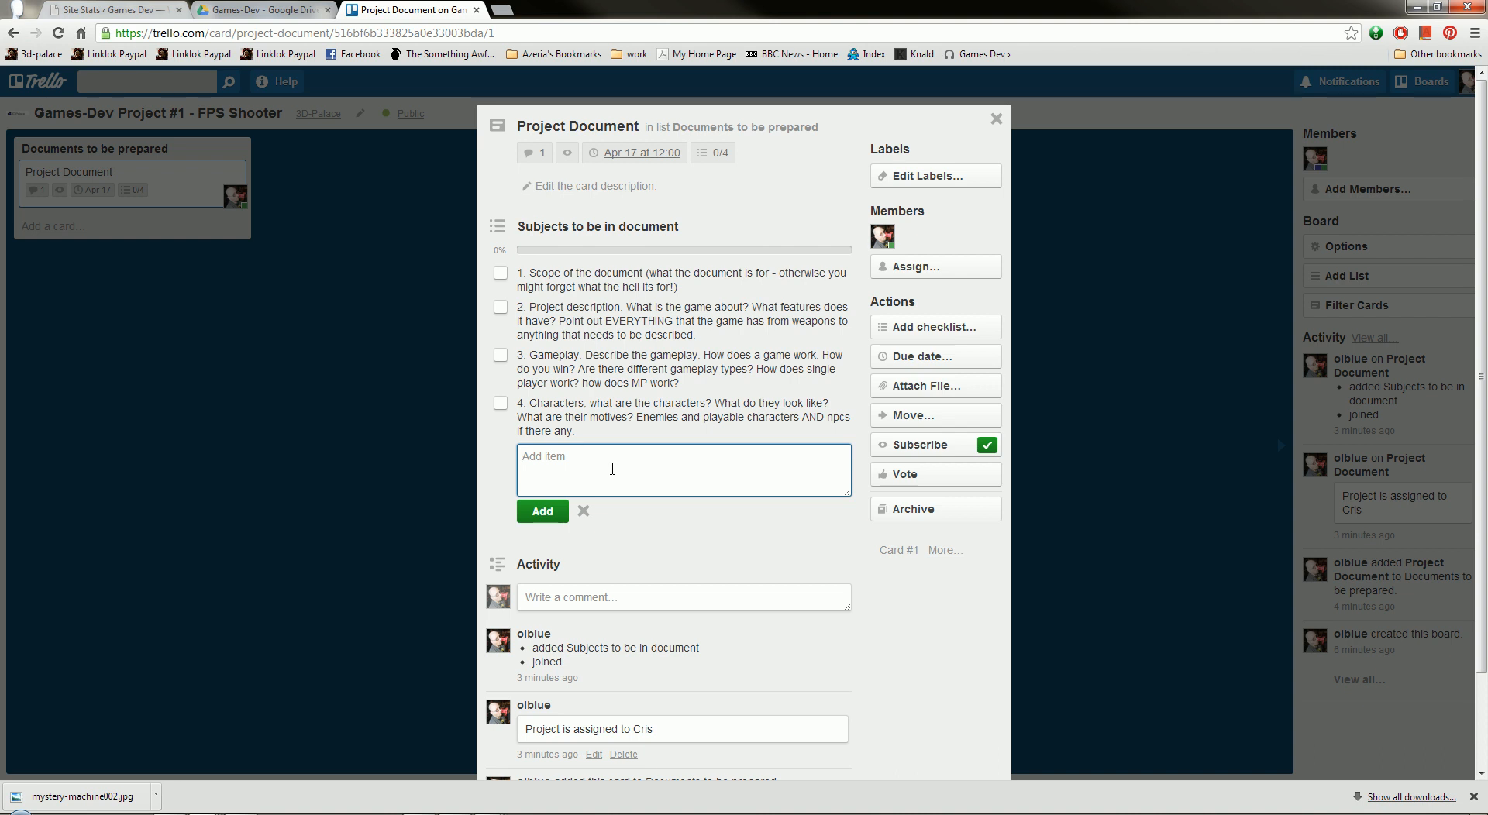
# - Dismiss the checklist item editor and close the Project Document card
pyautogui.click(583, 511)
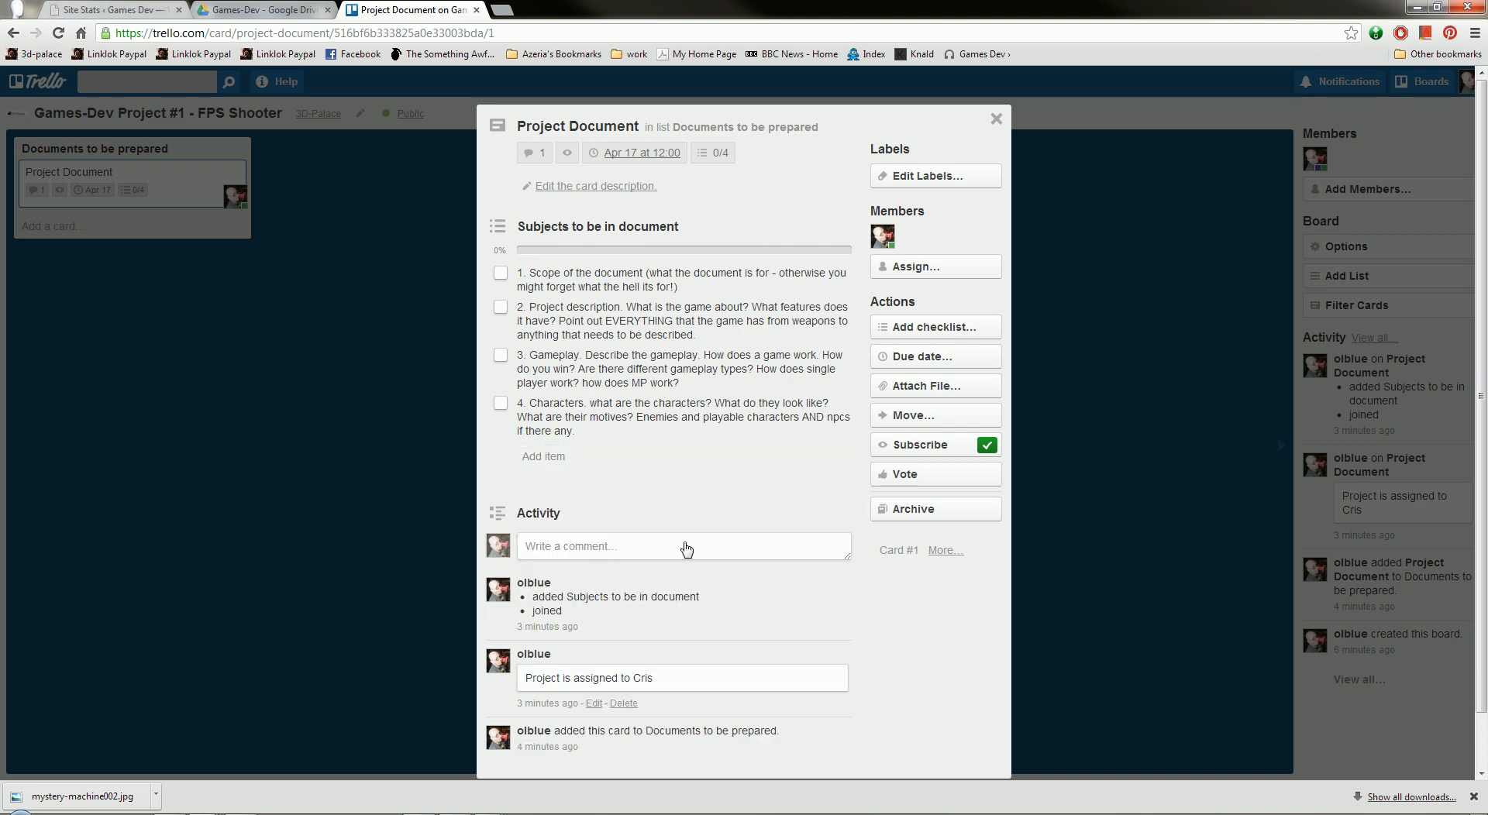
pyautogui.click(995, 118)
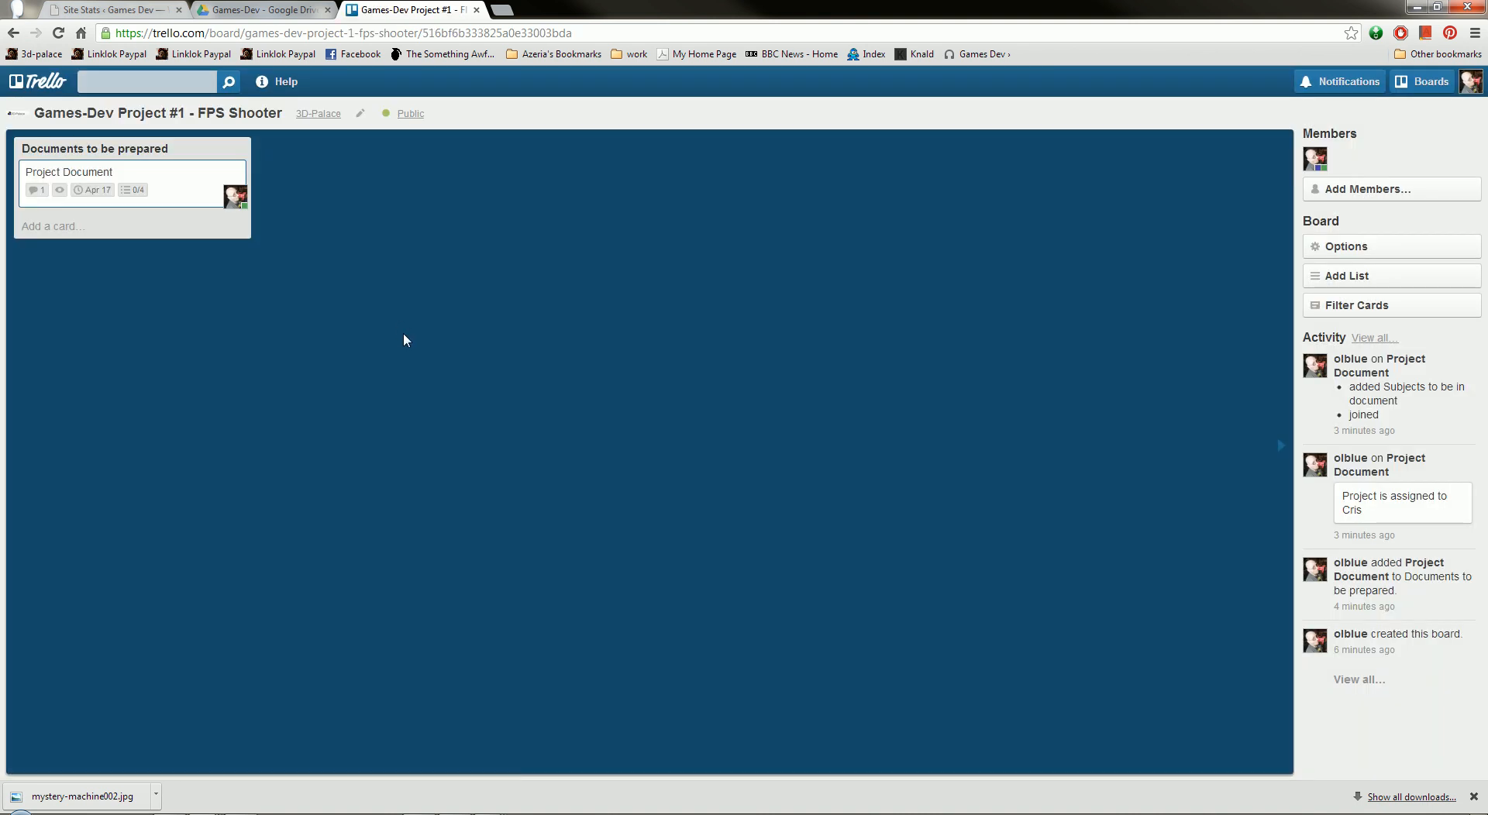
pyautogui.moveTo(43, 190)
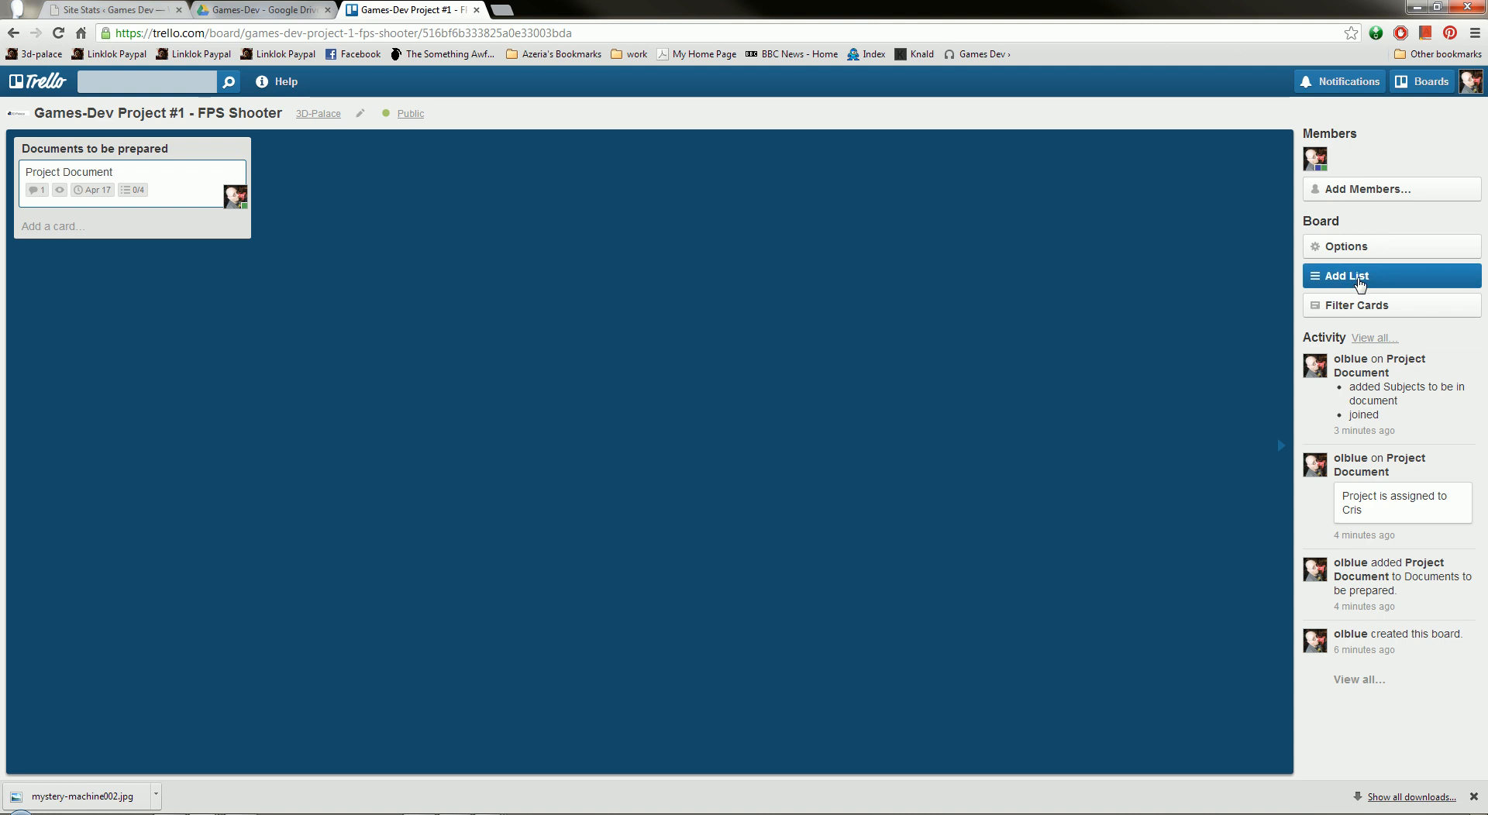
# - Add a 'Cris Active List' list and drag Project Document into it from Documents to be prepared
pyautogui.click(1343, 275)
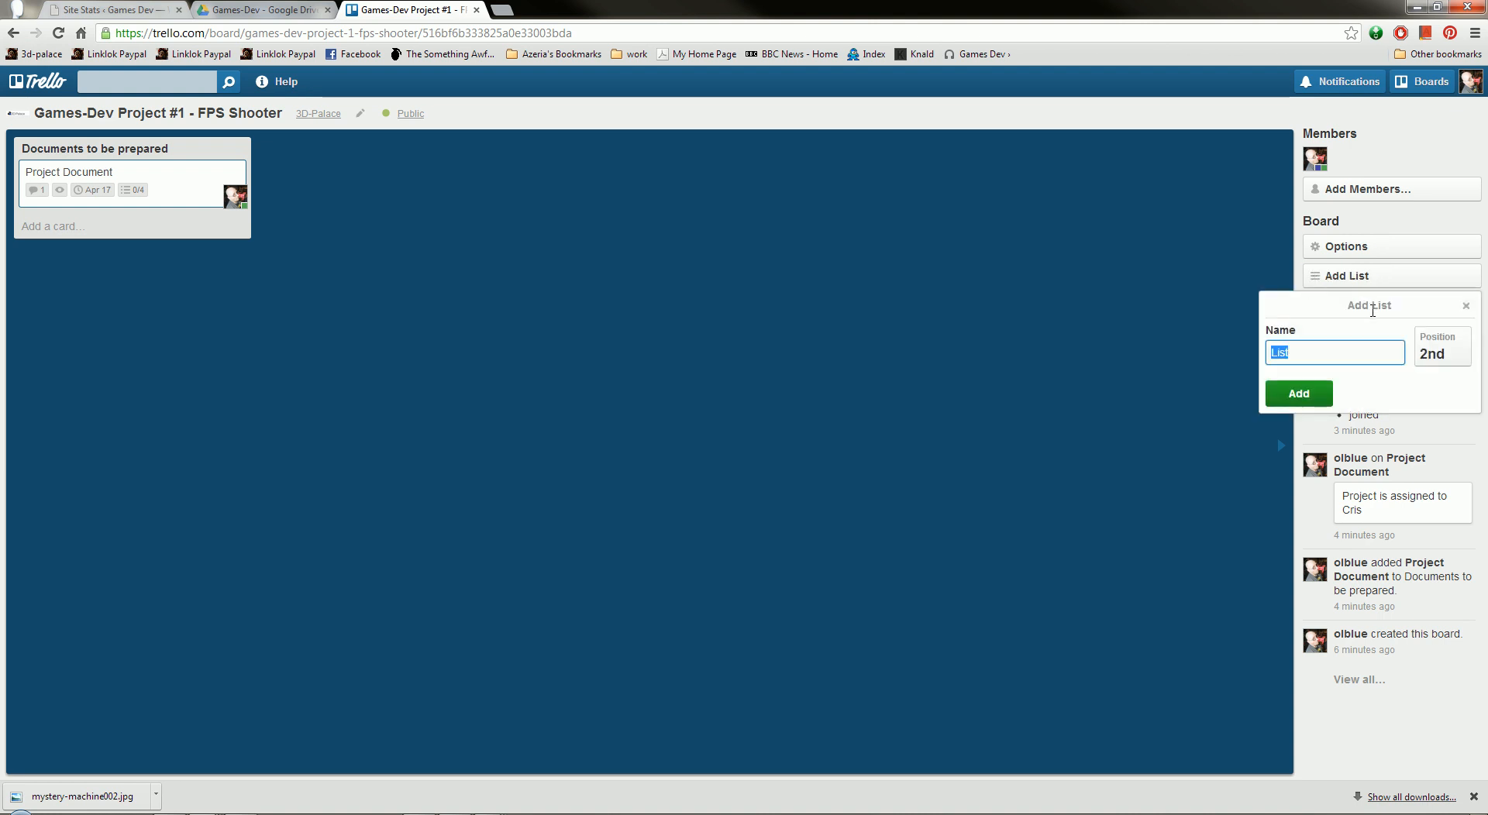
pyautogui.write('Cris')
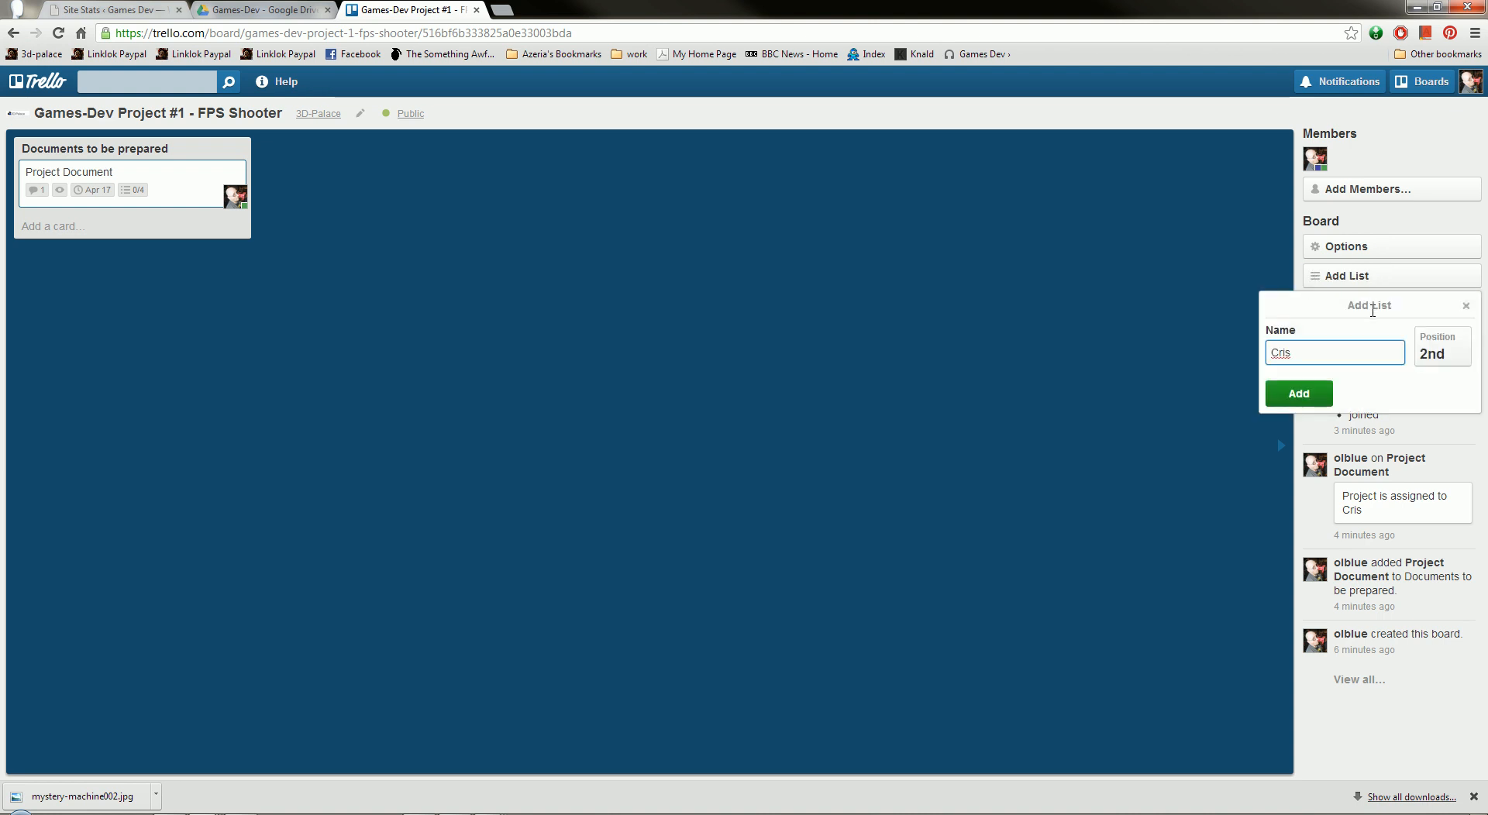
pyautogui.write('Active List')
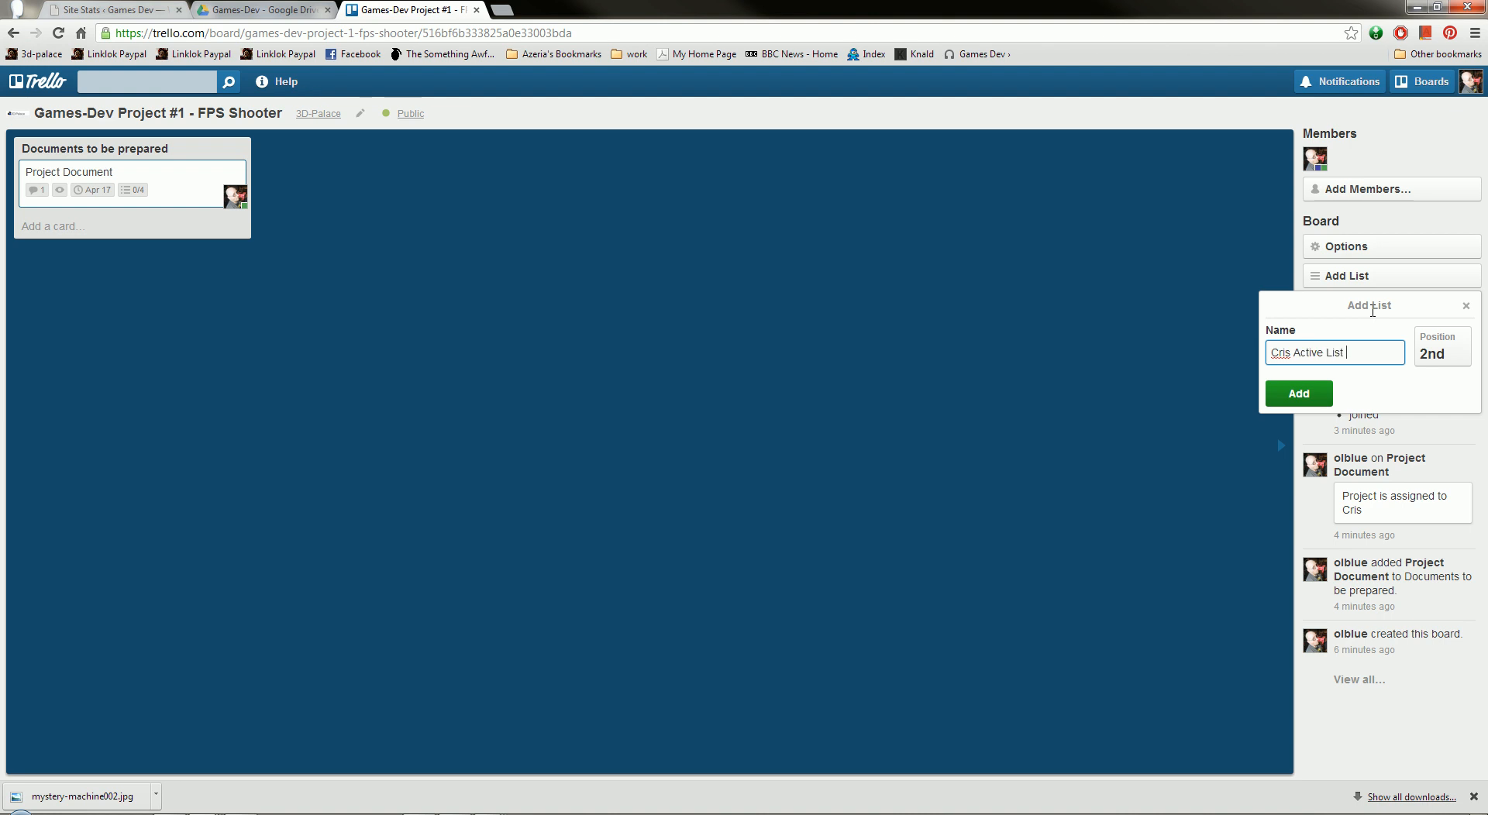
pyautogui.click(1297, 393)
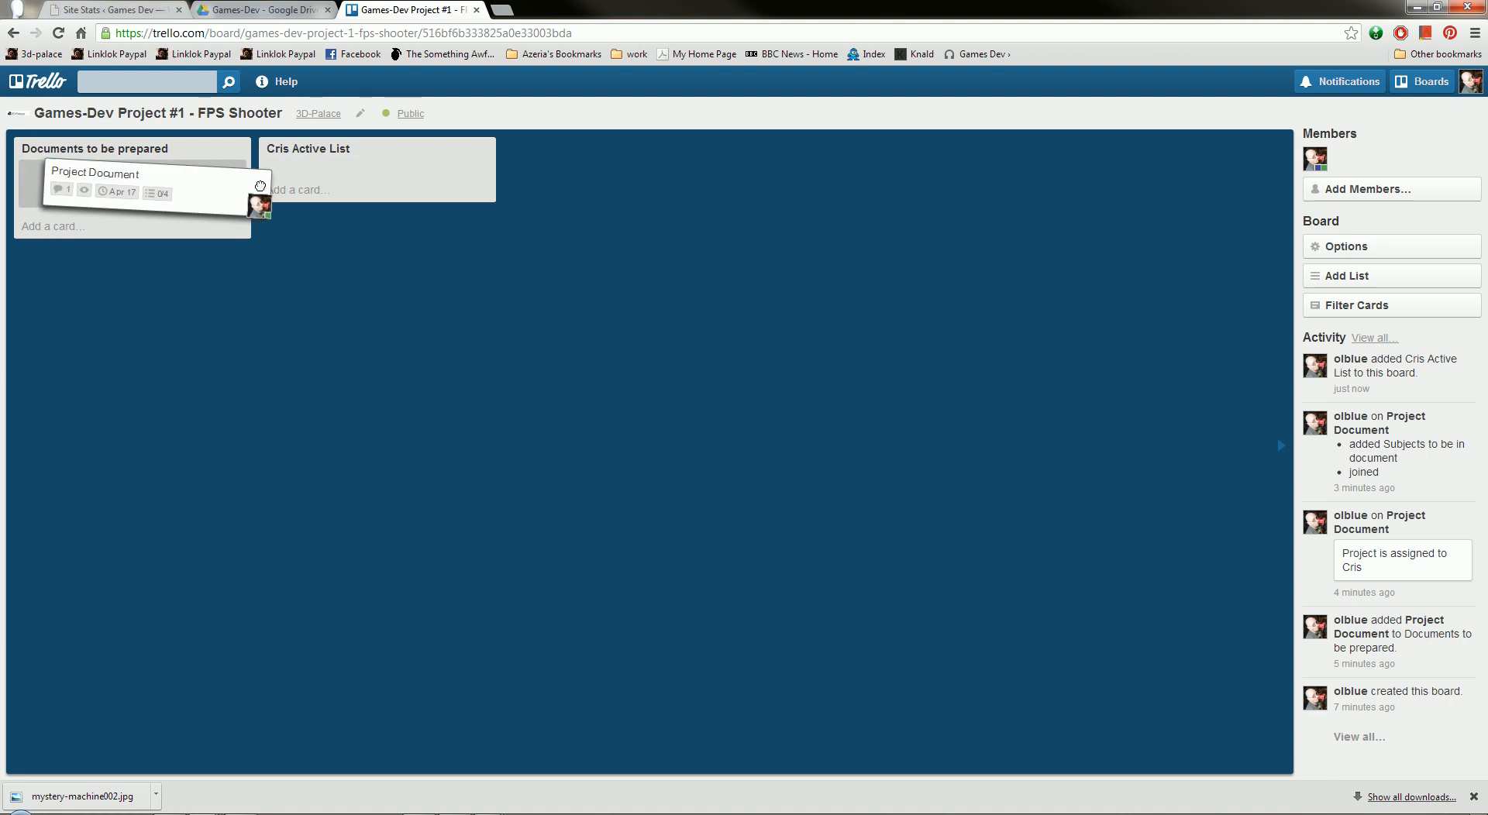
pyautogui.moveTo(133, 185); pyautogui.dragTo(377, 180)
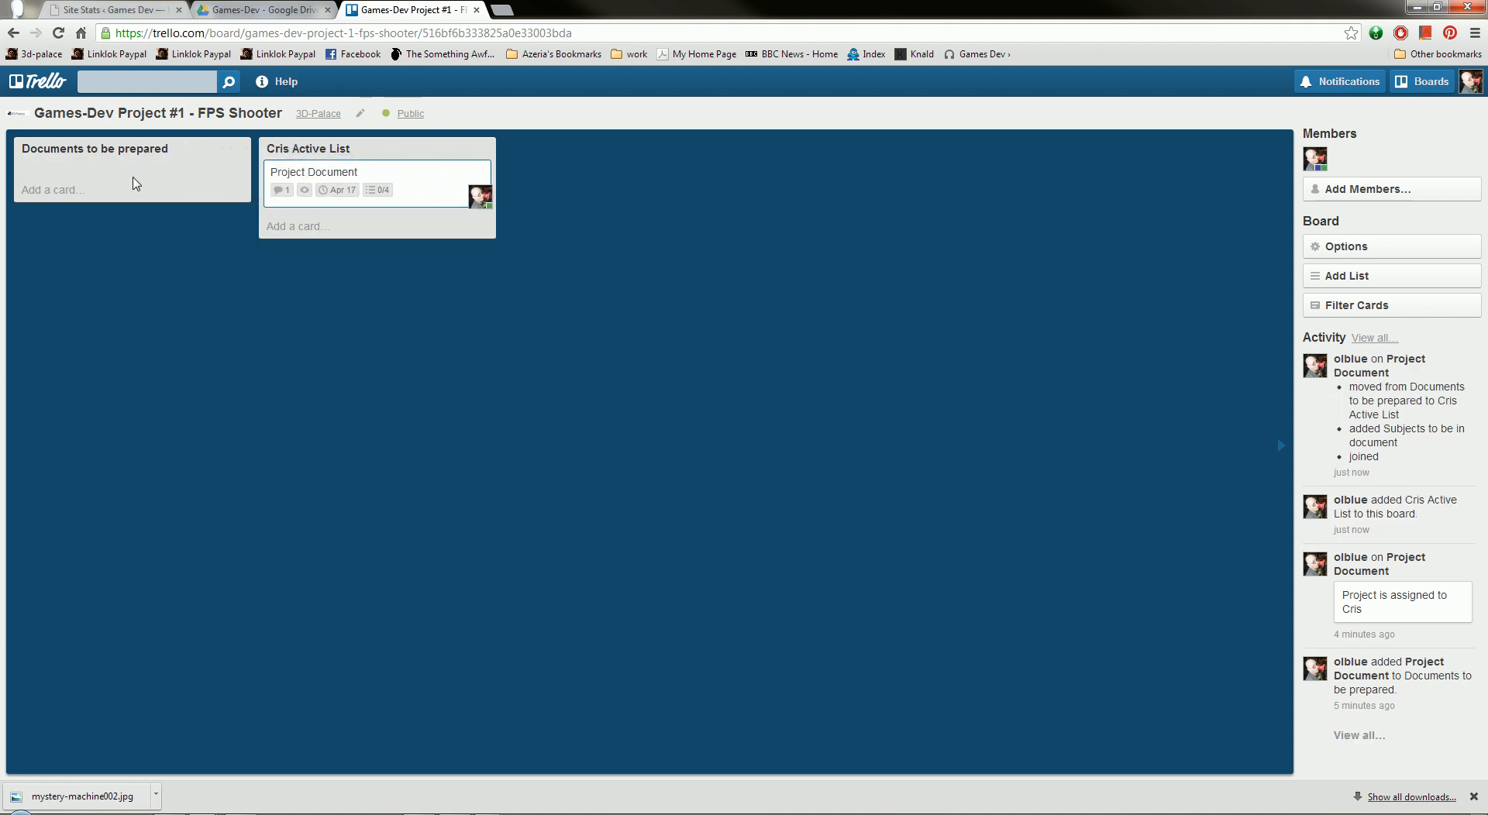
pyautogui.moveTo(379, 214)
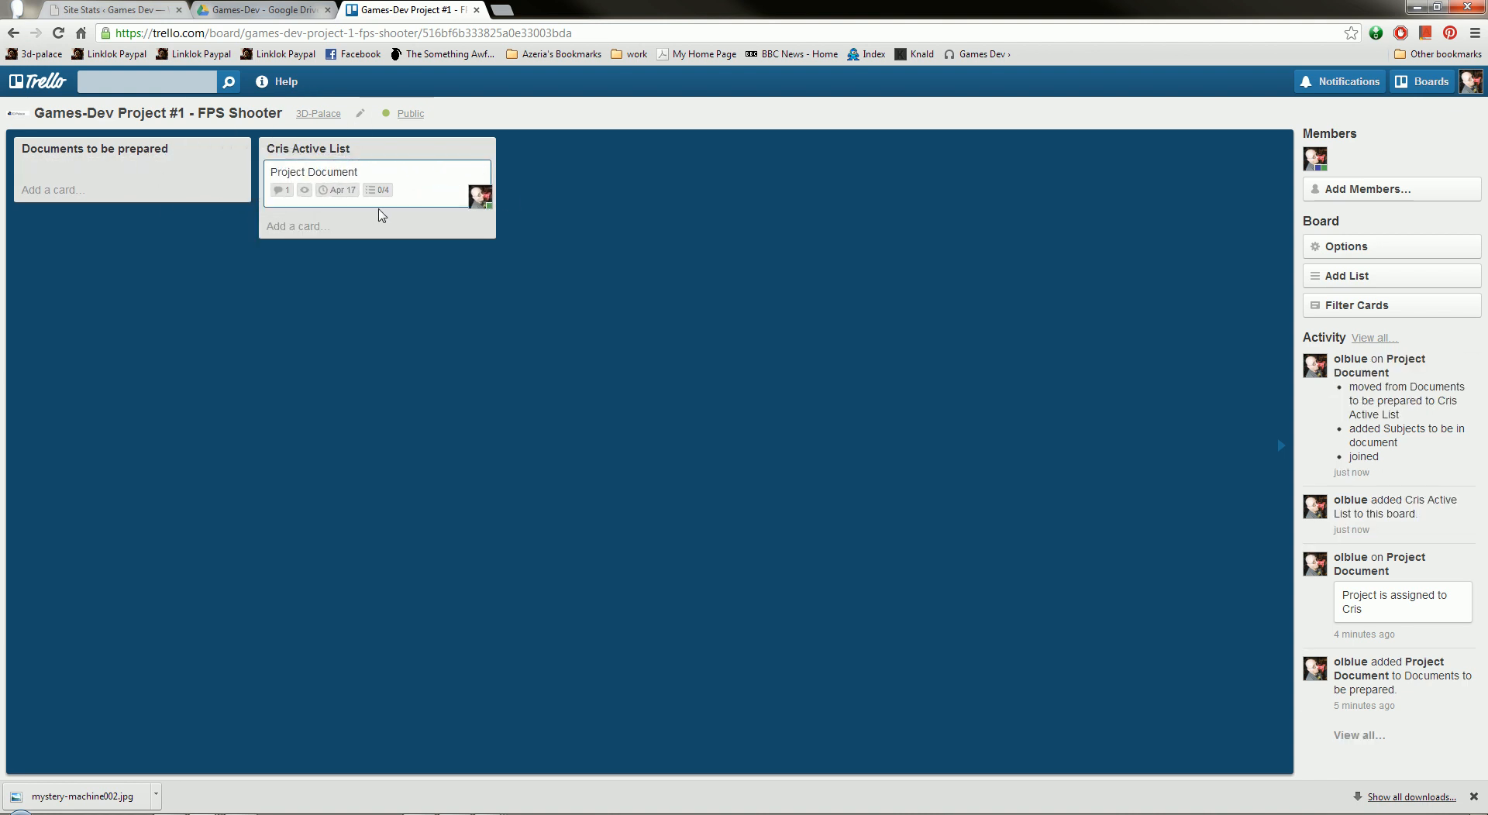
# - Create an empty 'For review by peers' list after Cris Active List
pyautogui.click(1344, 275)
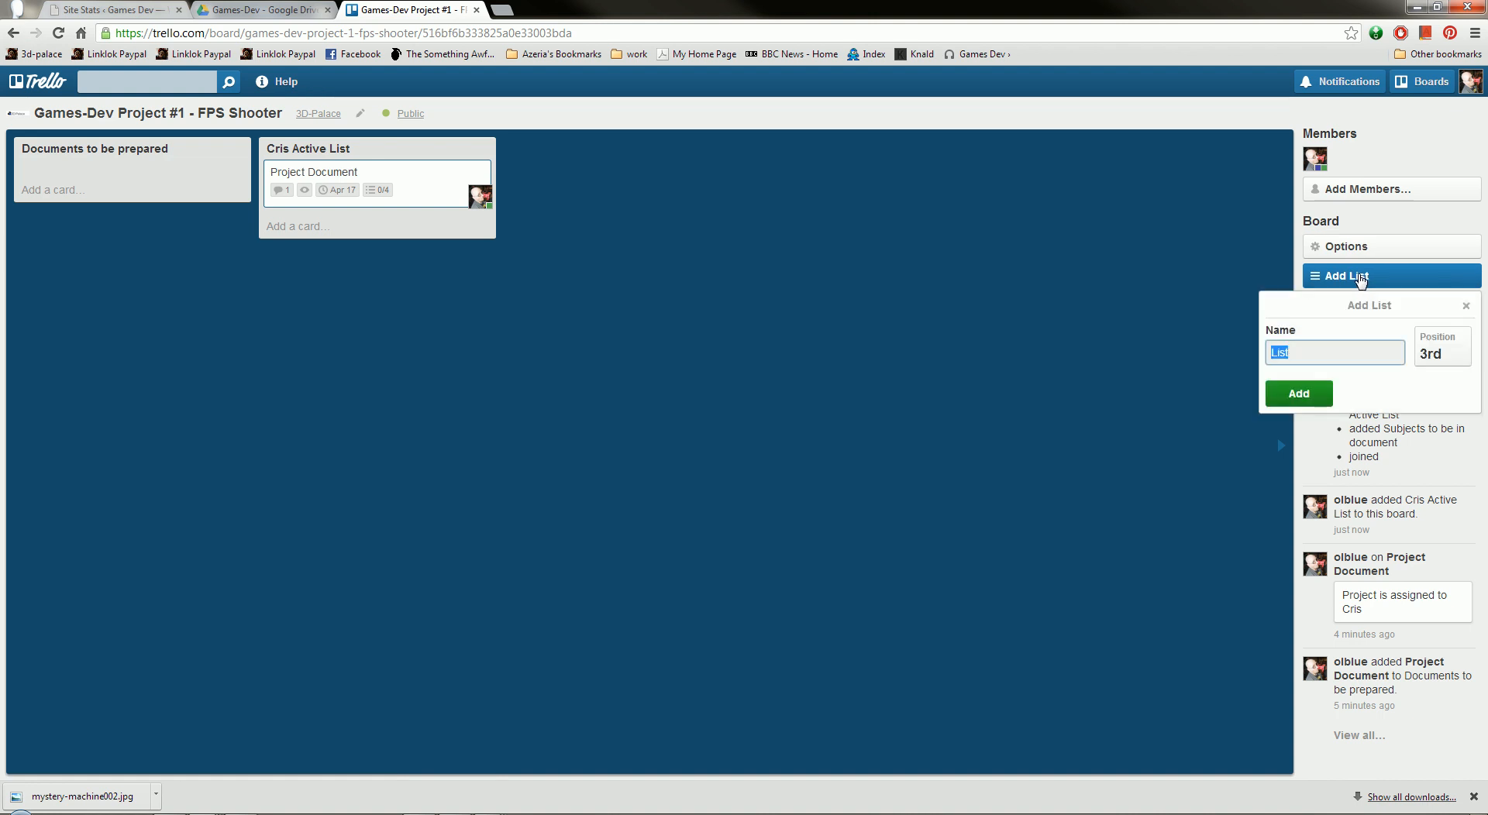
pyautogui.write('For')
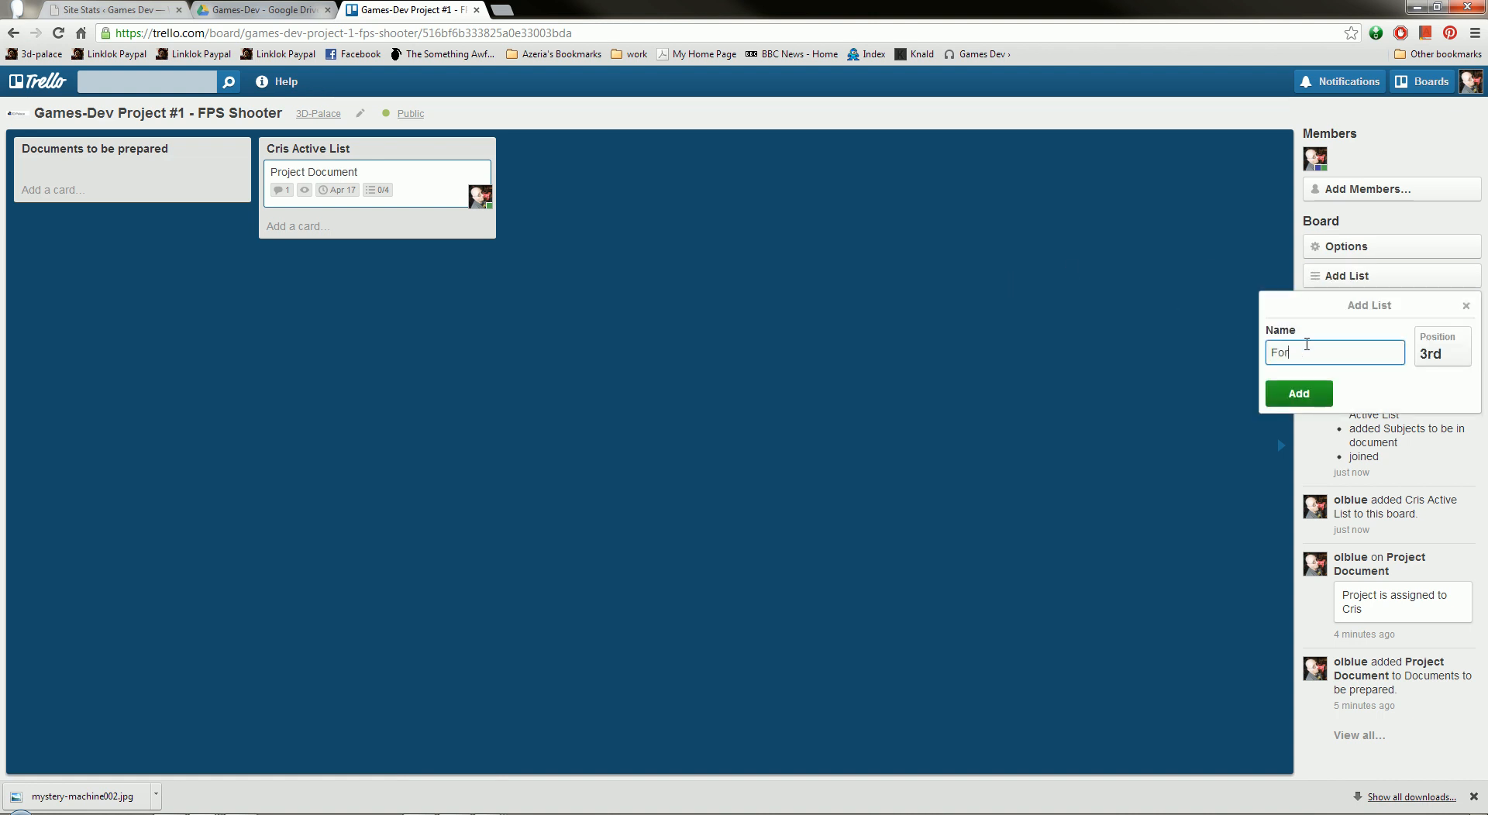
pyautogui.write('review by peers')
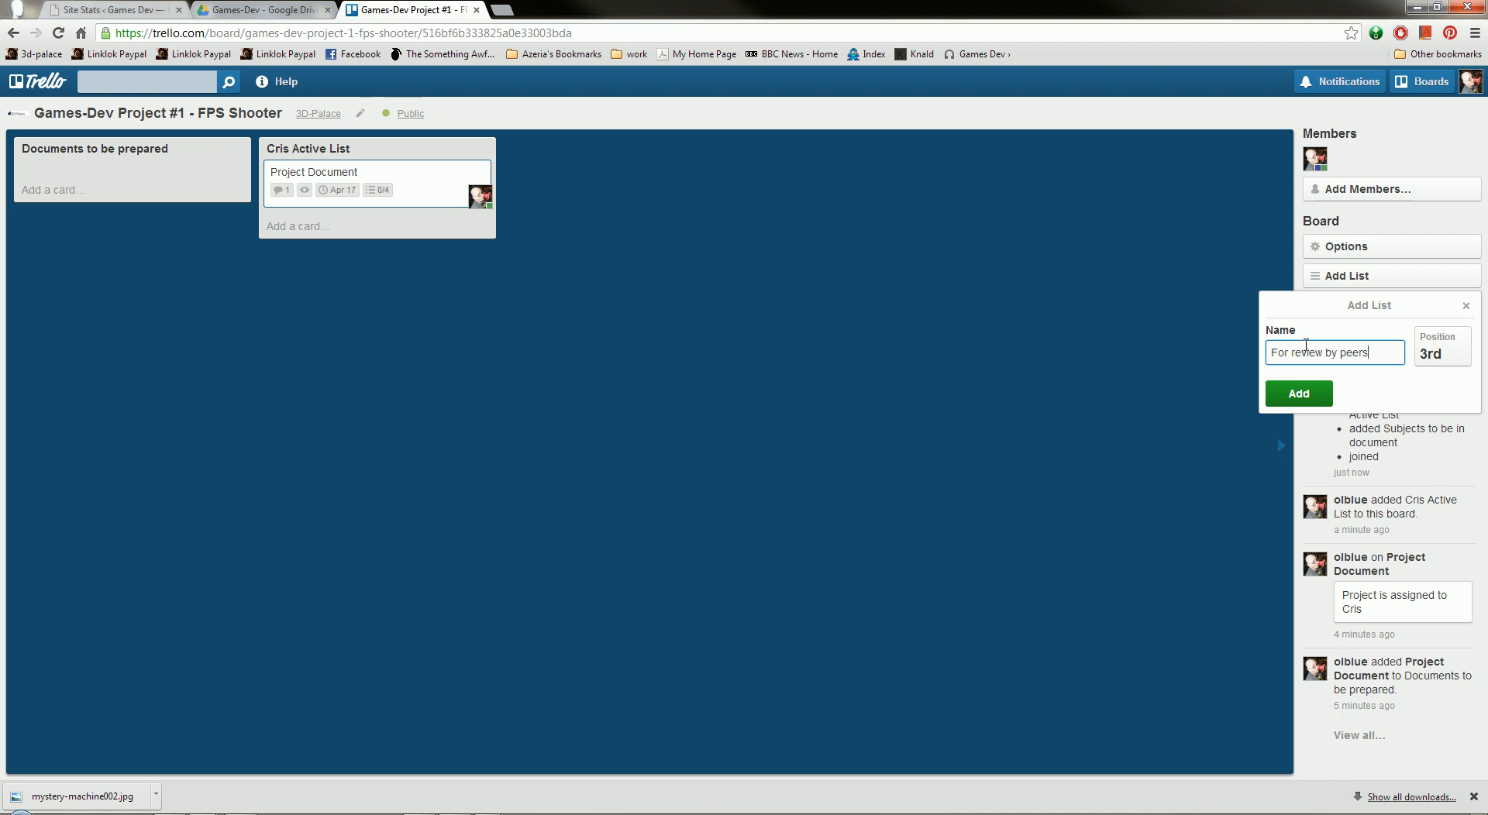
pyautogui.click(1297, 393)
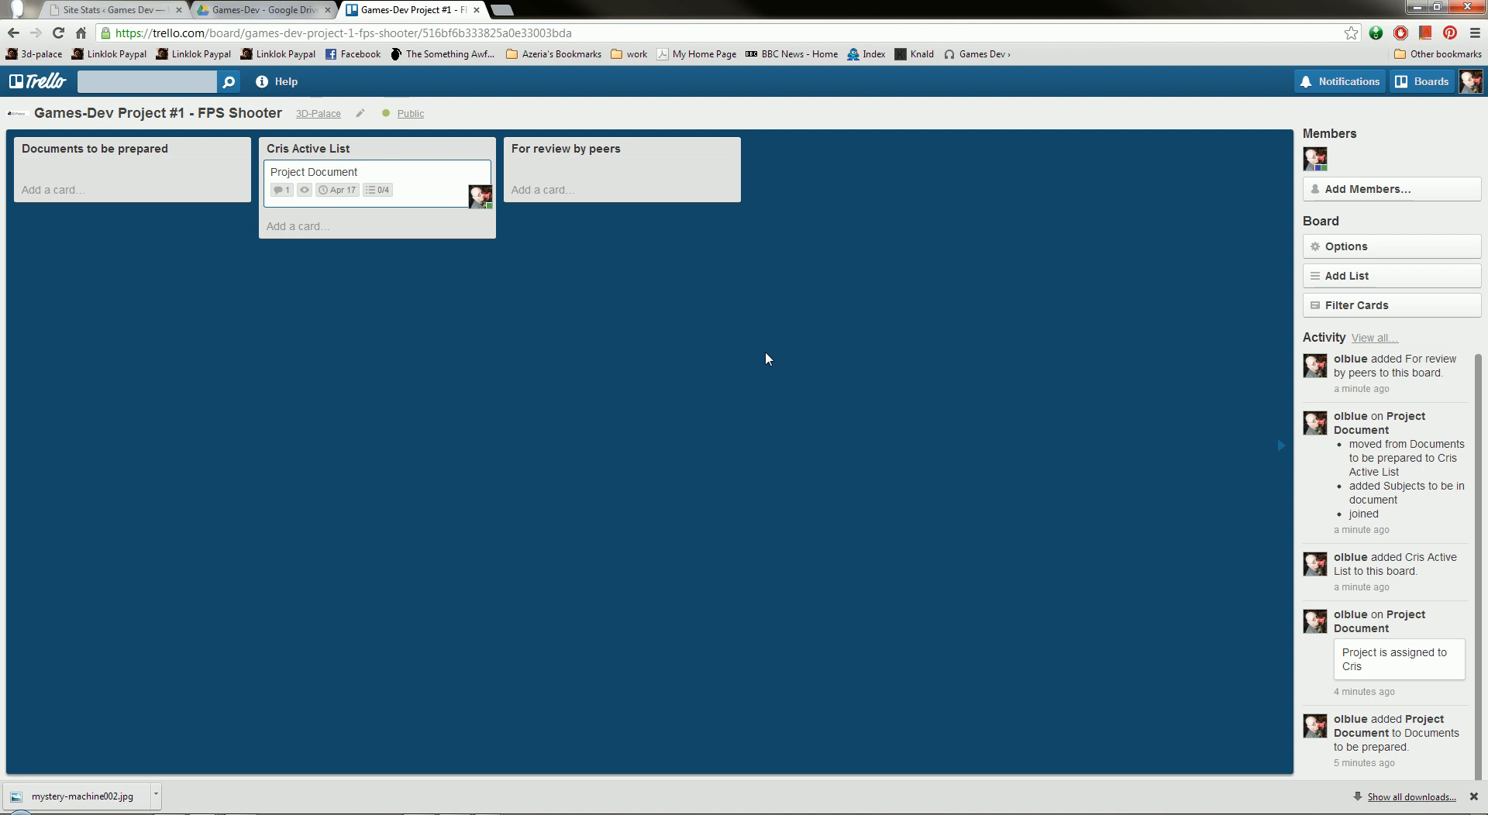
pyautogui.moveTo(355, 172)
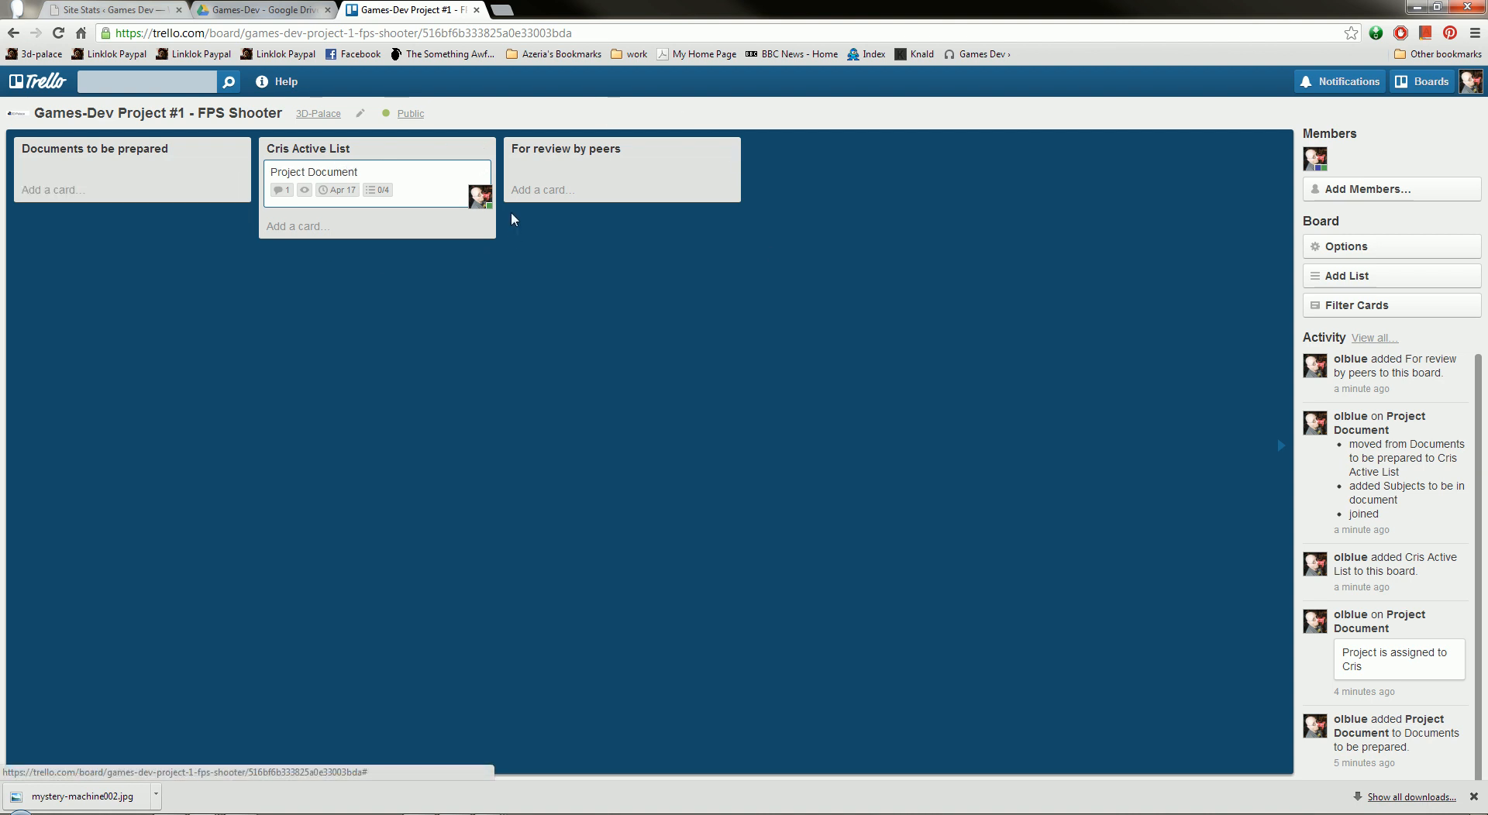
pyautogui.moveTo(426, 134)
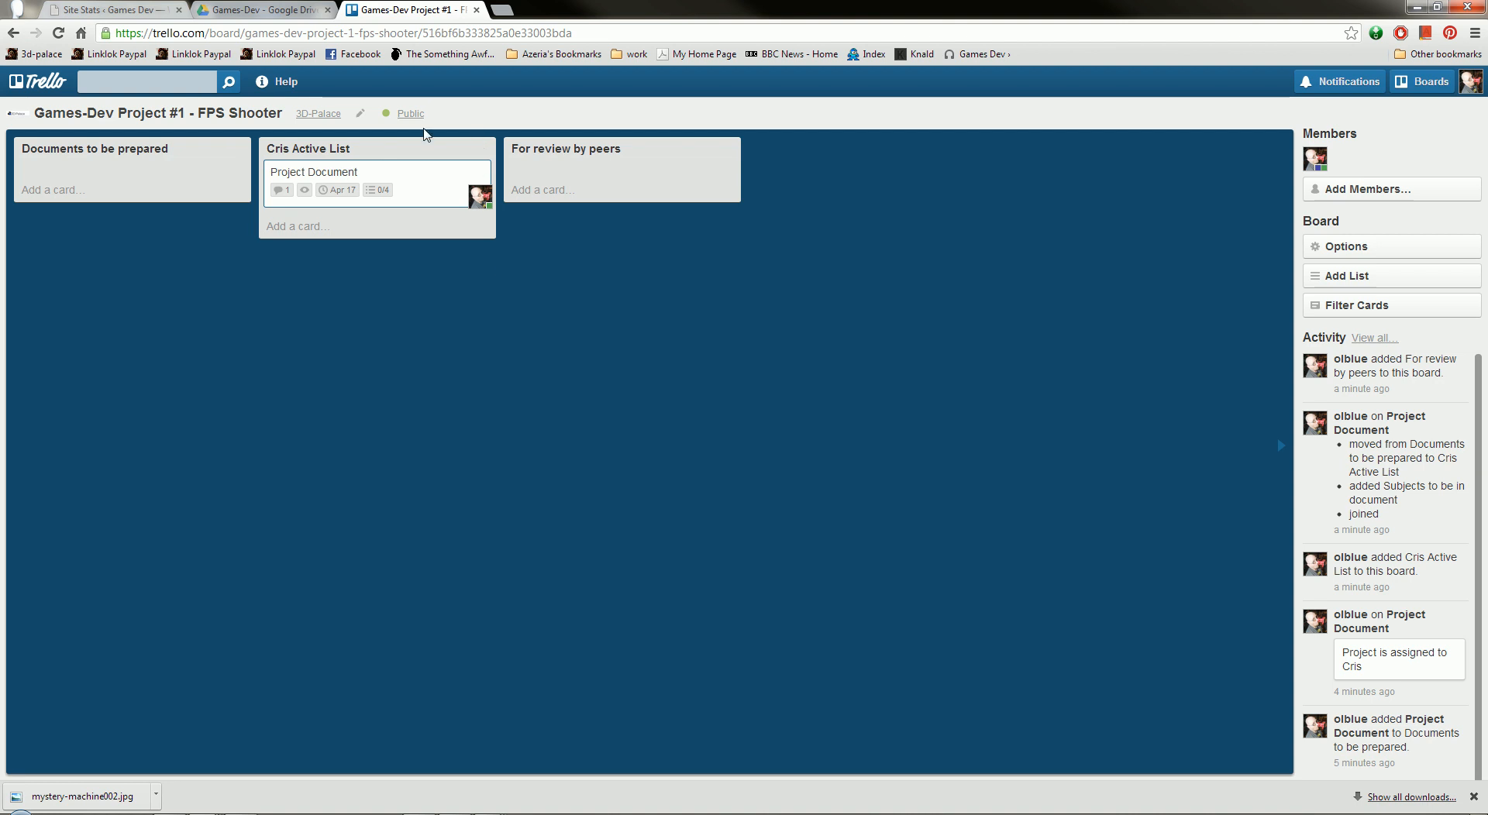